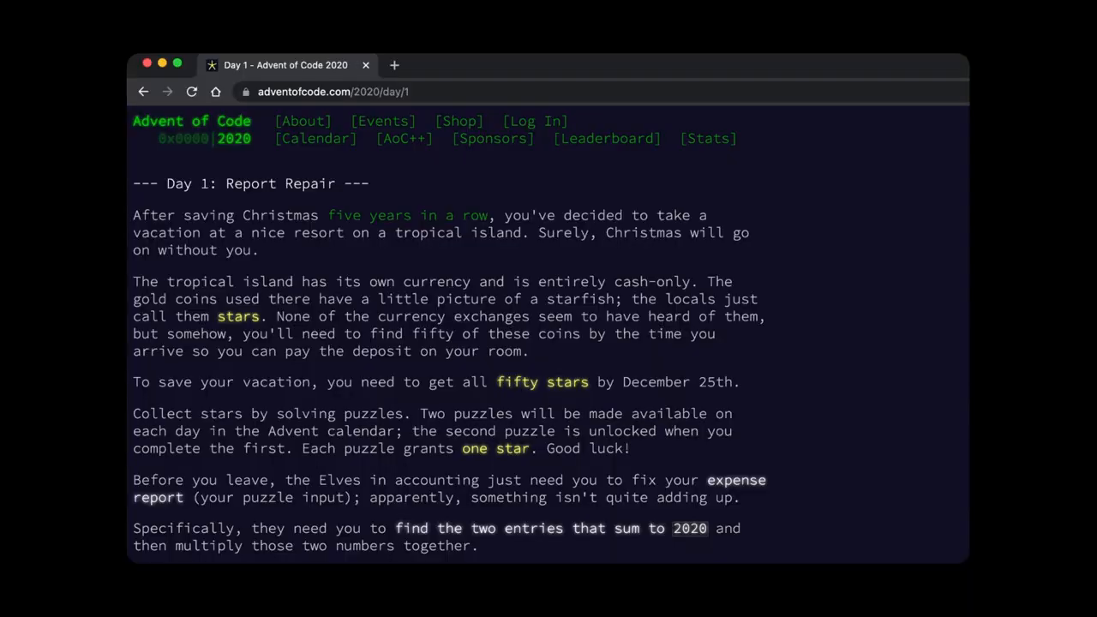
Step: Review the example numbers in input.txt, then return to report.kt
scroll("down", 3)
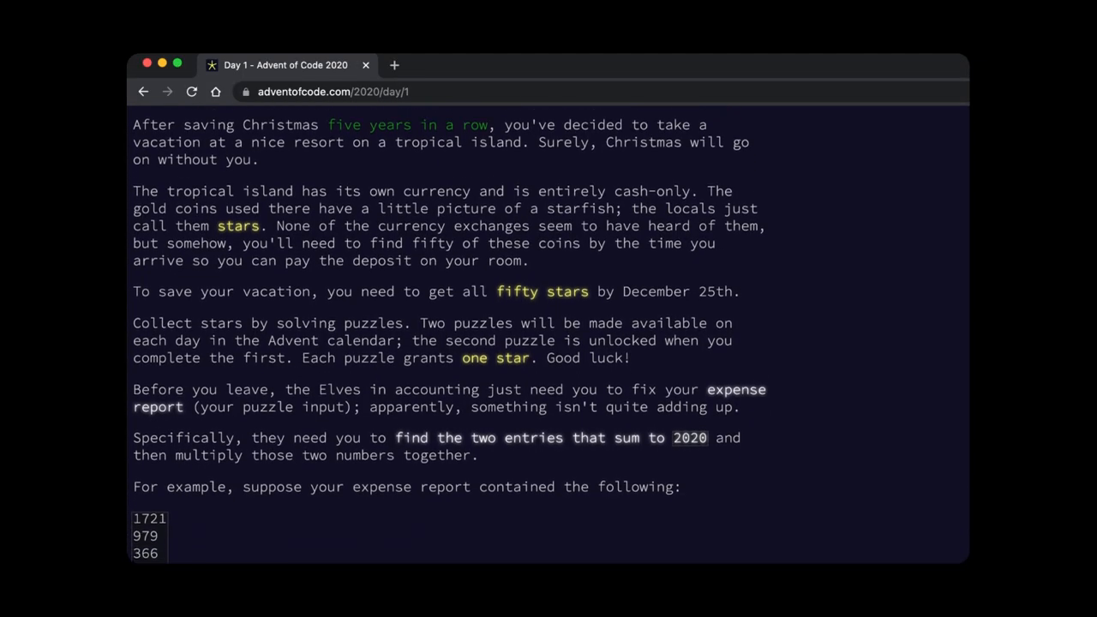
scroll("down", 3)
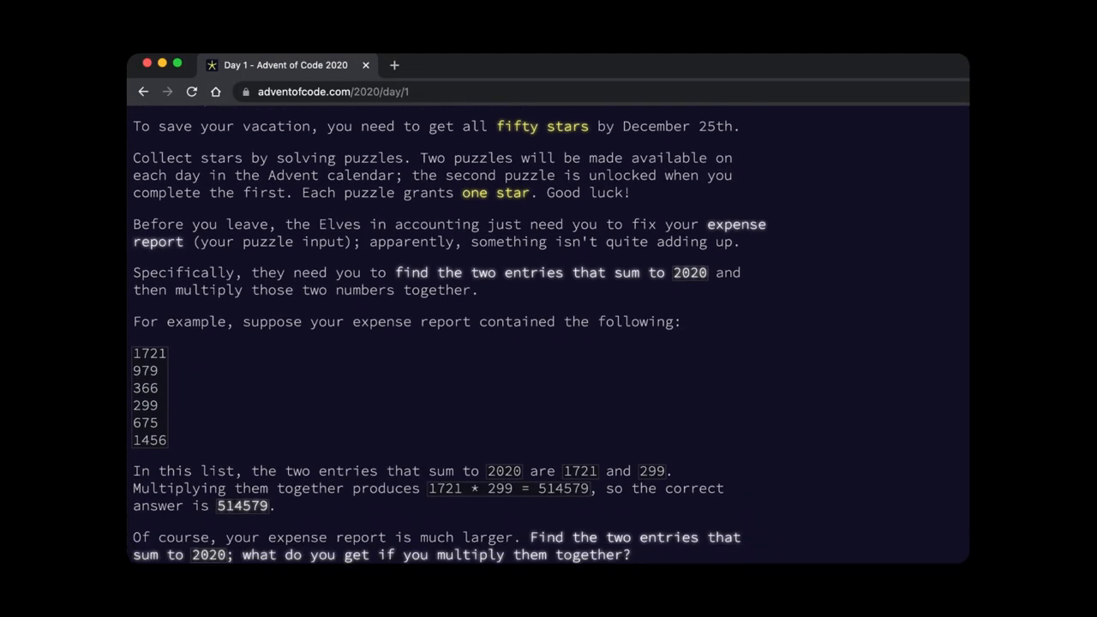
scroll("down", 3)
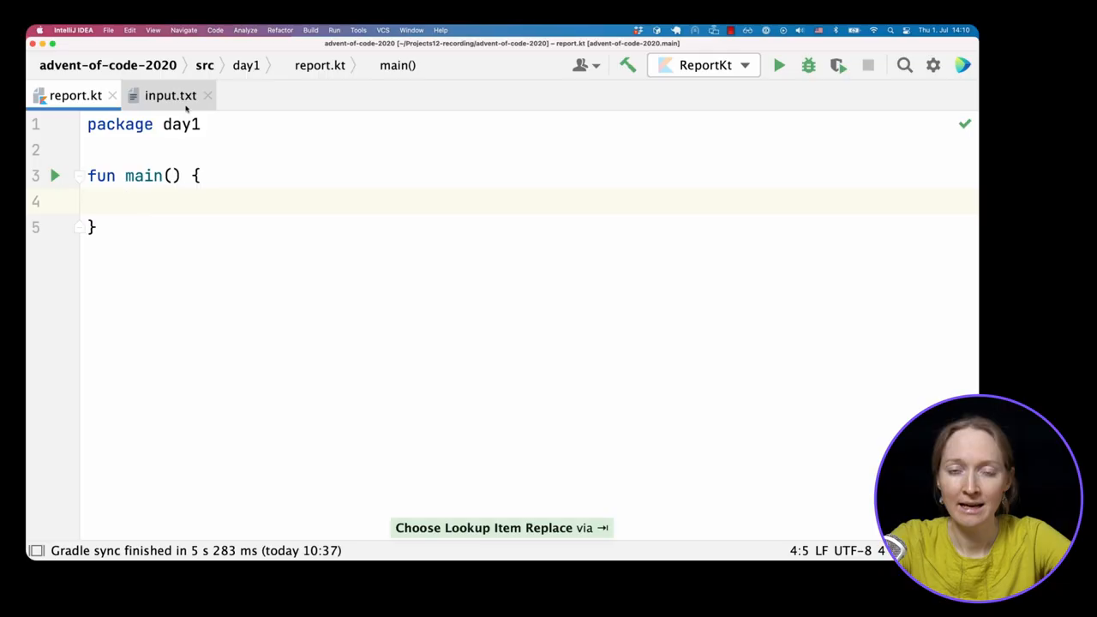
left_click(170, 96)
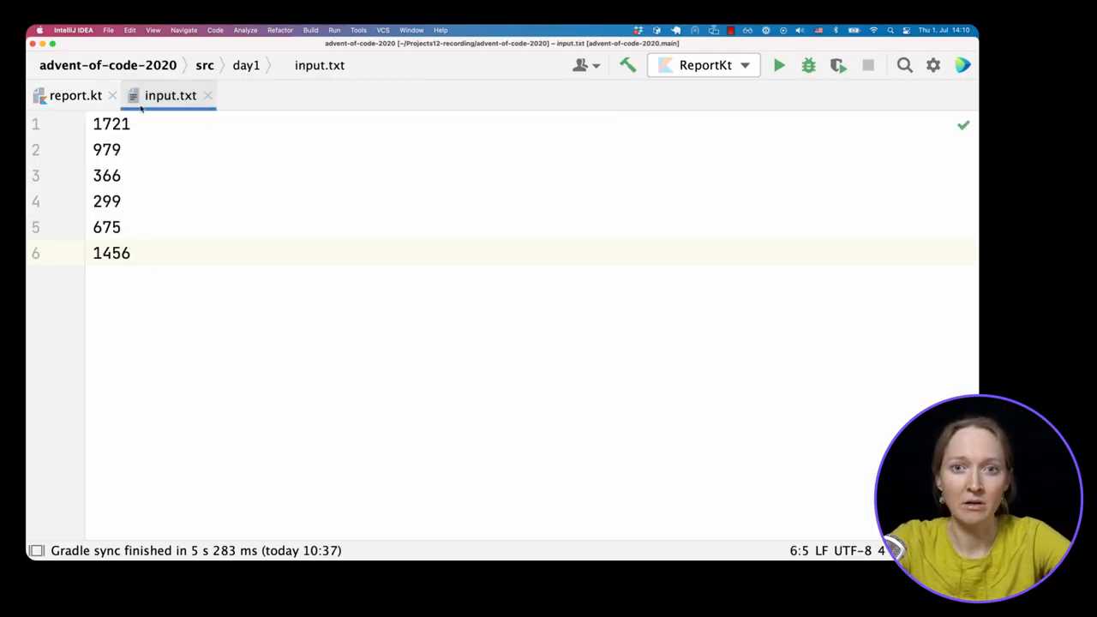
left_click(75, 96)
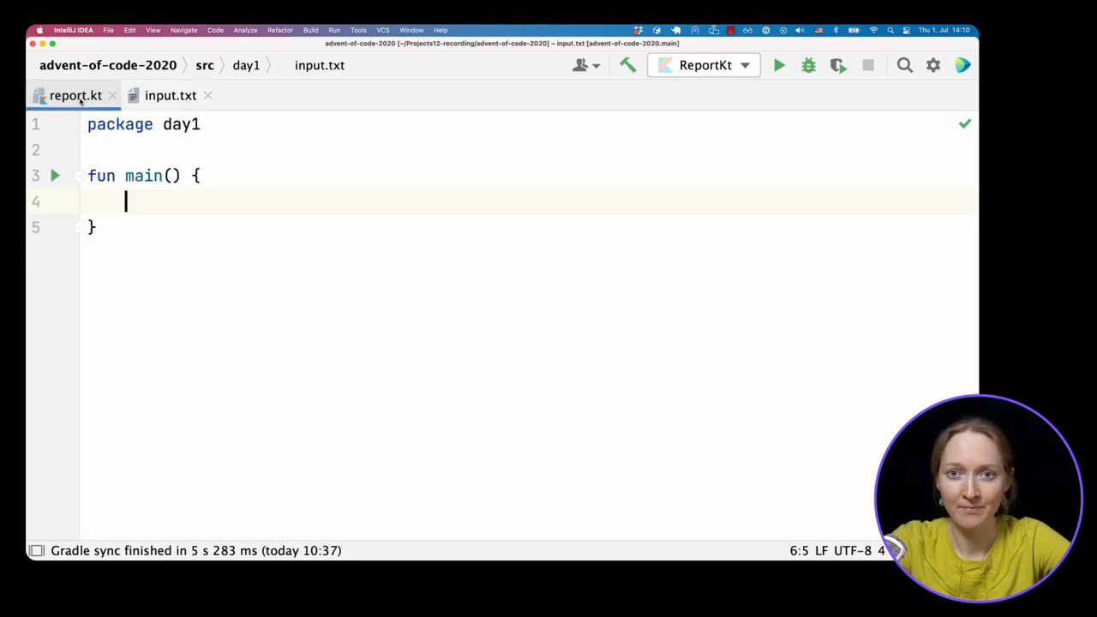
Step: Declare val numbers = File("src/day1/input.txt").readLines() mapped to integers via a function reference
type("val numbers = File(\"")
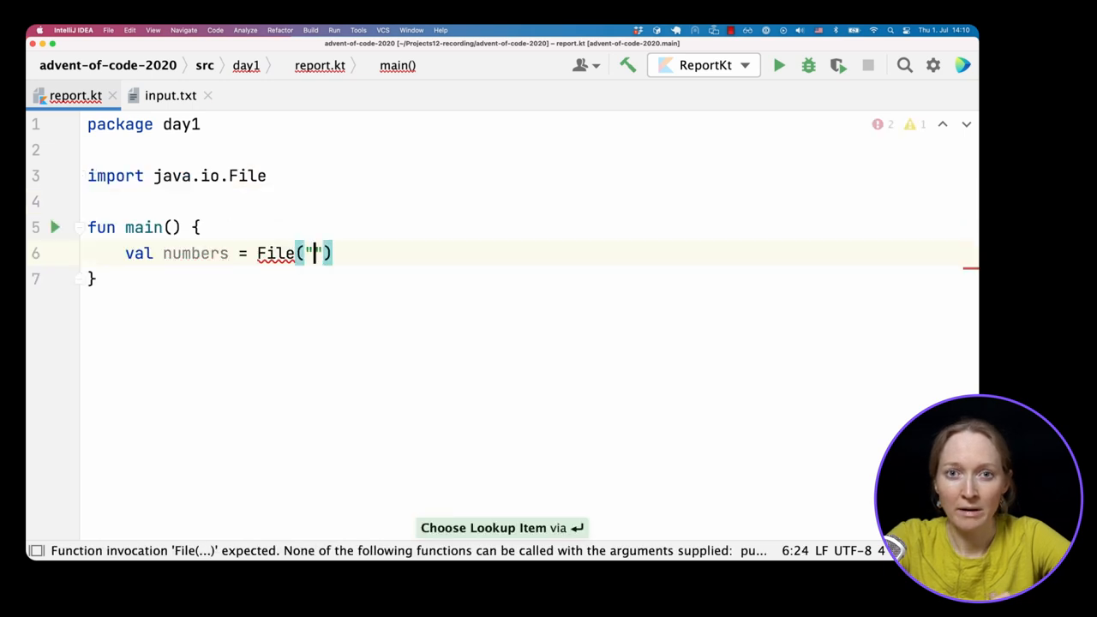
type("src/day1/input.txt")
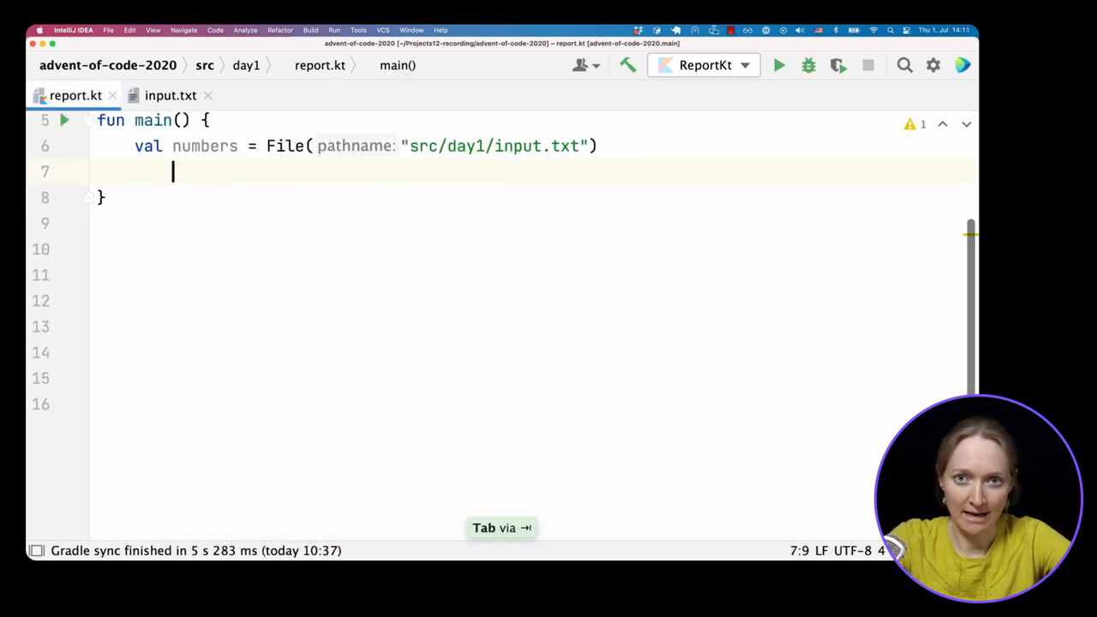
type(".readLines()")
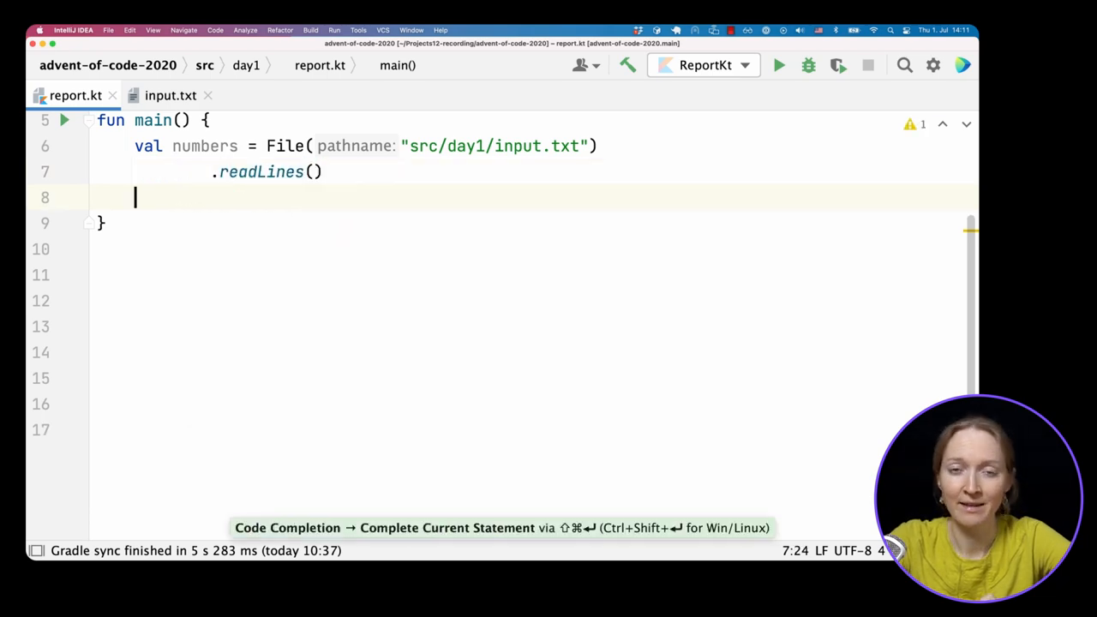
type(".map {")
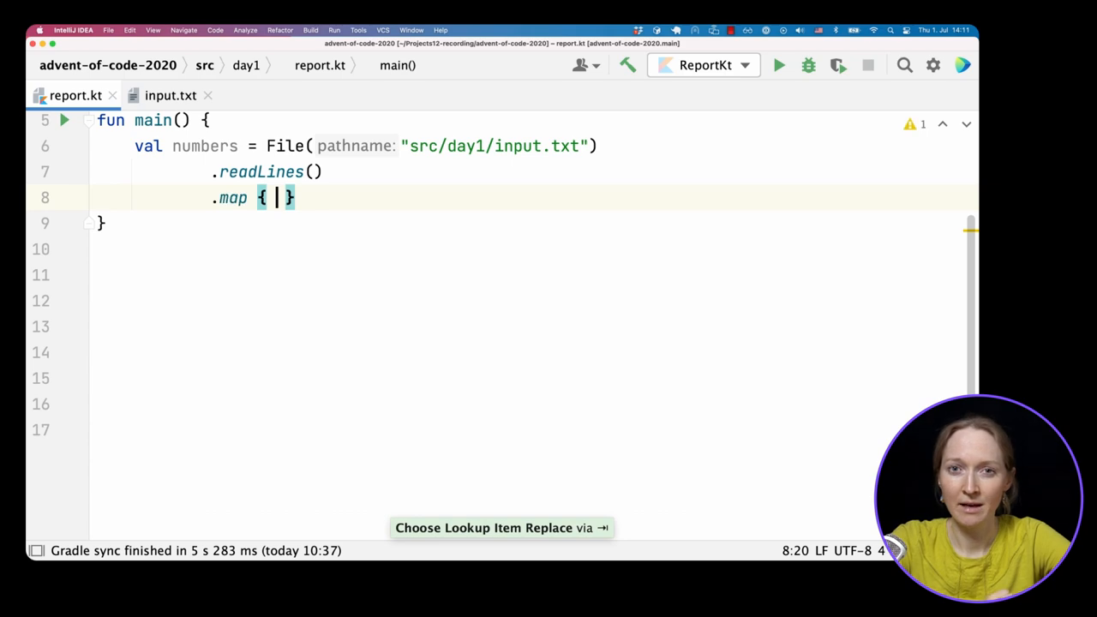
type("it.")
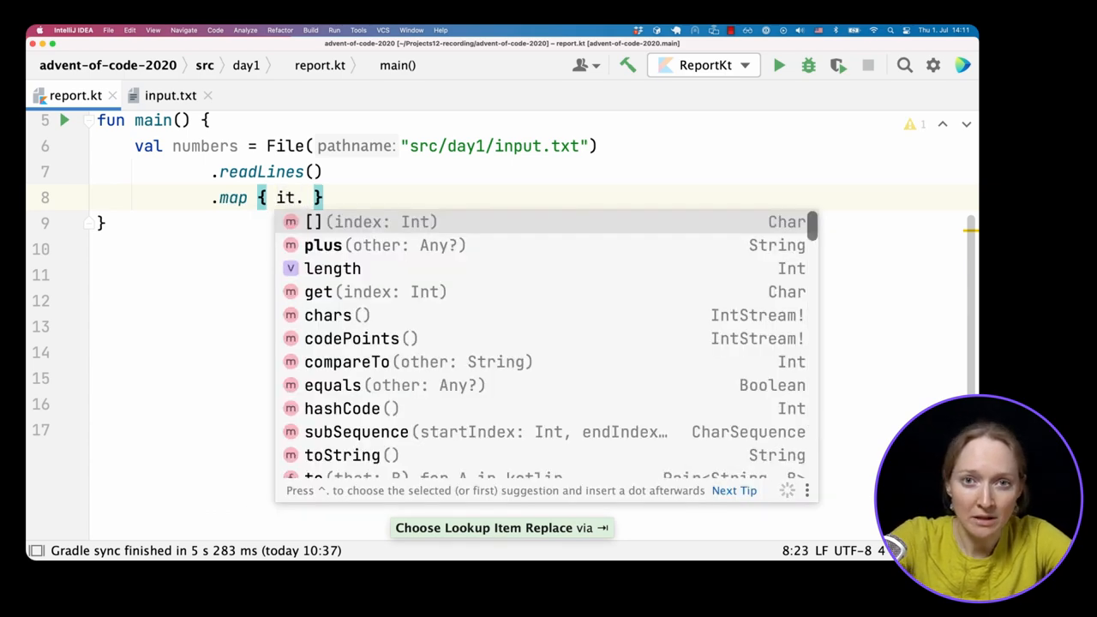
type("toIntO(")
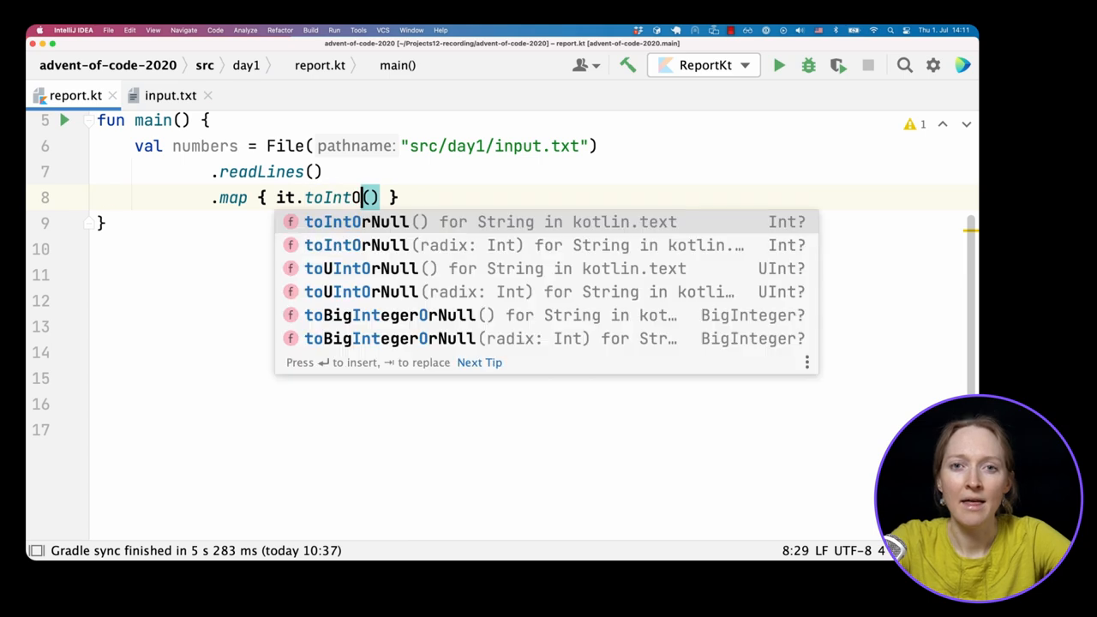
type("rNull")
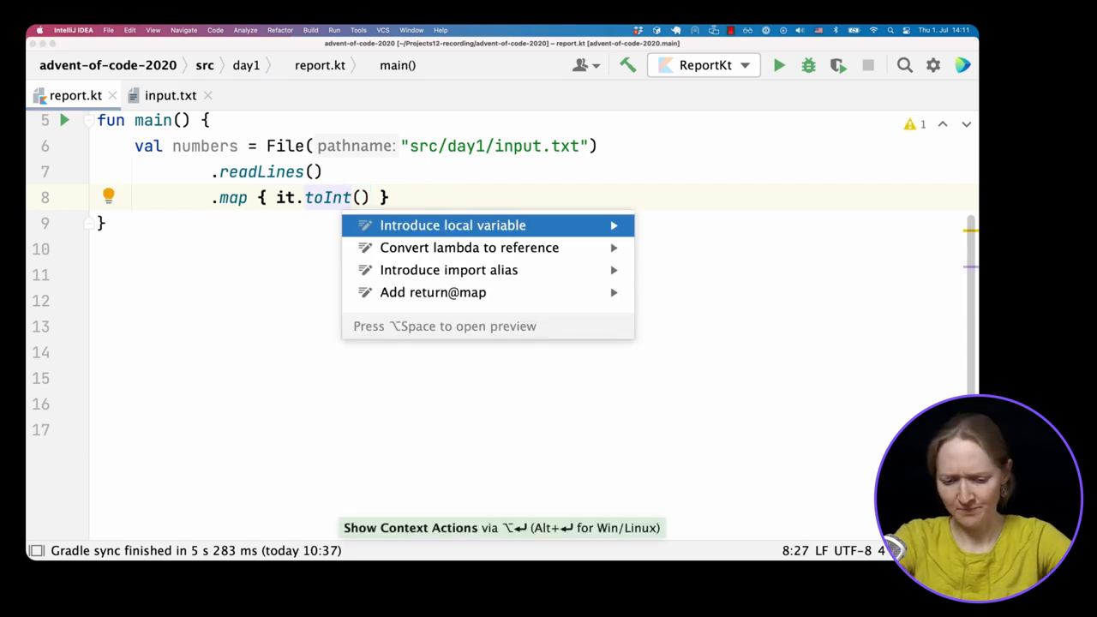
left_click(470, 247)
type("for (first in numbers) {")
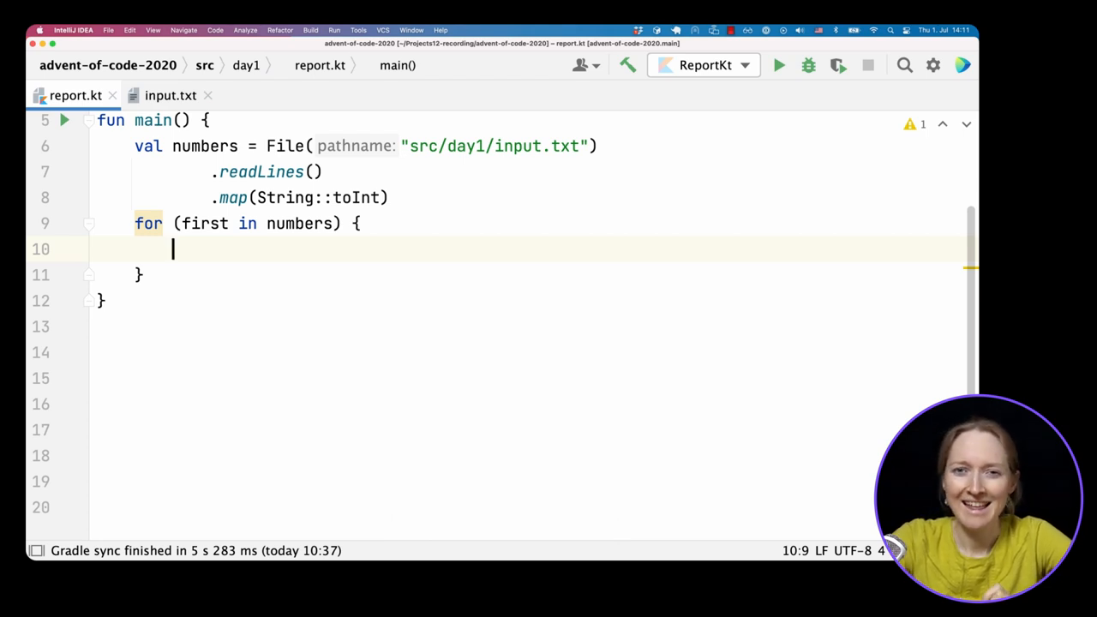
Step: Add nested loops over first and second, printing the pair summing to 2020 and its product
type("for (number in numbers) {")
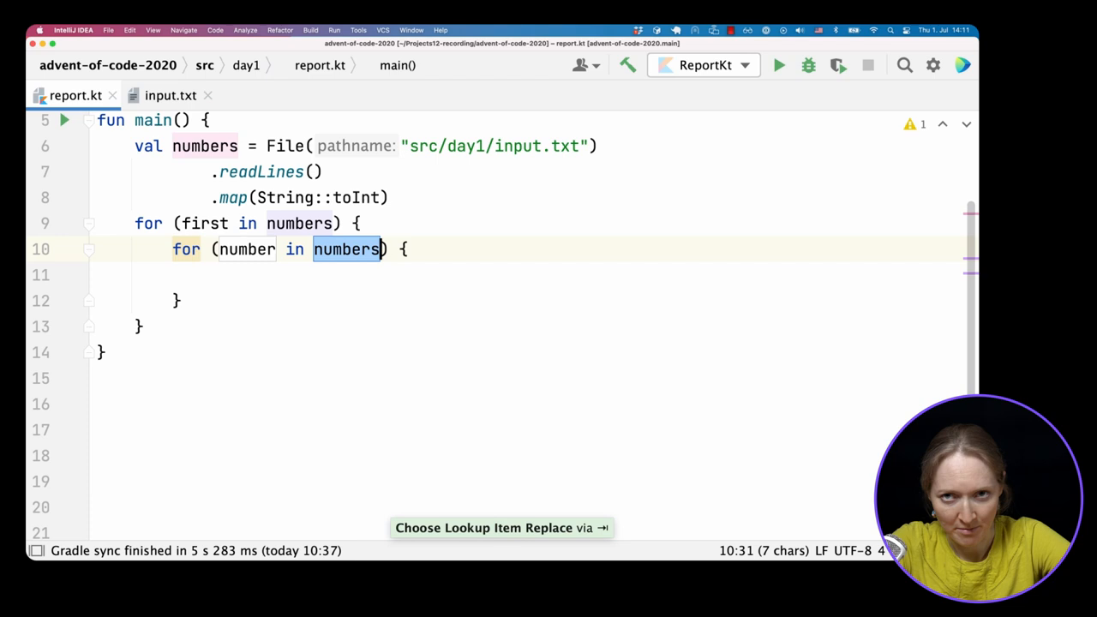
type("second")
left_click(525, 274)
type("if (first + ")
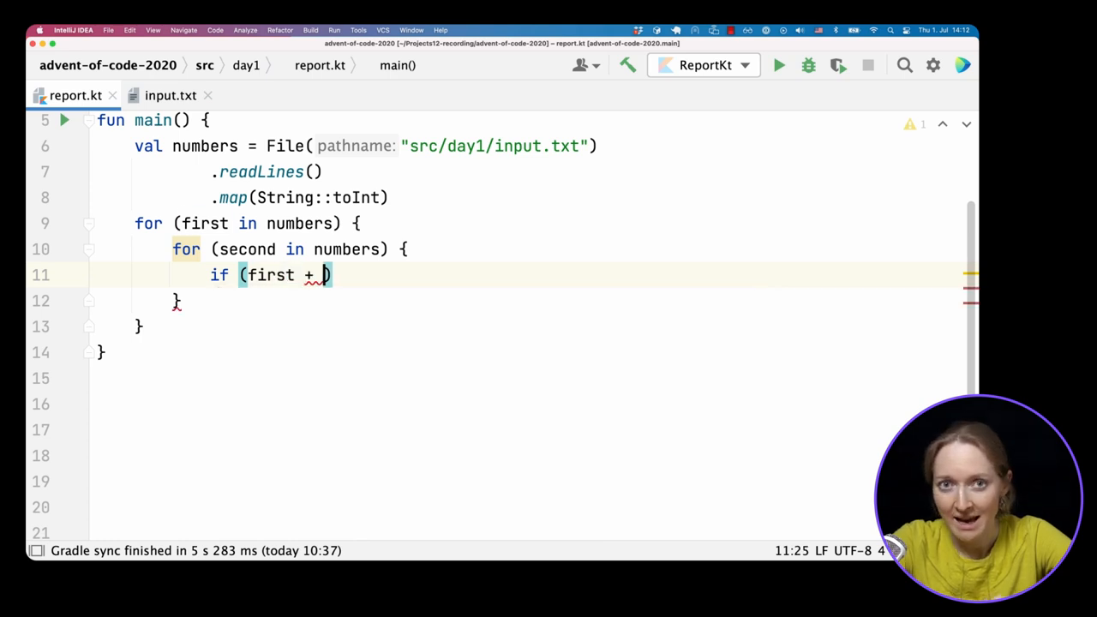
type("second == 2020")
type("sou")
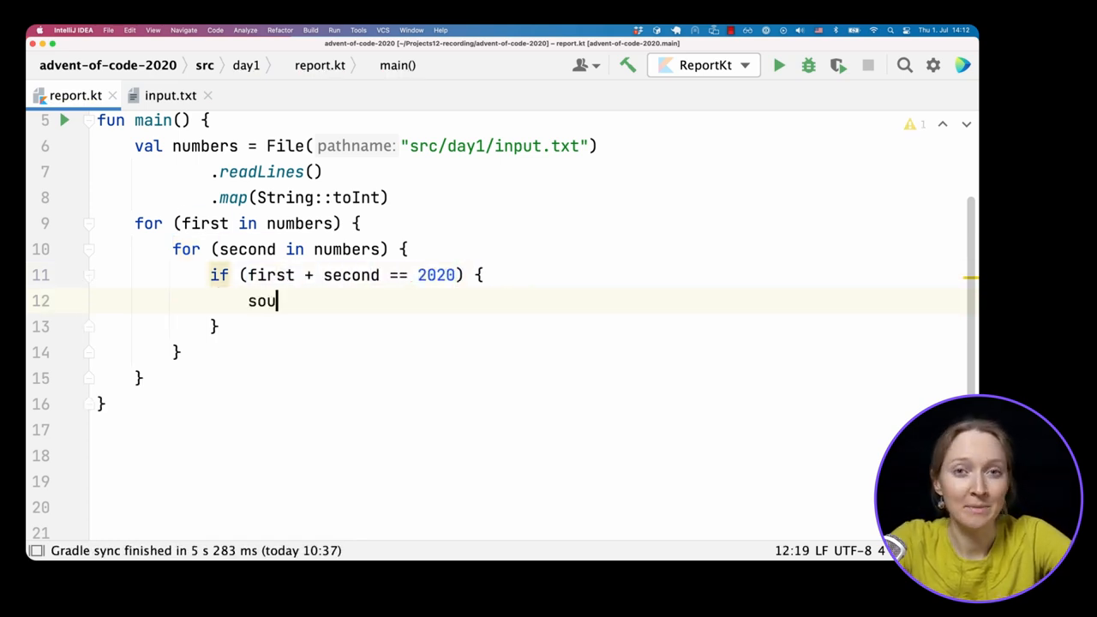
type("println(\"$first, $second")
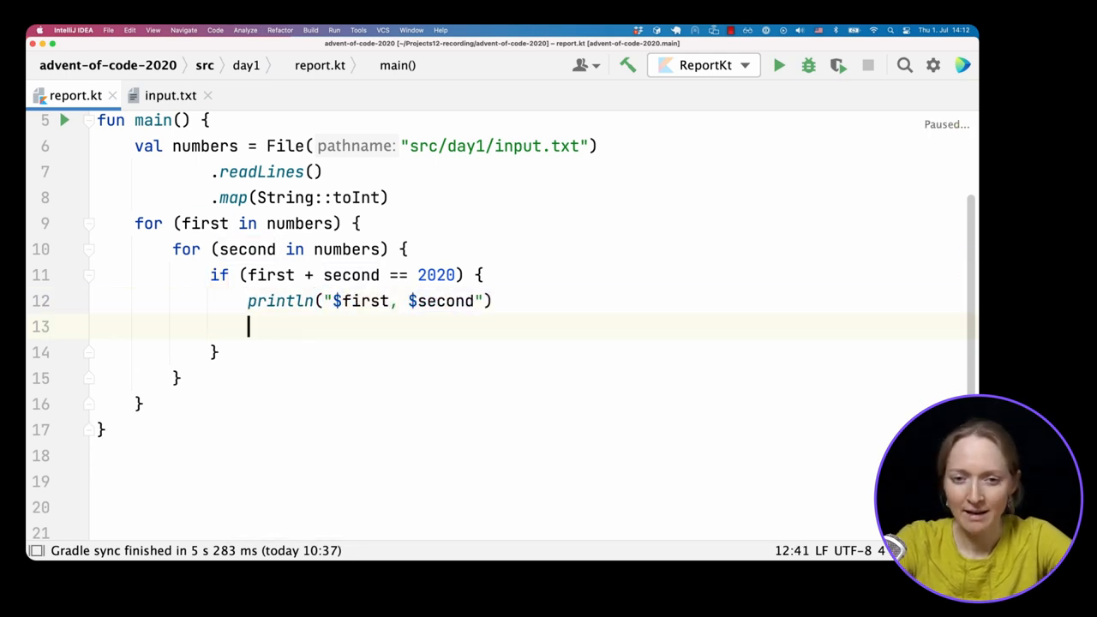
type("println(first * second")
type("return")
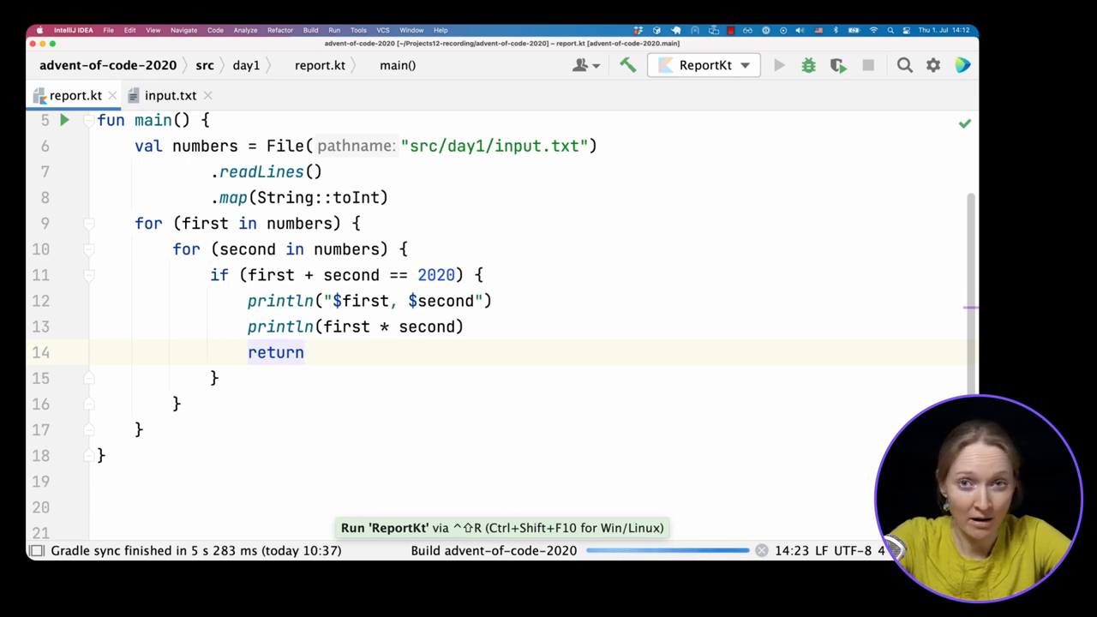
left_click(779, 65)
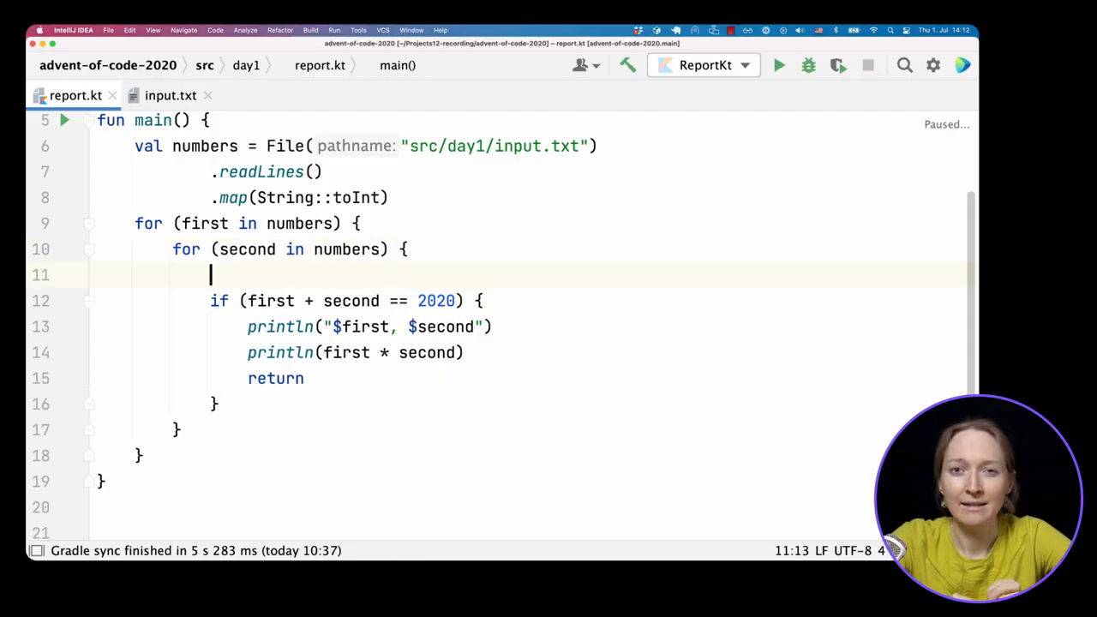
Step: Add a third nested loop and + third so triples summing to 2020 are printed with their product
type("for (th in numbers) {")
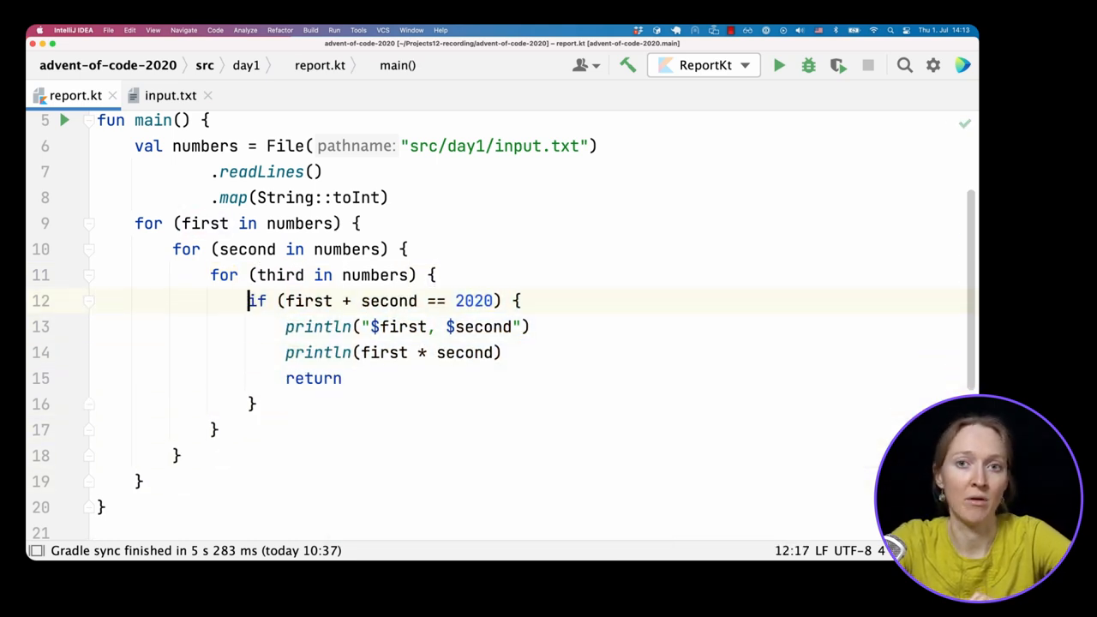
type("+ third")
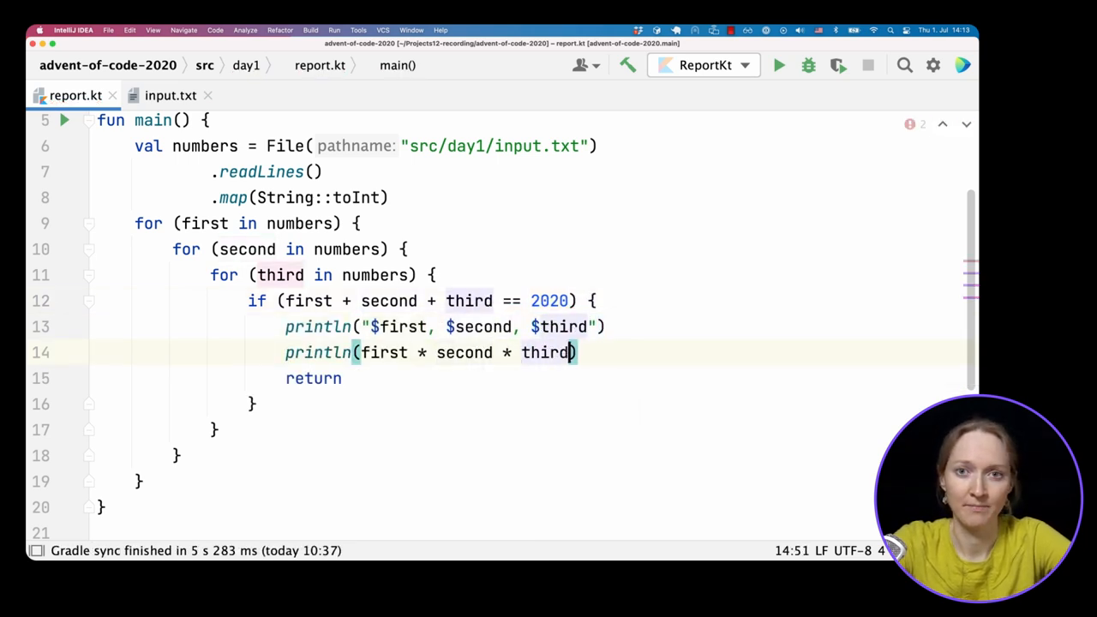
left_click(779, 65)
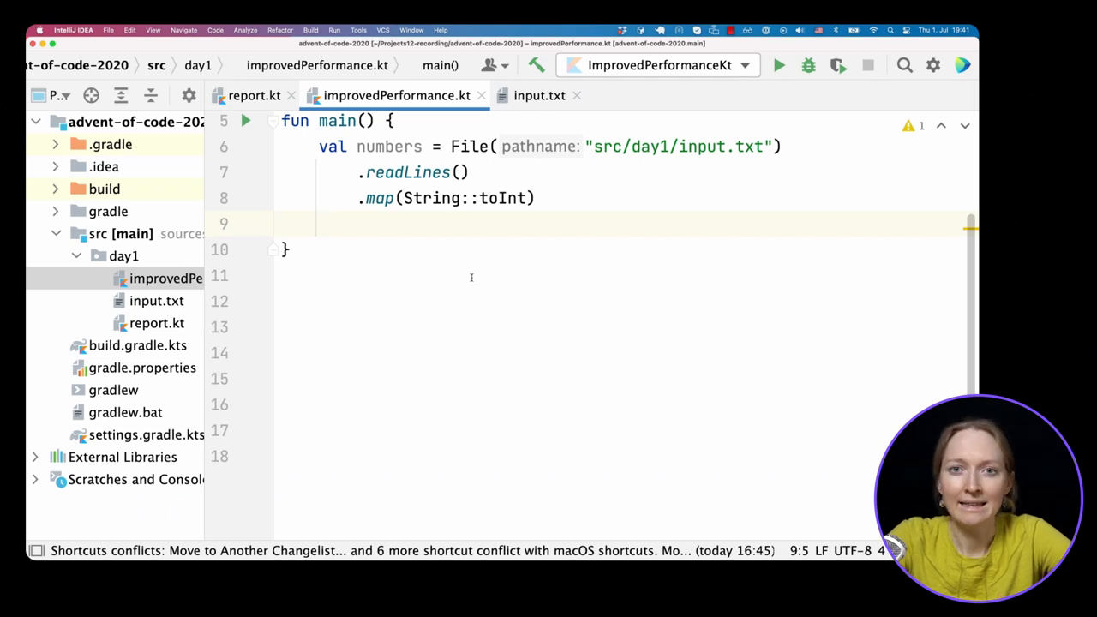
Step: Declare val complements as numbers associated by 2020 minus each number
type("val complement")
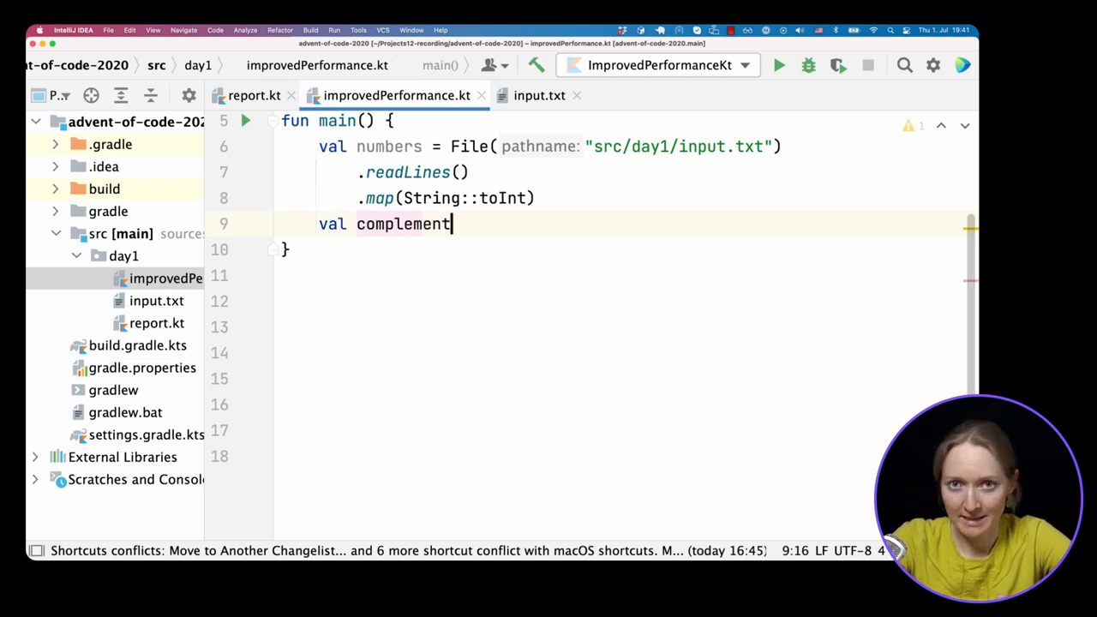
type("s = numbers.a")
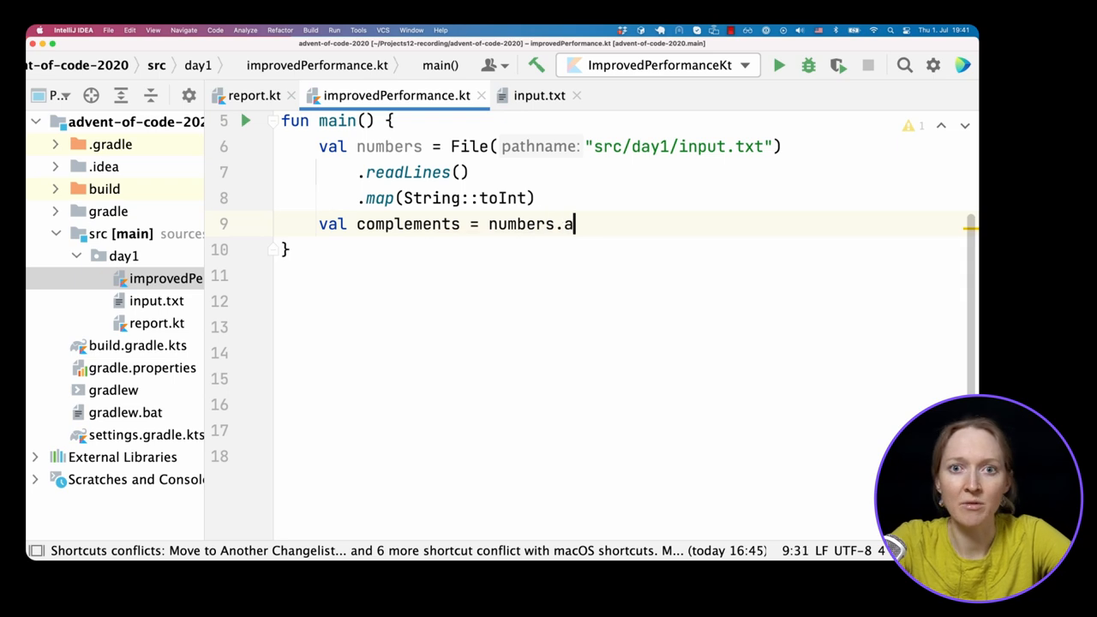
type("ssociateBy { 2020")
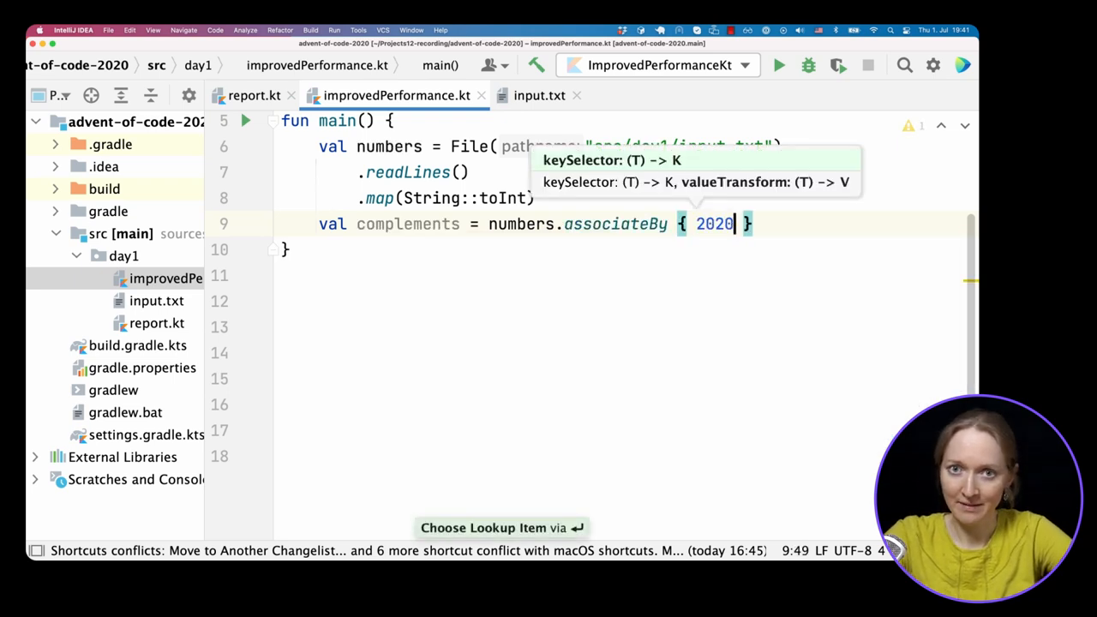
type("- it")
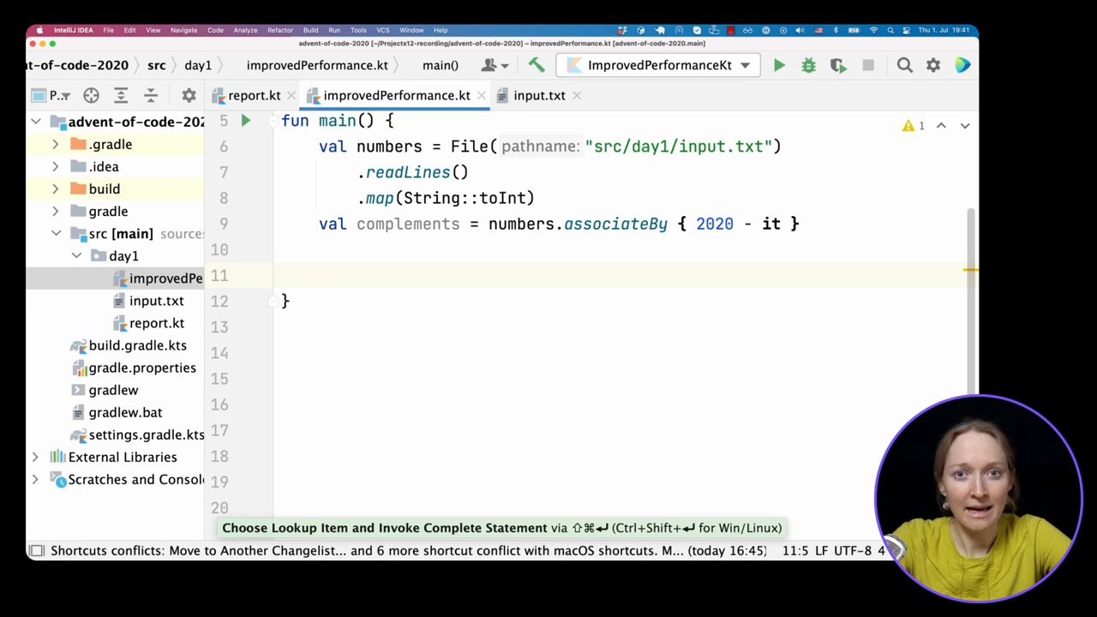
Step: Write demo lines for numbers.associate { "key$it" to "value" }, associateBy and associateWith { "value$it" }
type("numbers.associate { \"\"")
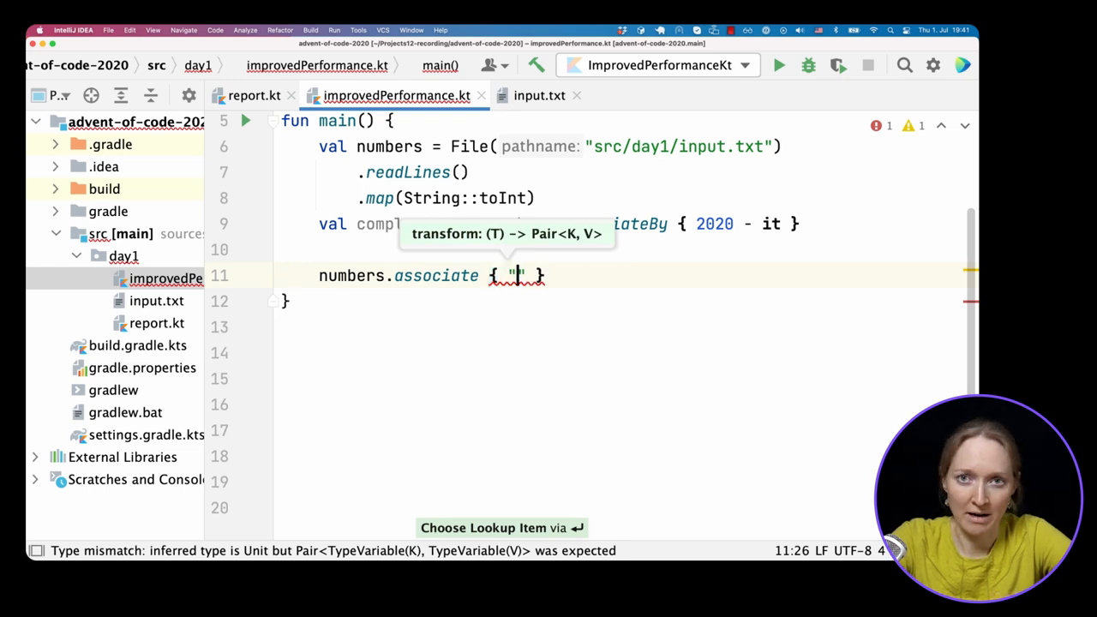
type("key$it")
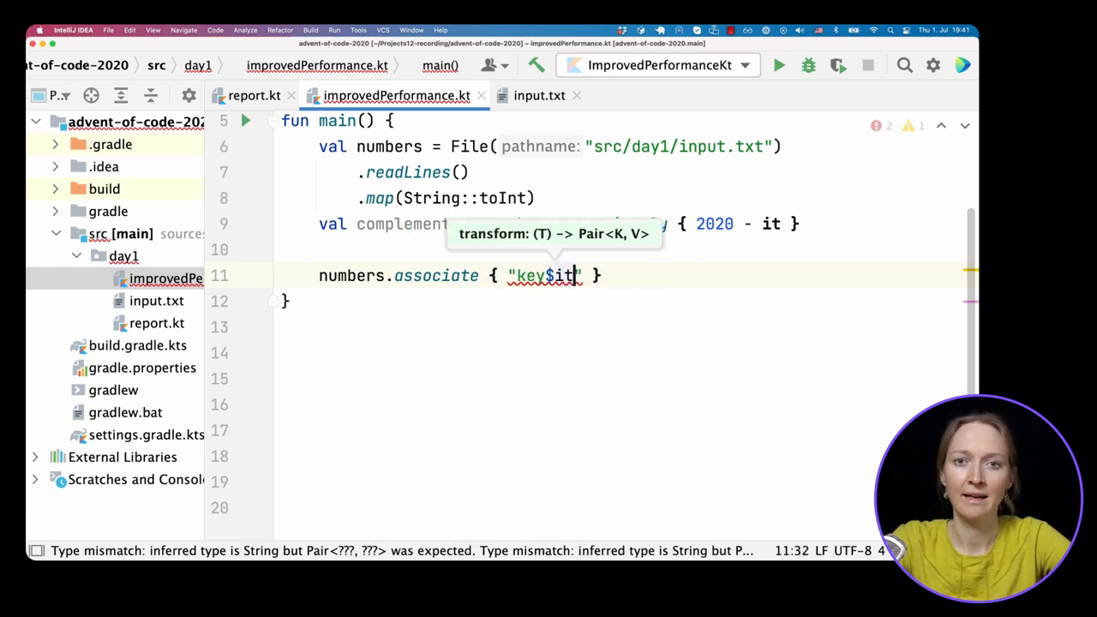
type("to \"value\"")
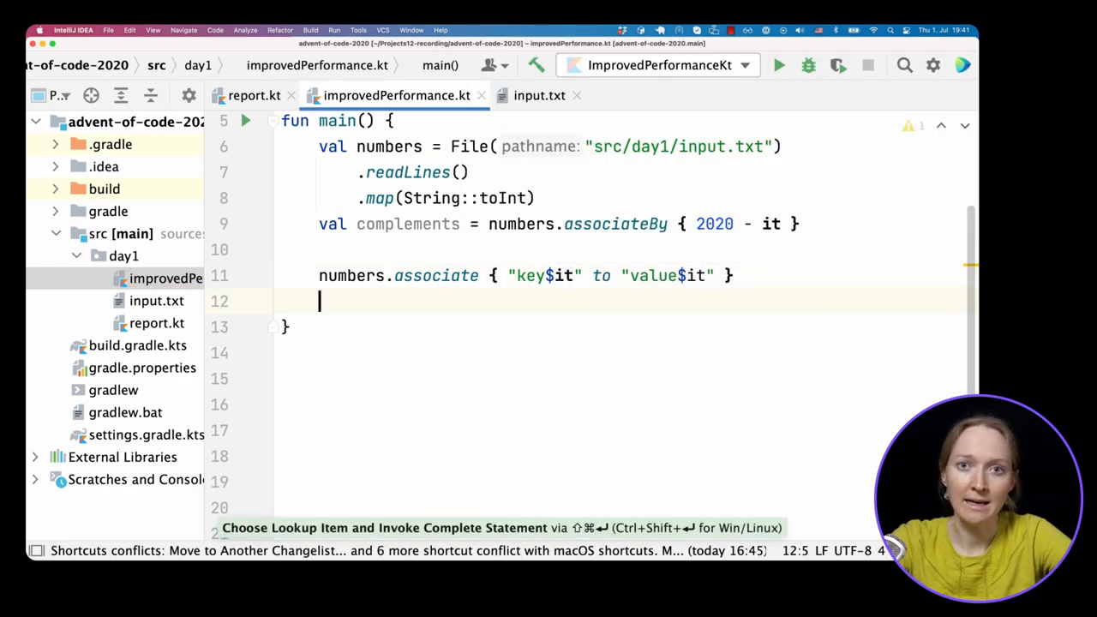
type("numbers.")
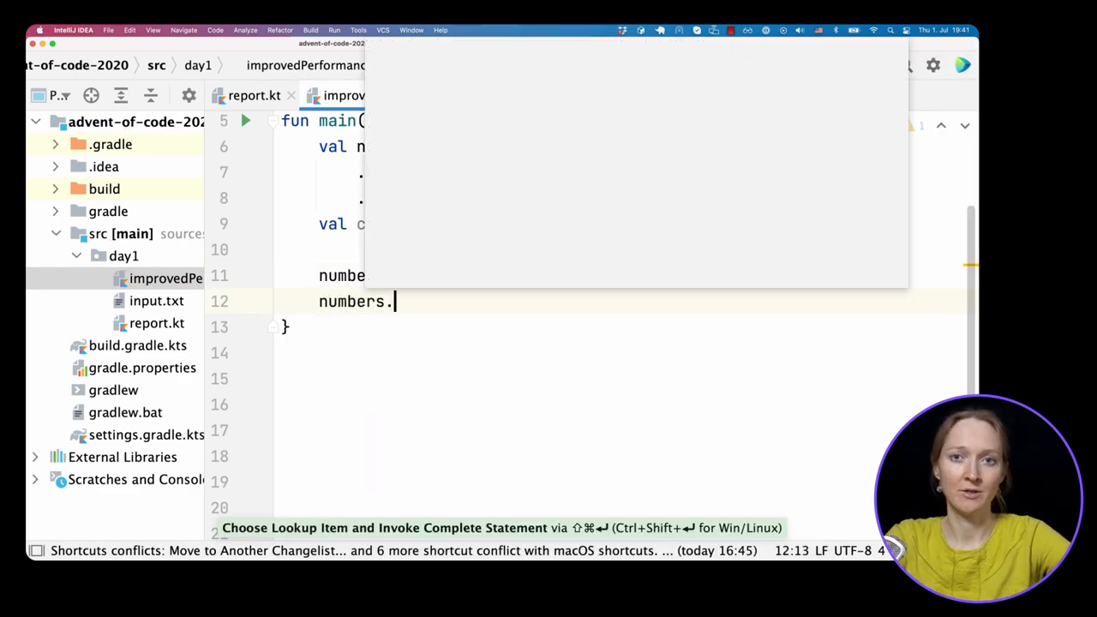
type("associate")
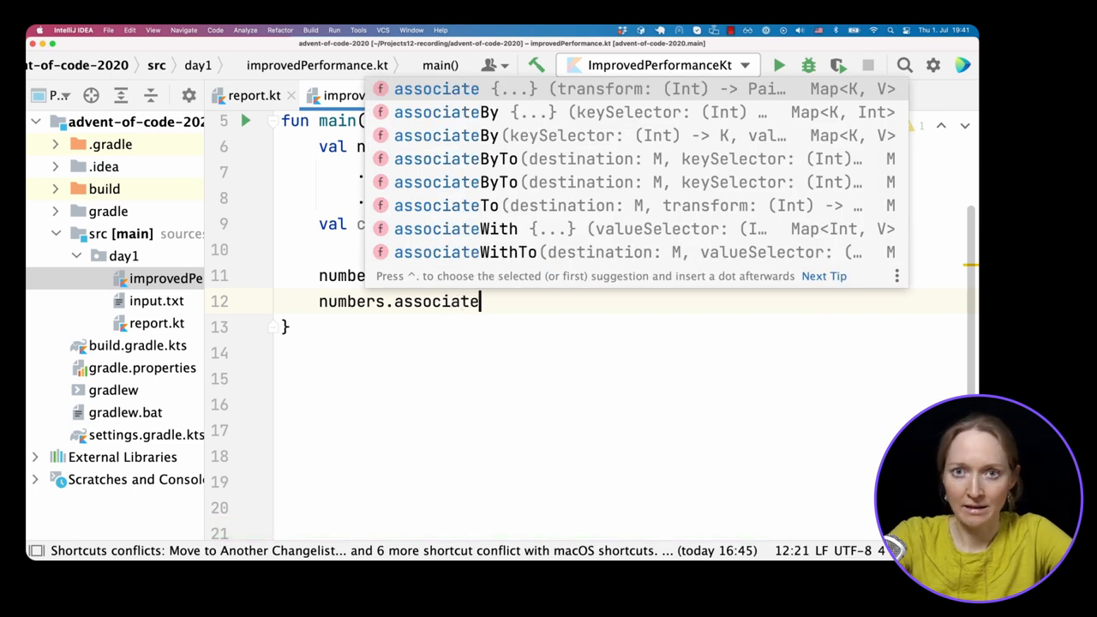
type("By { \"key\"")
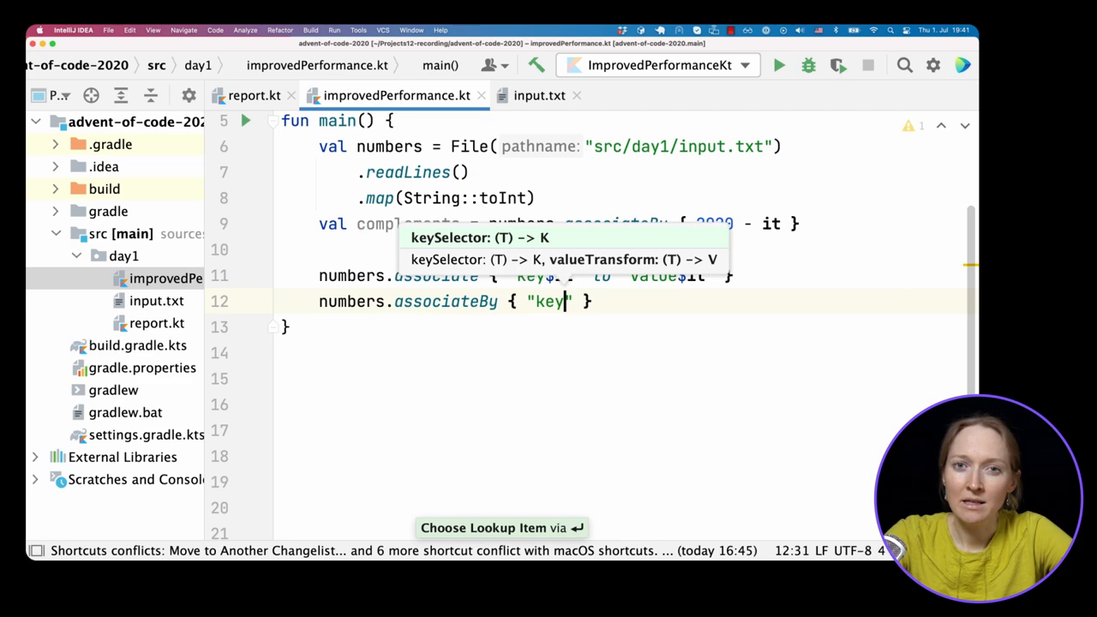
key("Enter")
type("numbers")
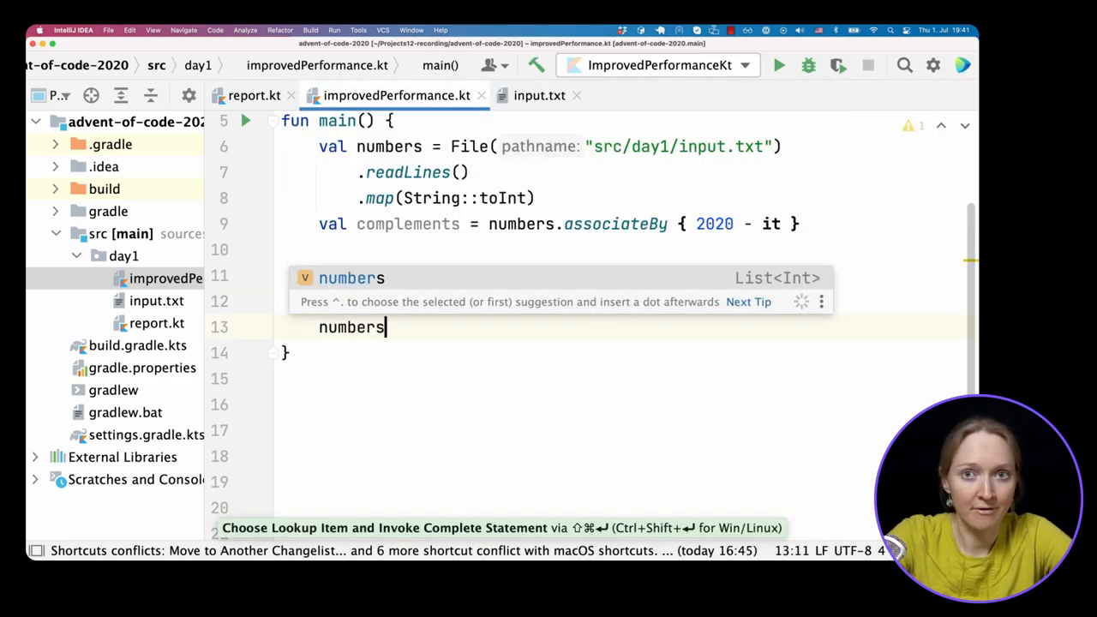
type(".assoc")
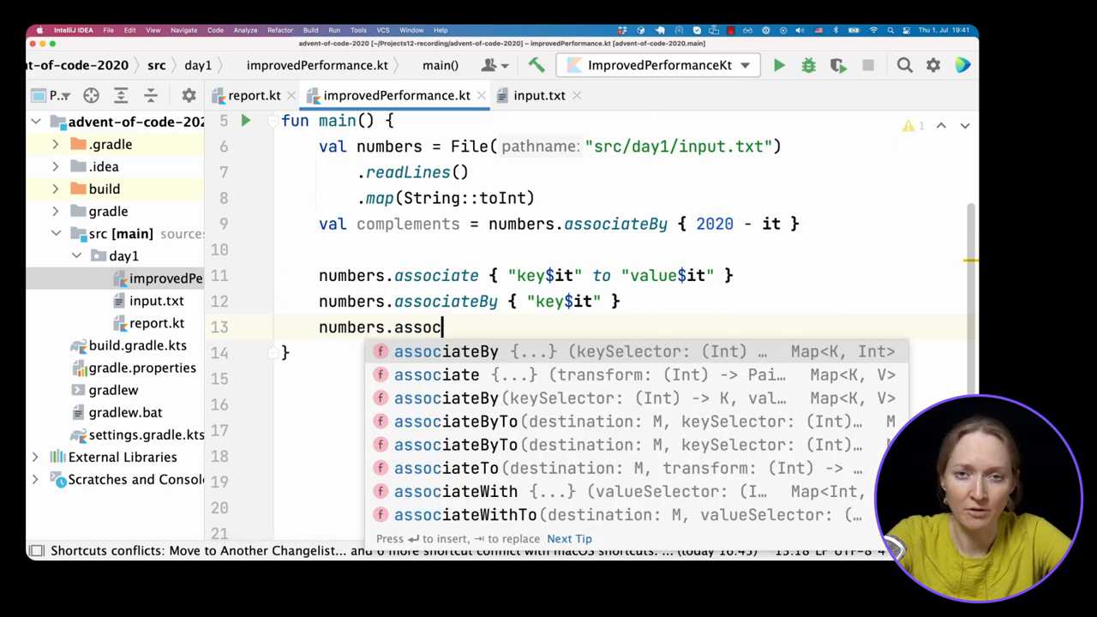
type("With { \"val\"")
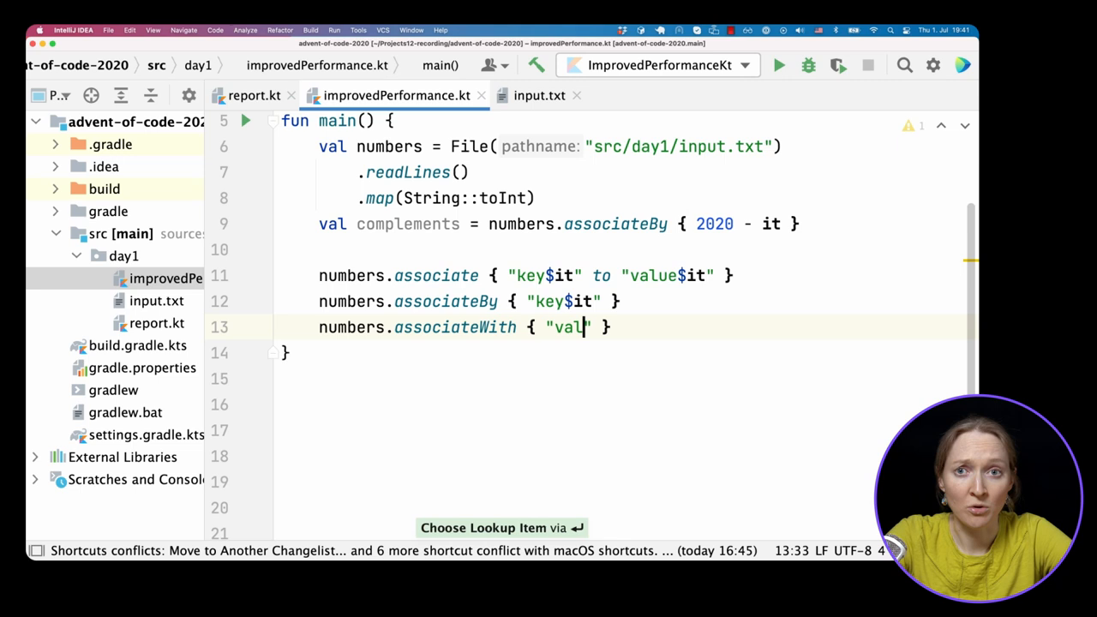
type("ue$it")
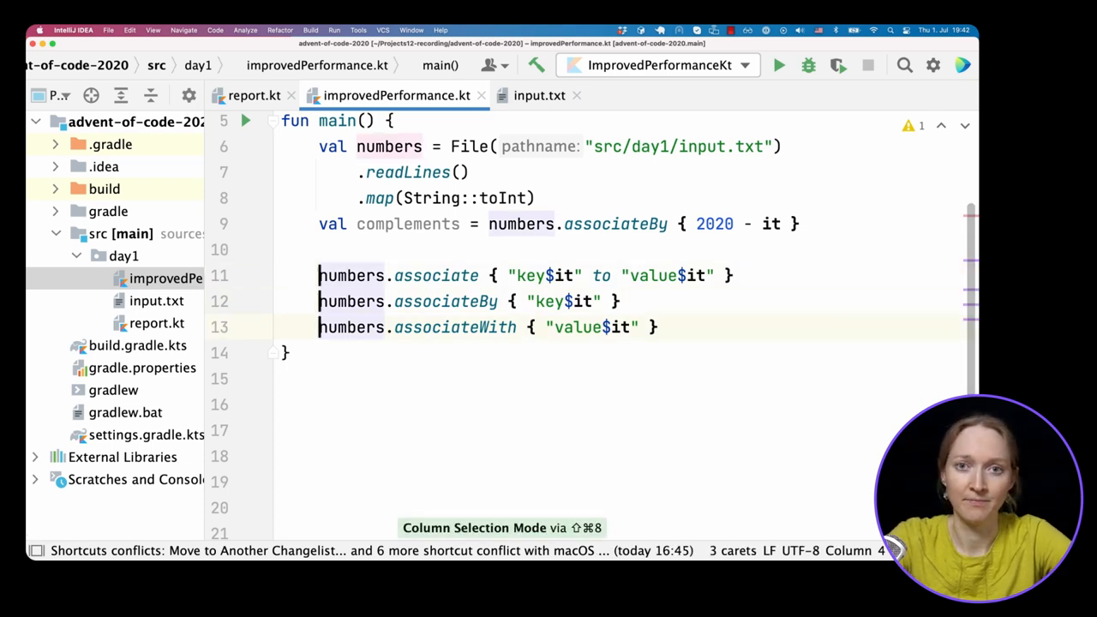
Step: Start a println call and run the program to see the associate results
type("println(")
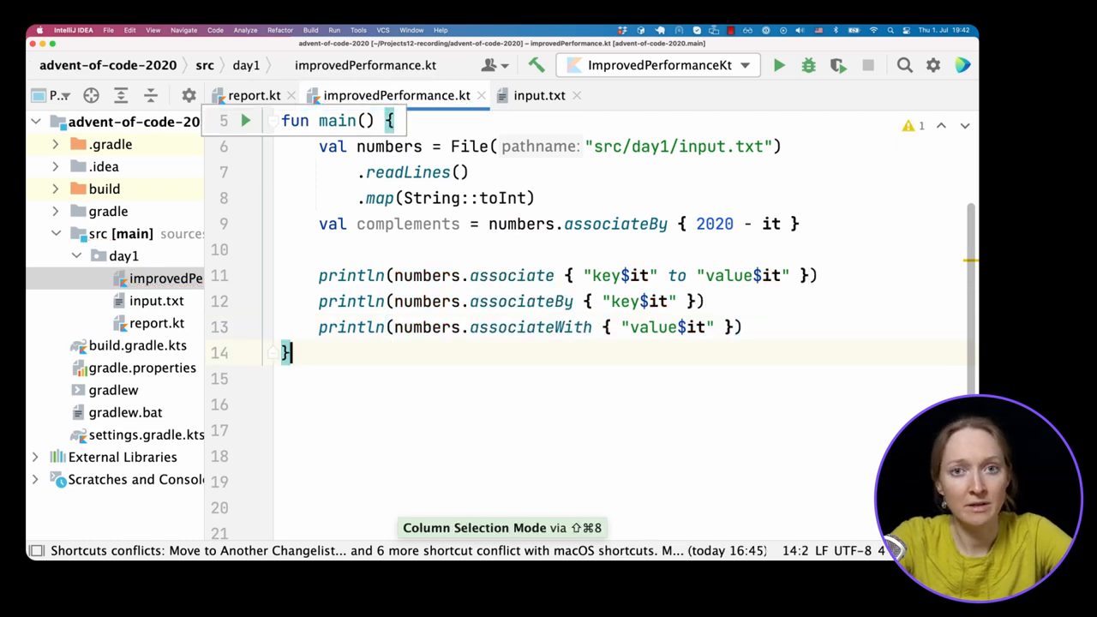
left_click(779, 65)
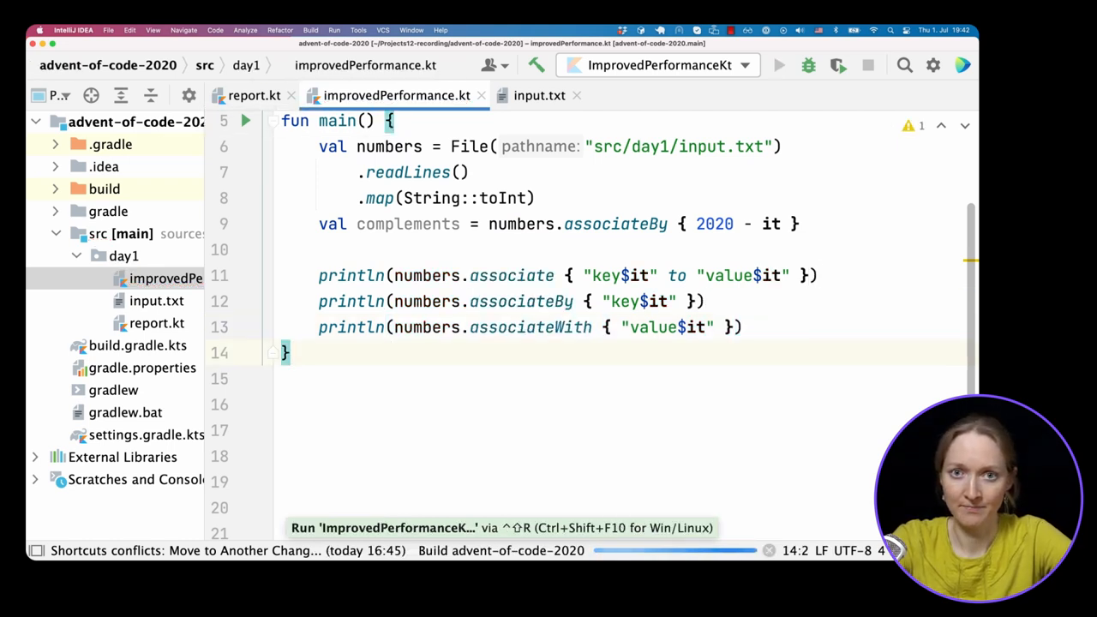
left_click(778, 65)
type("println(")
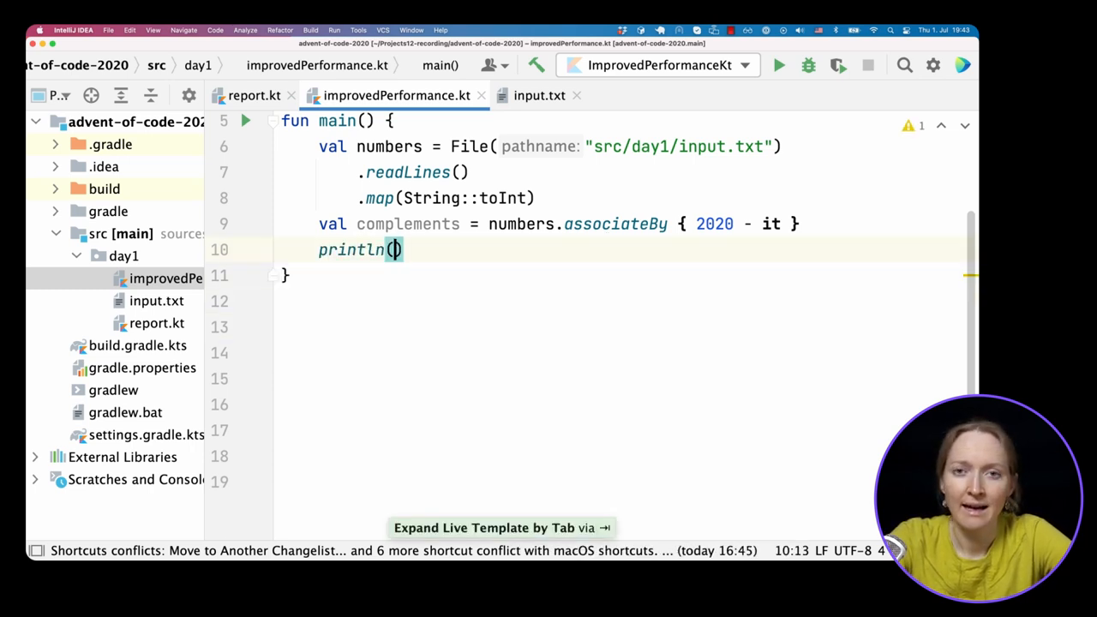
Step: Print numbers and complements, run, and highlight 1721 and its 1721=299 map entry in the output
type("numbers")
type("println(complements)")
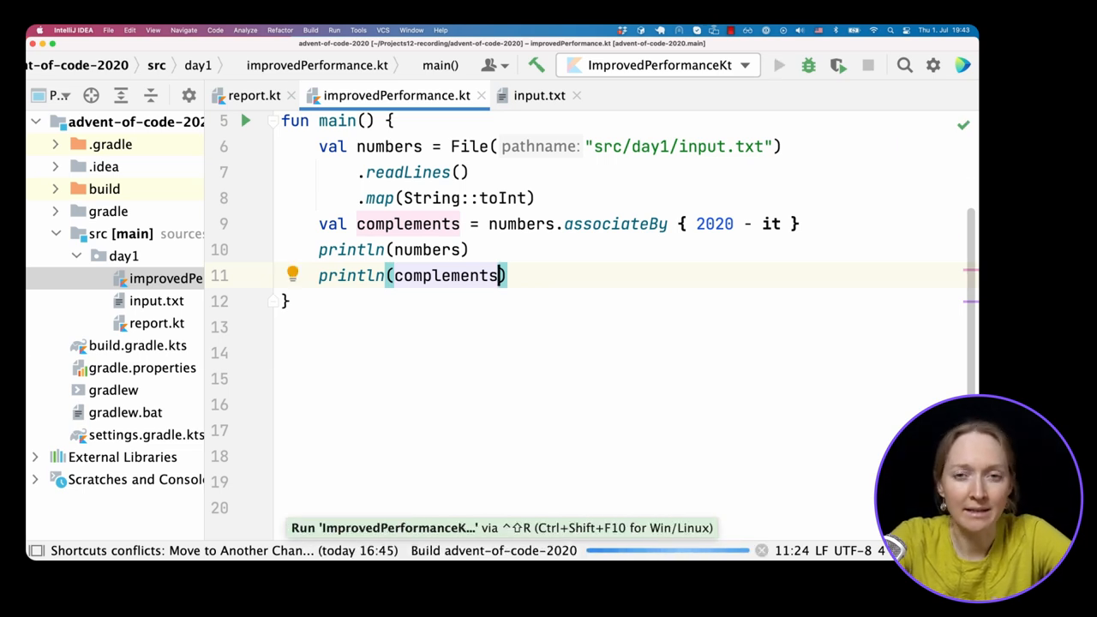
left_click(779, 65)
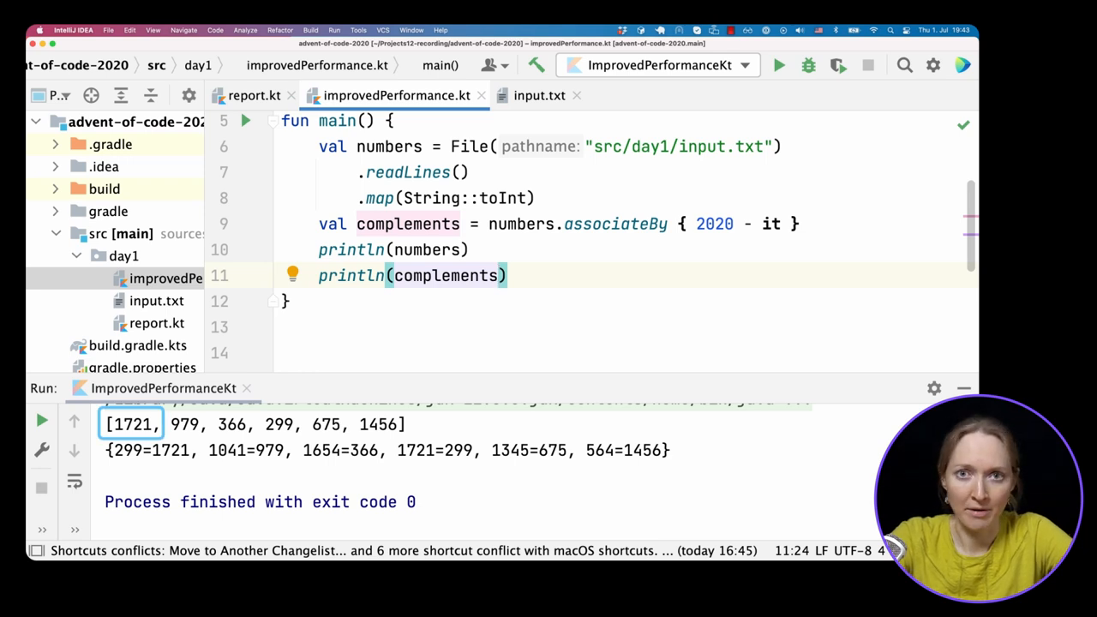
double_click(437, 449)
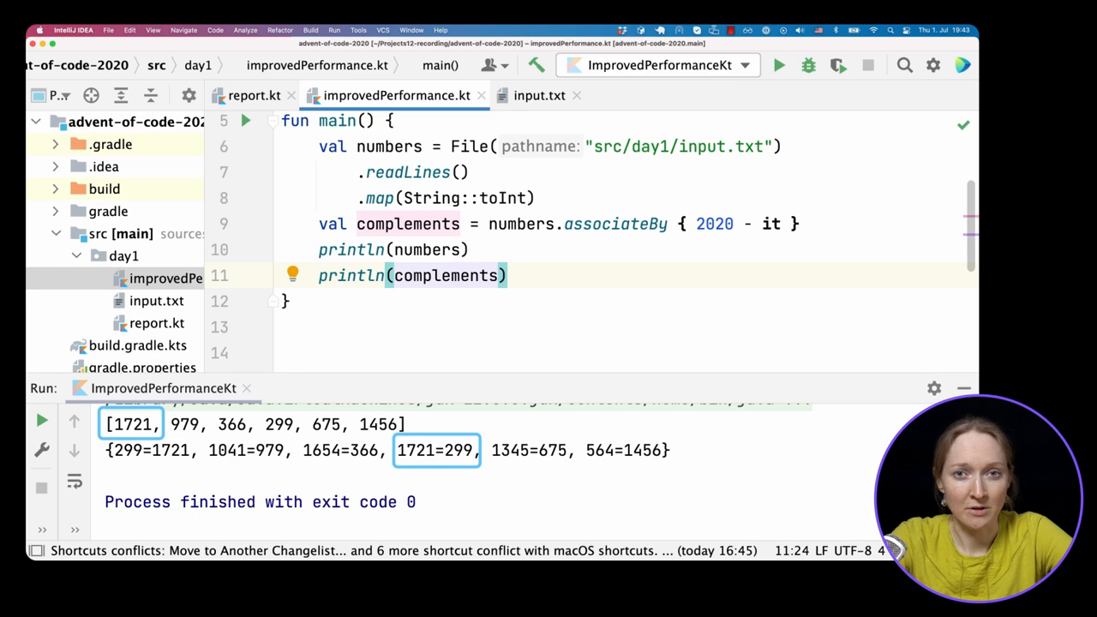
double_click(278, 425)
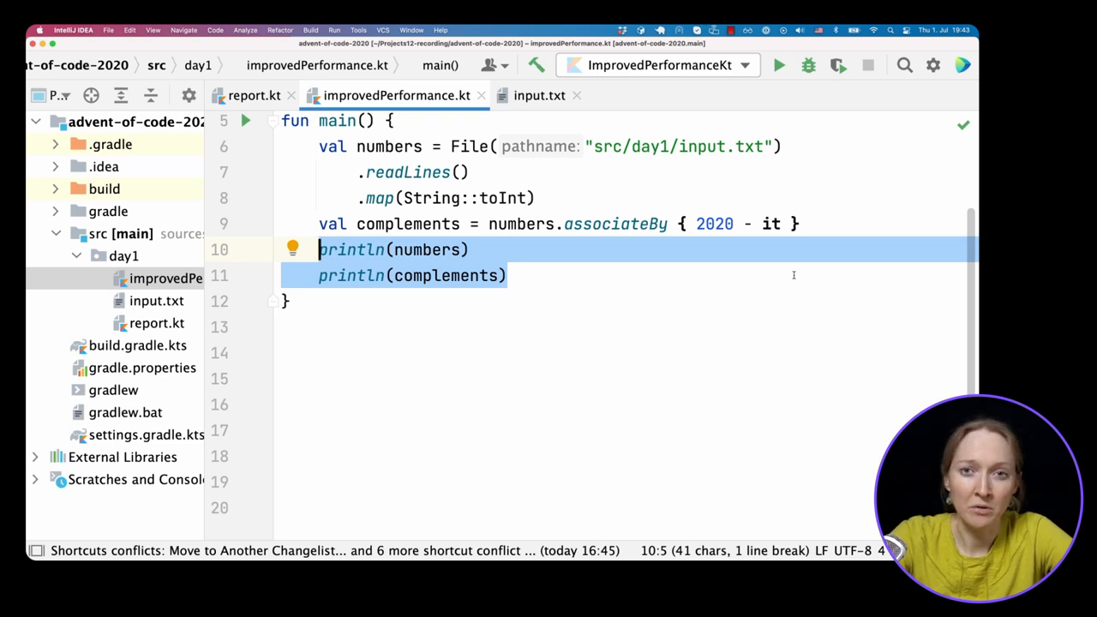
Step: Map each number to Pair(number, complement) when complements[number] exists, else null
type("numbers.")
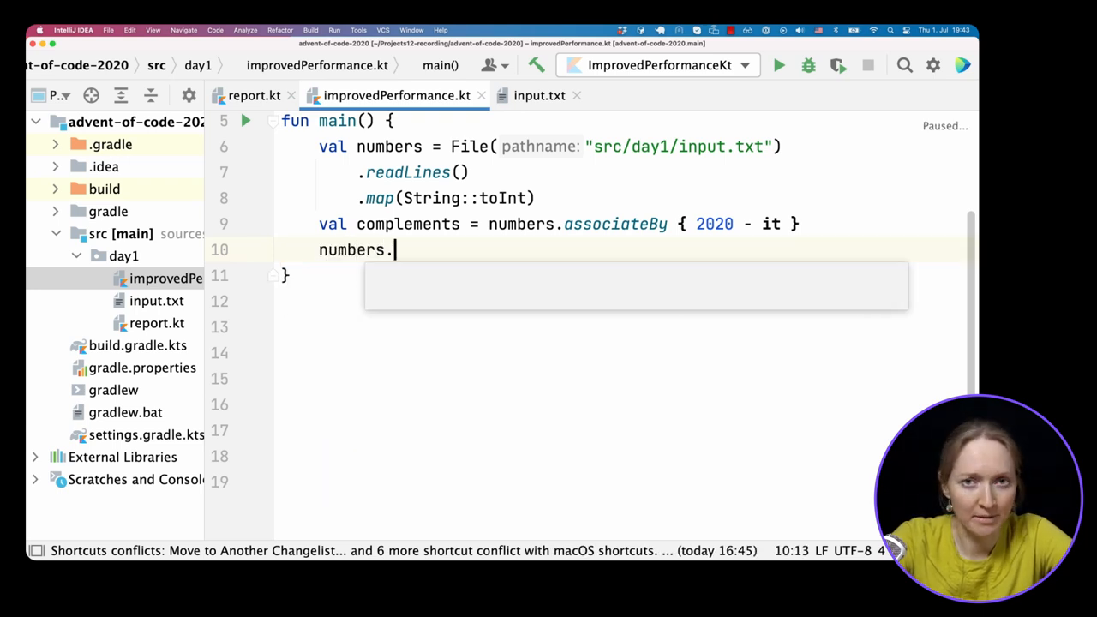
type("map {")
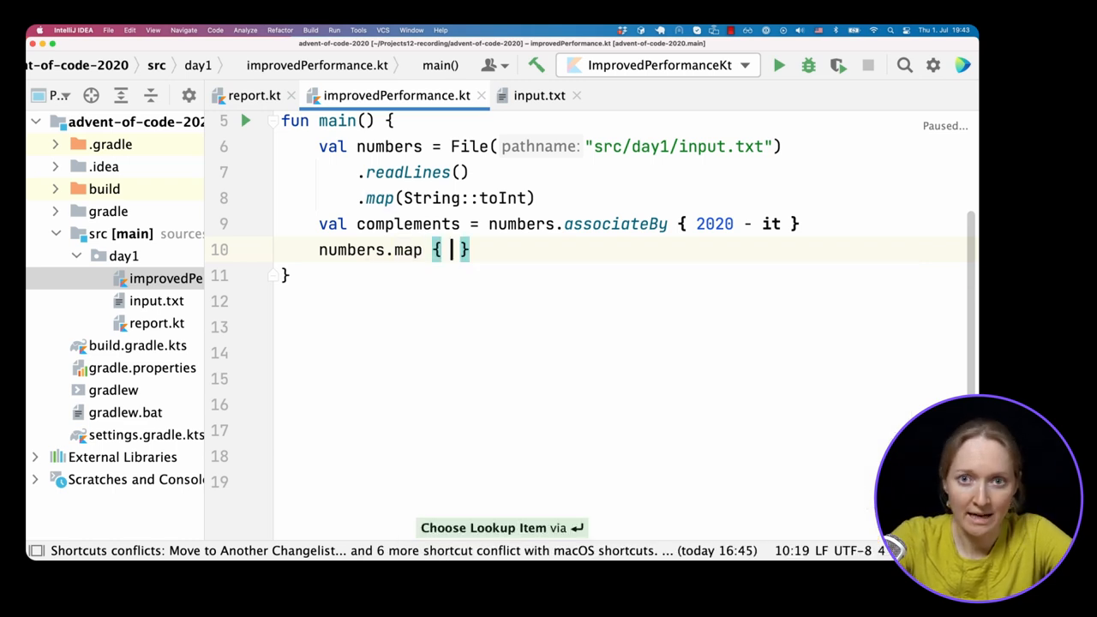
type("number ->")
type("if")
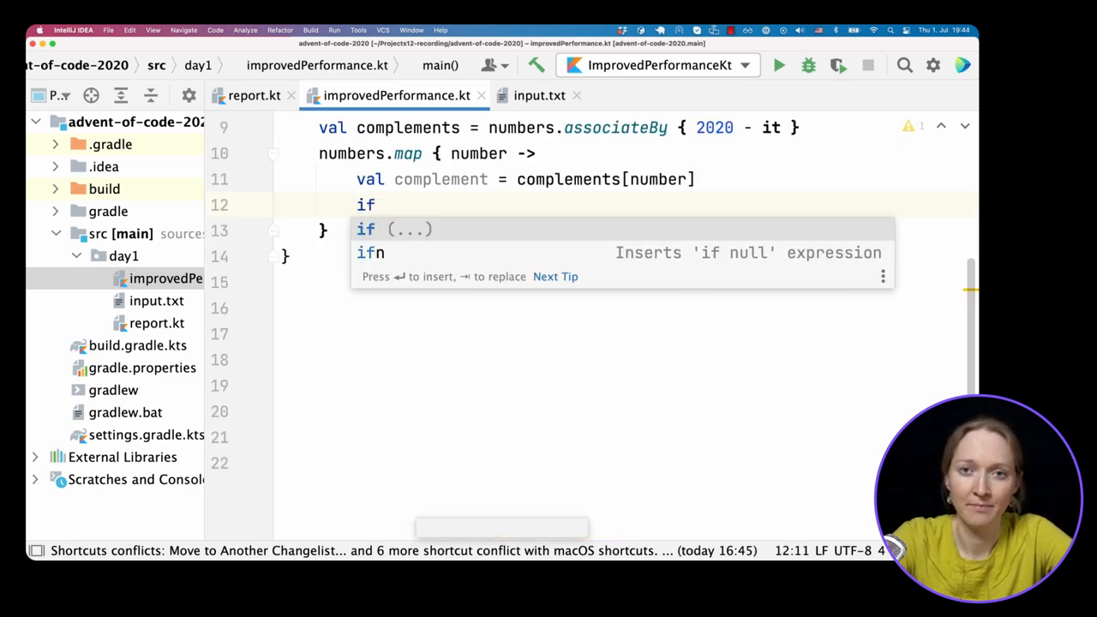
type("(complement != null")
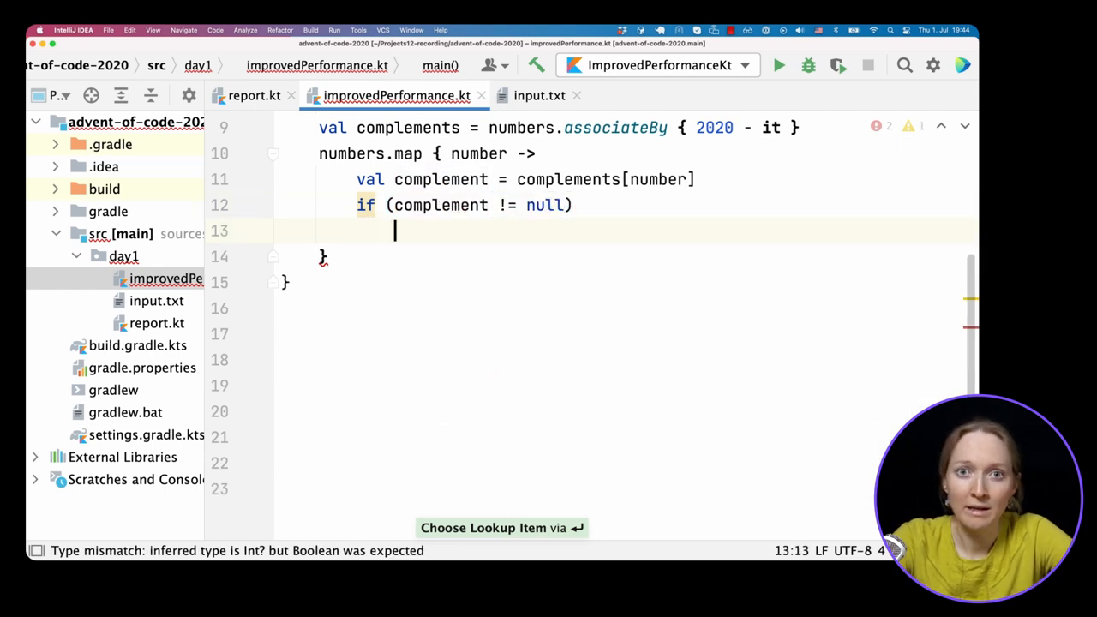
type("Pair(number, complement")
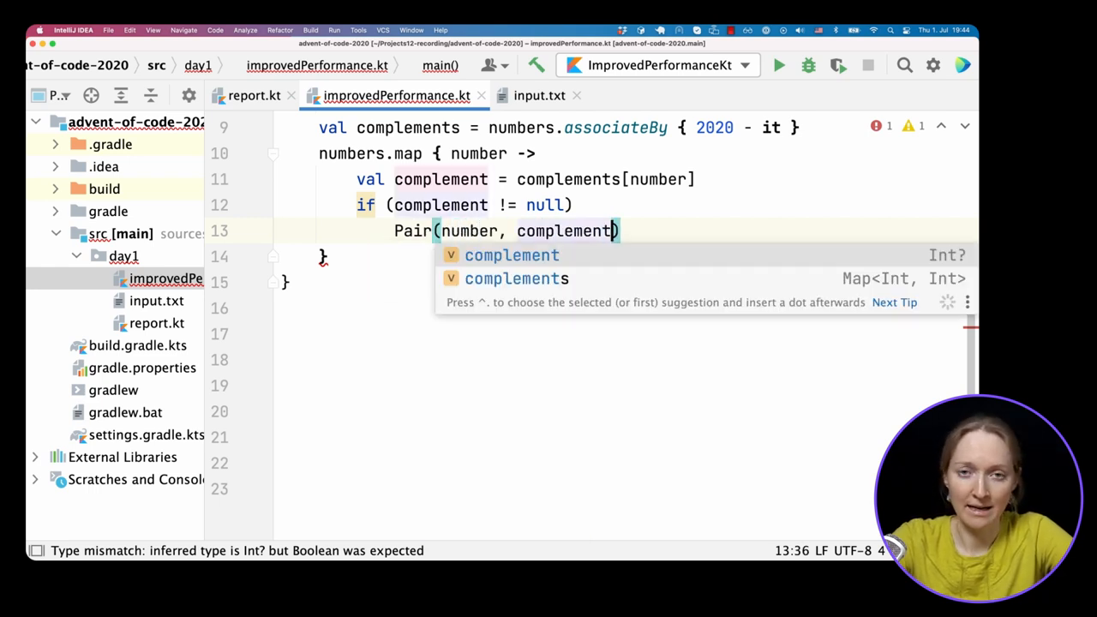
type("else null")
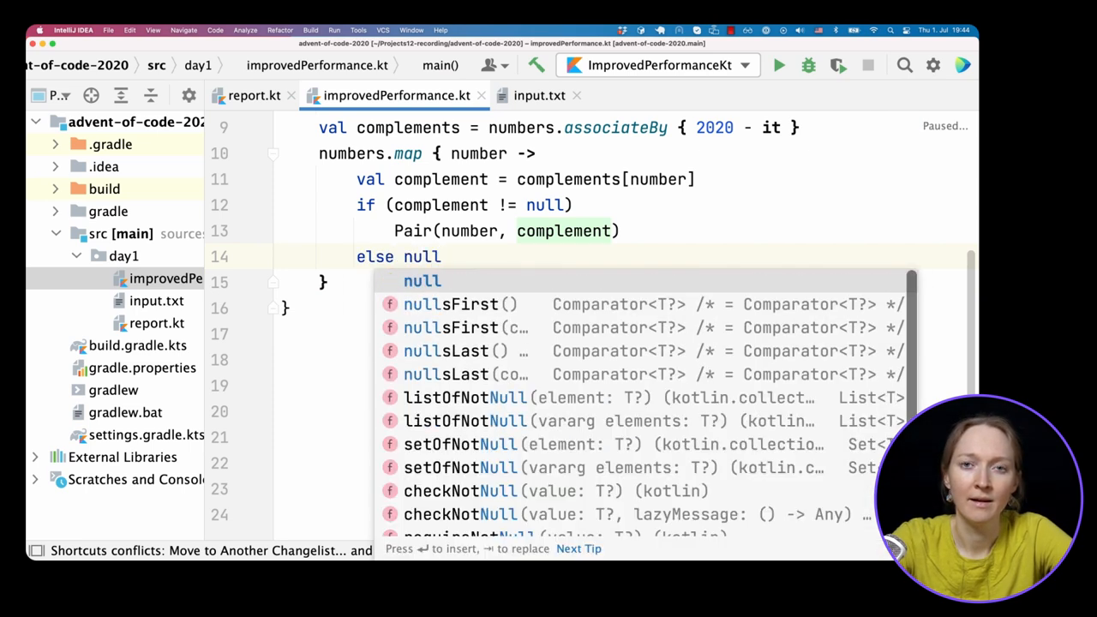
key("Escape")
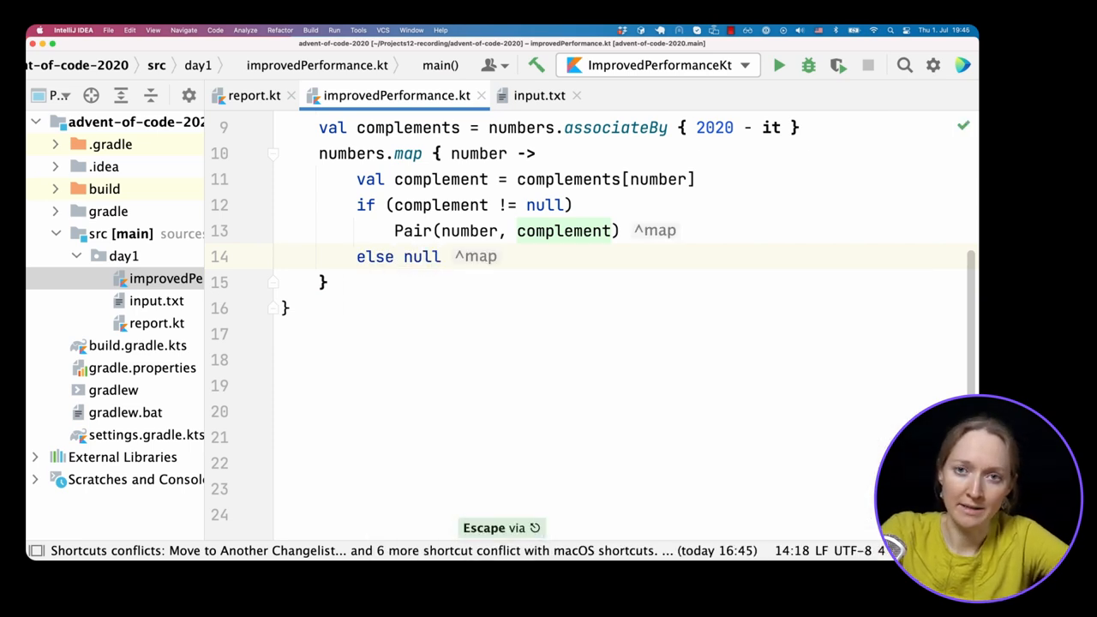
Step: Chain .filterNotNull() after the map block to drop the nulls
left_click(443, 258)
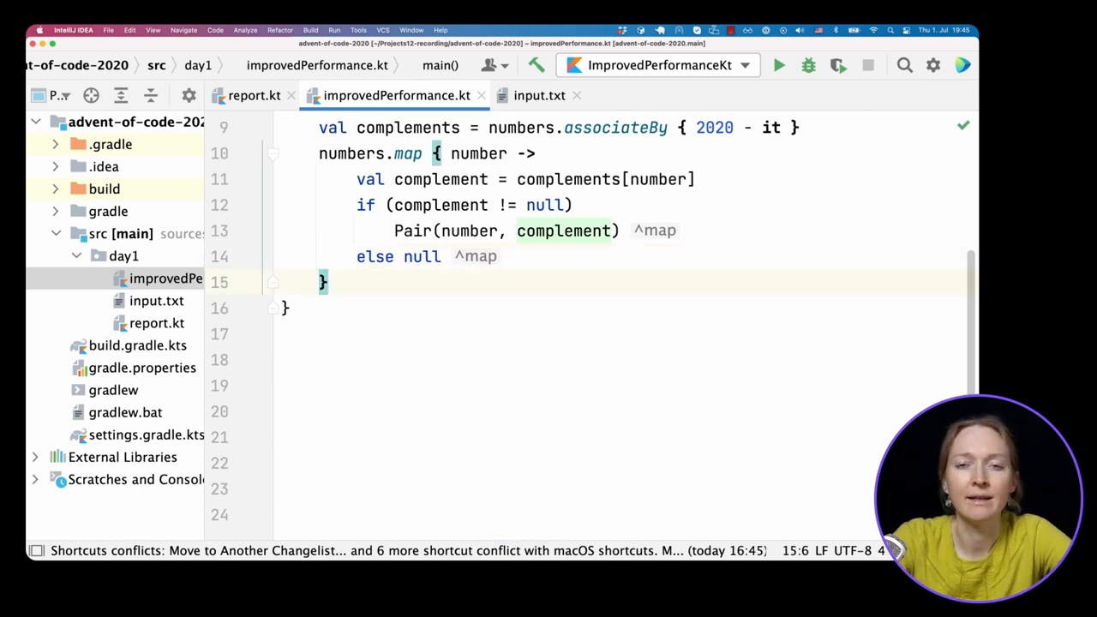
type(".filt")
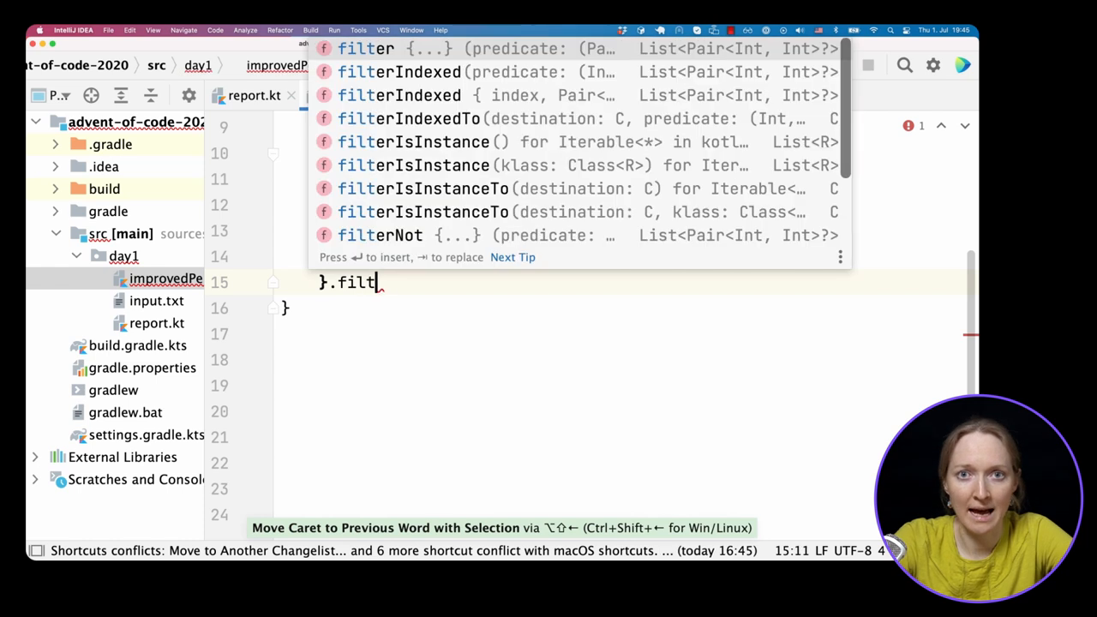
type("N")
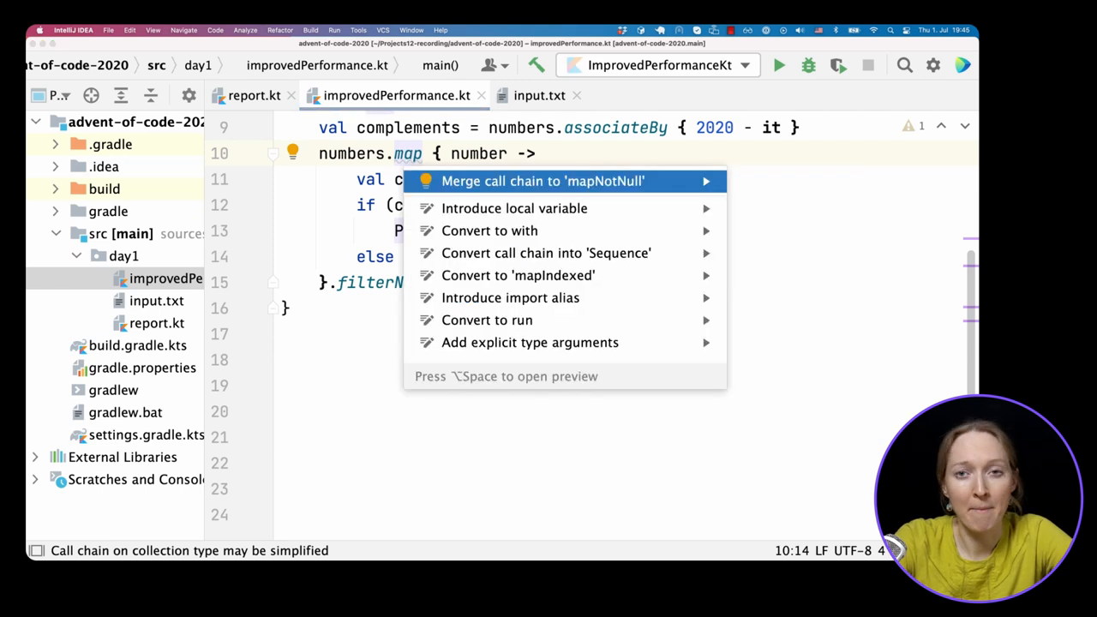
Step: Merge map and filterNotNull into mapNotNull with .first(), then rename it to firstNotNullOf
left_click(541, 182)
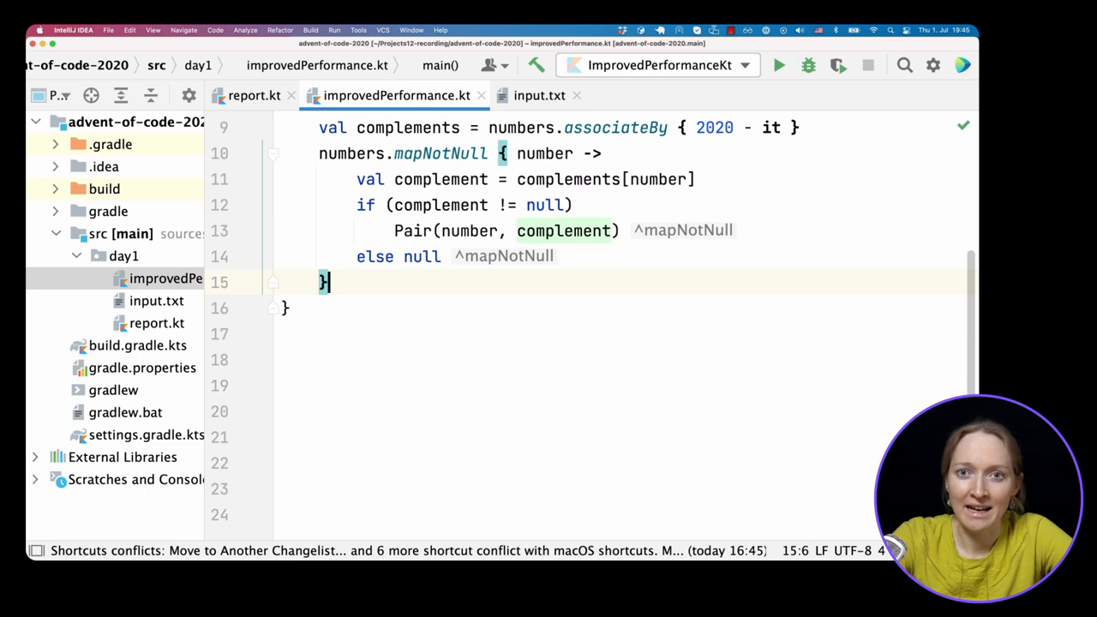
type(".first()")
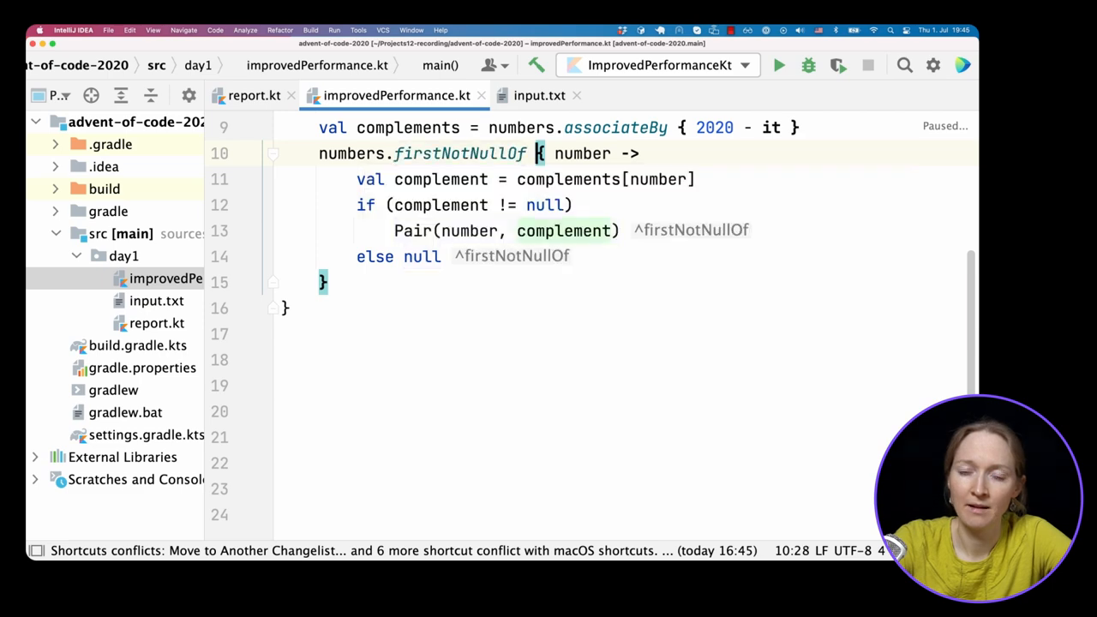
Step: Store the result as val pair, print pair and pair.first * pair.second, and run
type("p")
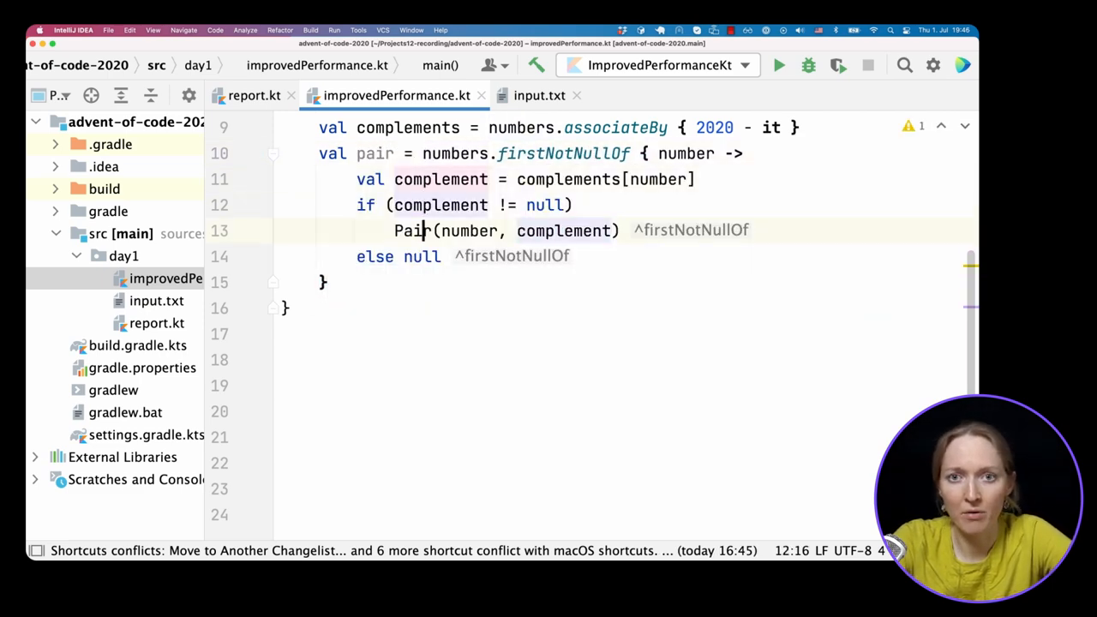
type("println(pair")
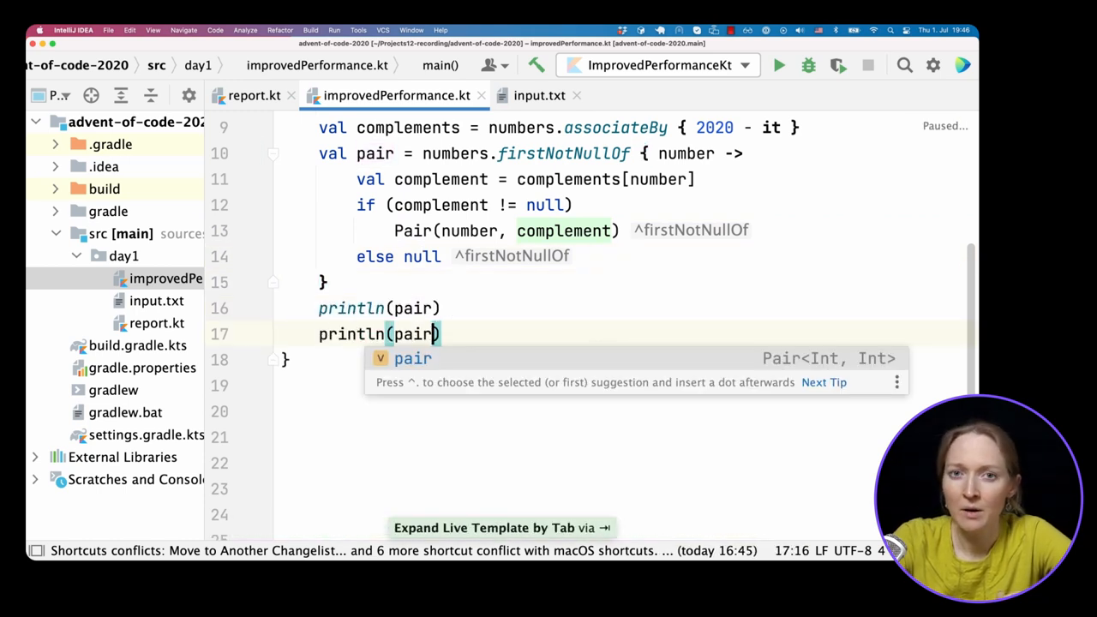
type(".first * pair.")
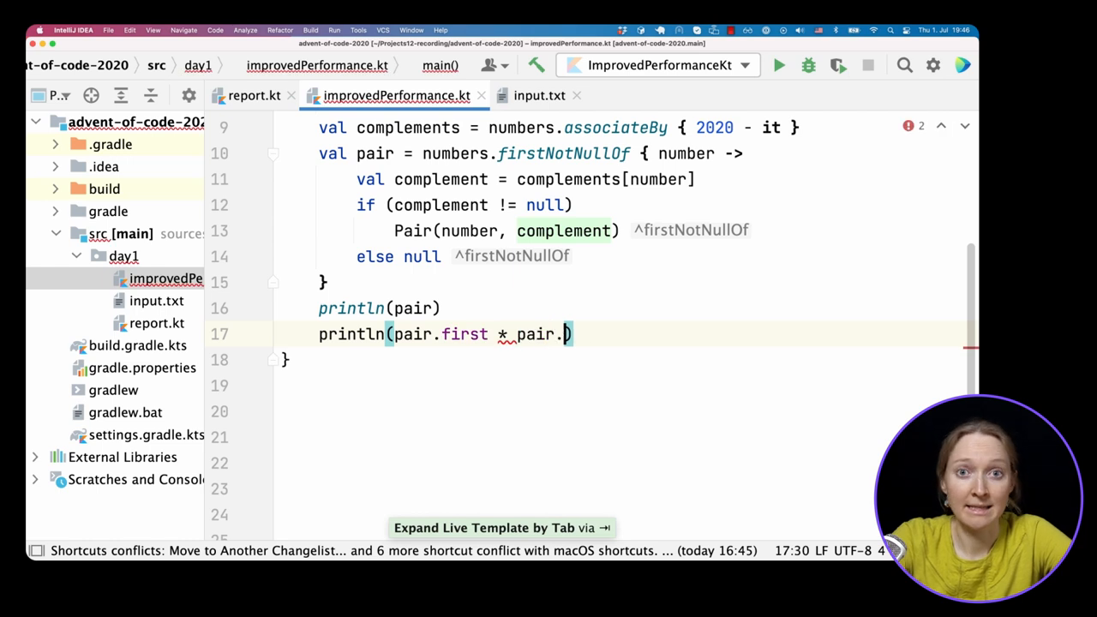
type("second")
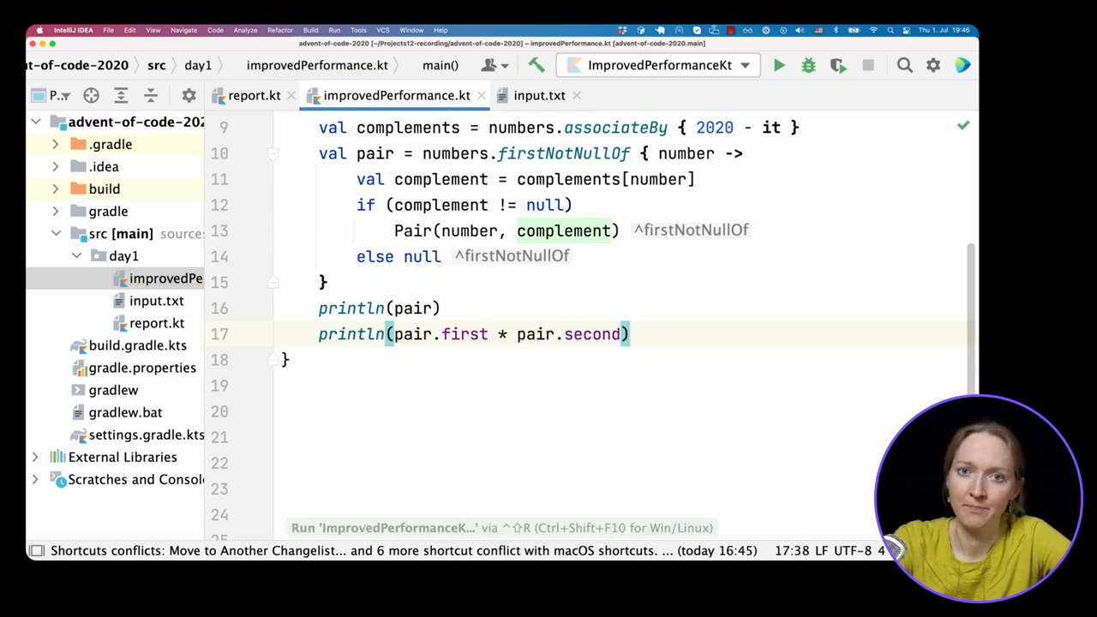
left_click(779, 65)
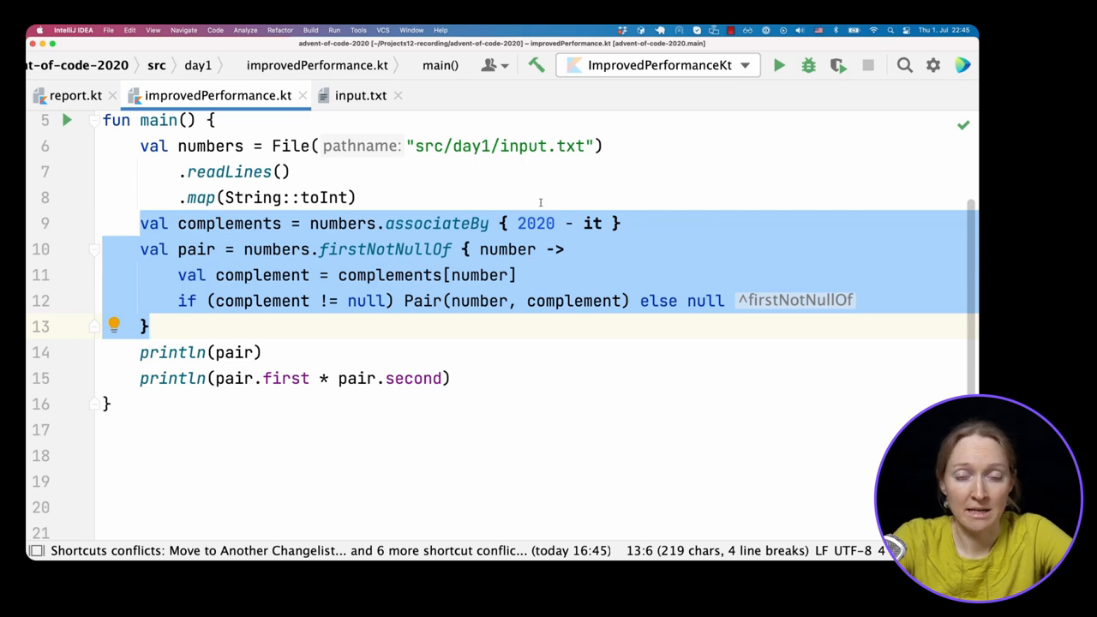
Step: Extract the lookup into a public function findPairOfSum(numbers, sum) called from main with 2020
left_click(524, 222)
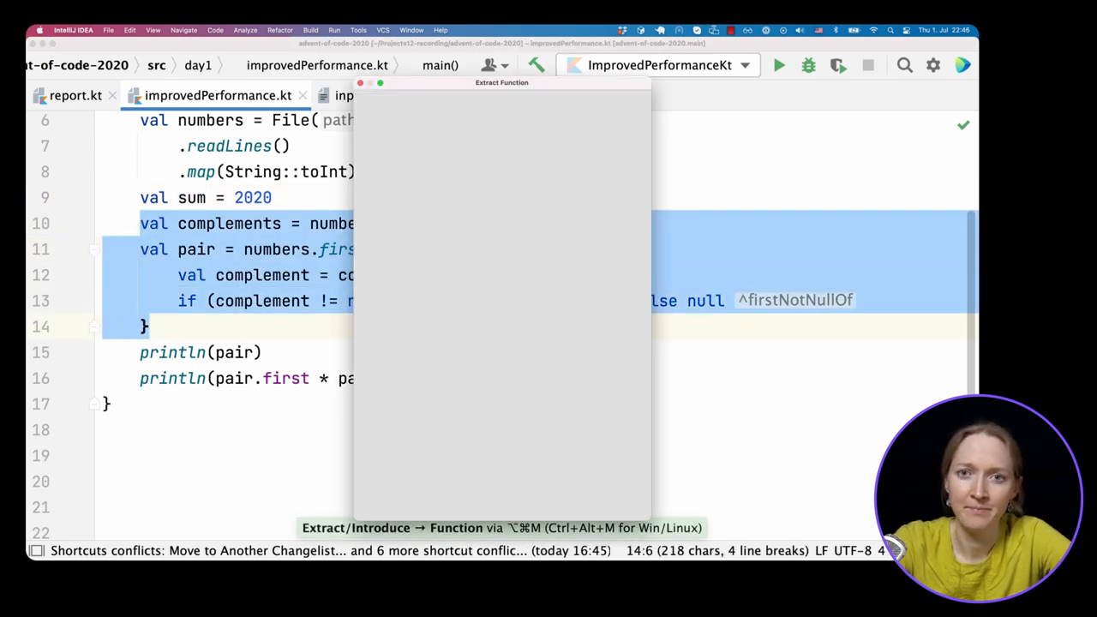
left_click(409, 134)
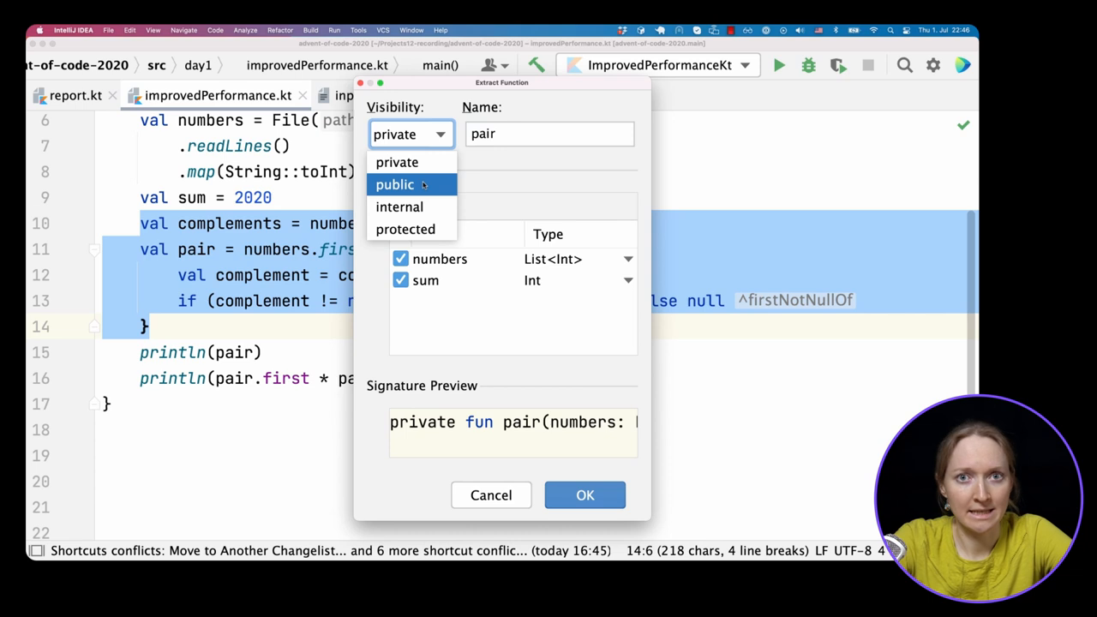
left_click(394, 186)
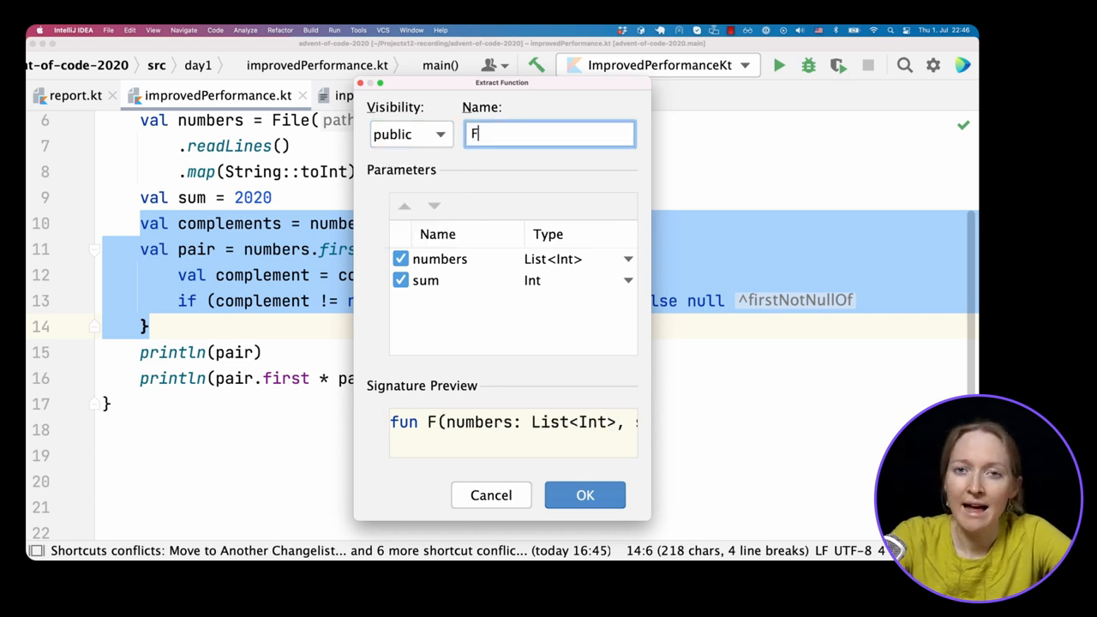
type("indPairOfSum")
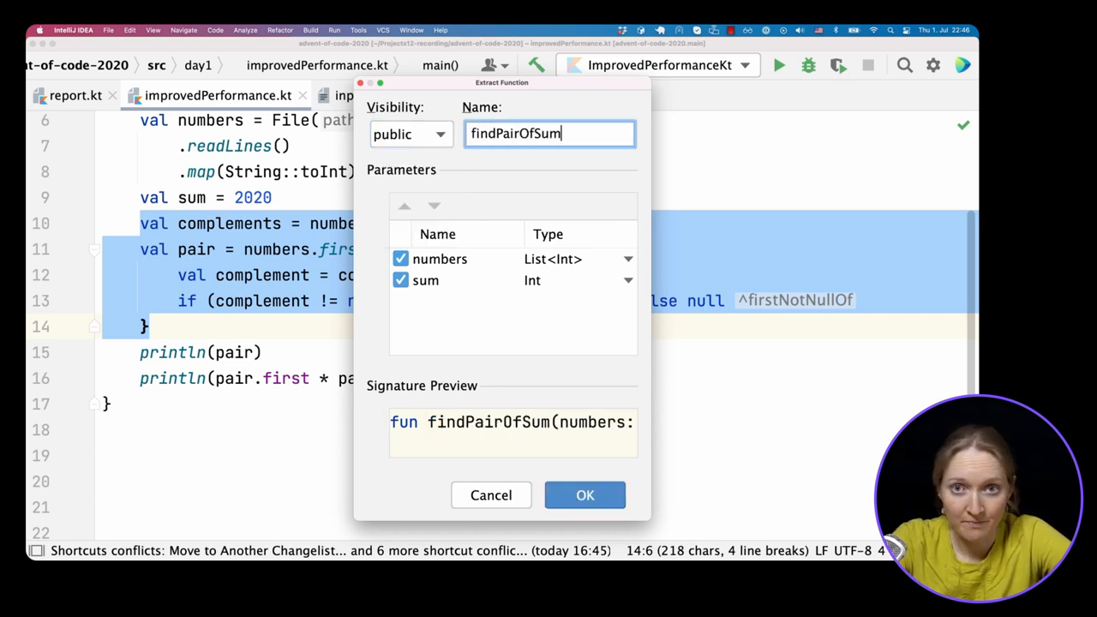
left_click(585, 493)
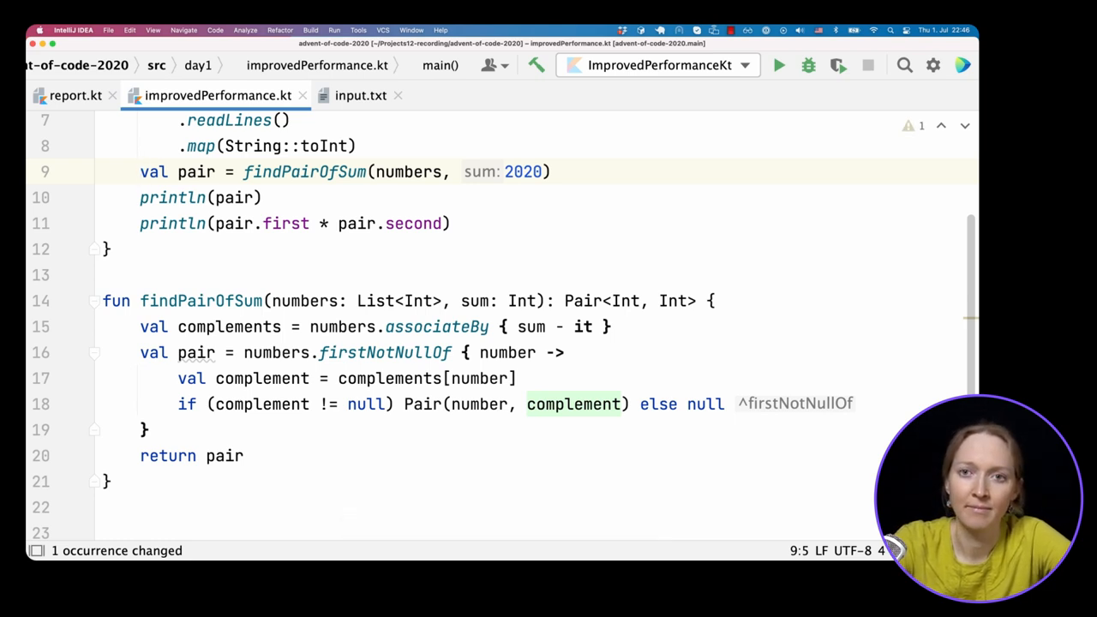
Step: Convert the numbers parameter to a receiver so main calls numbers.findPairOfSum(2020)
left_click(309, 302)
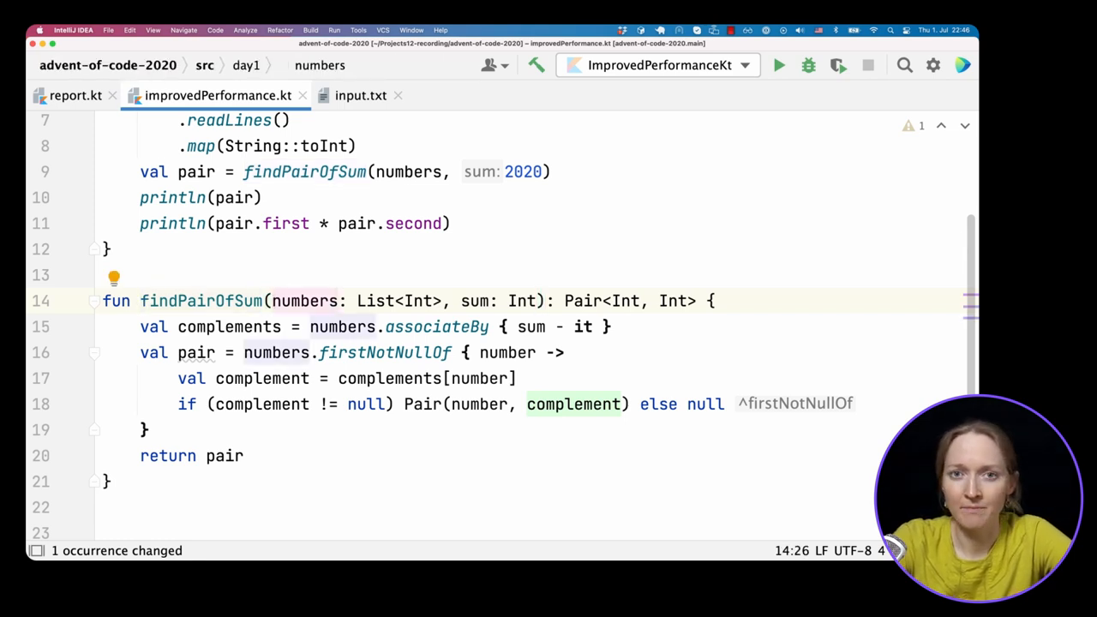
left_click(114, 277)
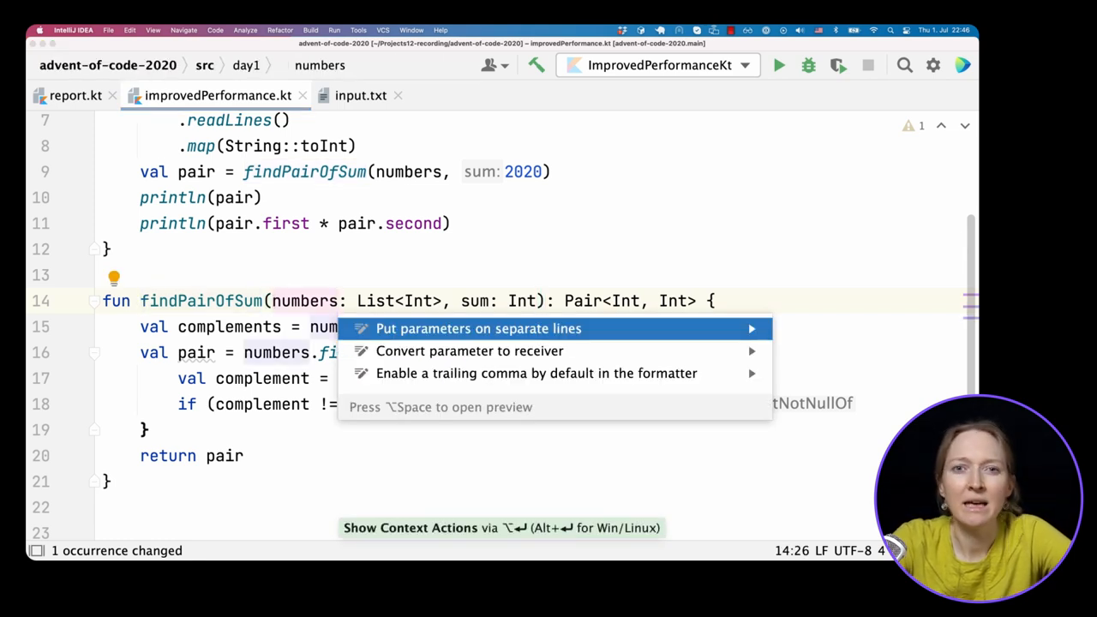
left_click(469, 349)
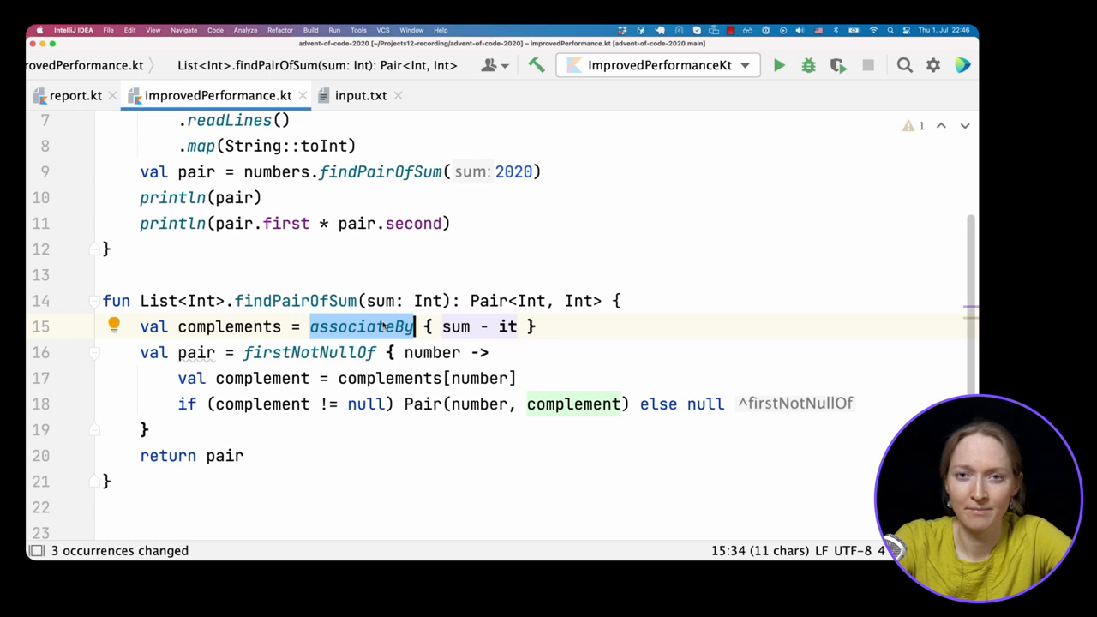
left_click(381, 172)
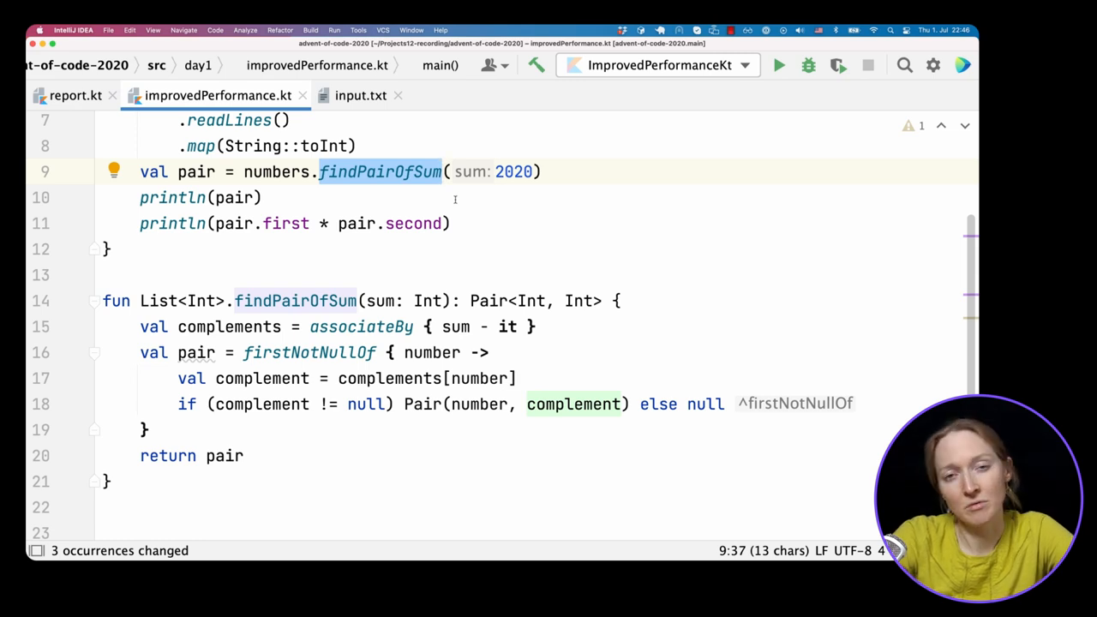
left_click(197, 353)
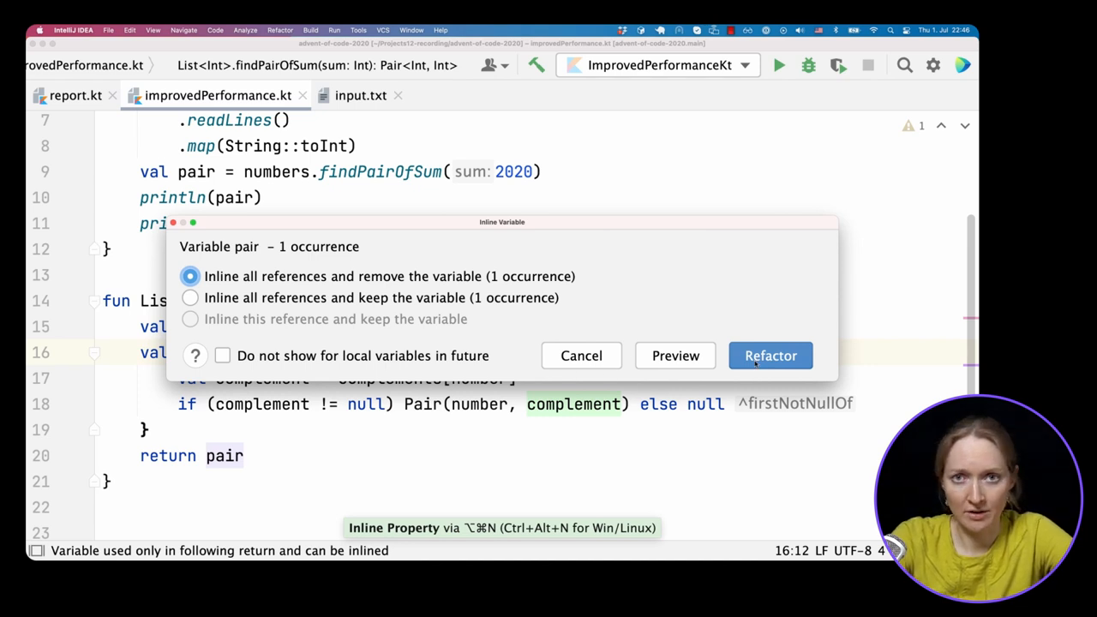
Step: Inline the pair variable so findPairOfSum returns the firstNotNullOf result directly
left_click(770, 355)
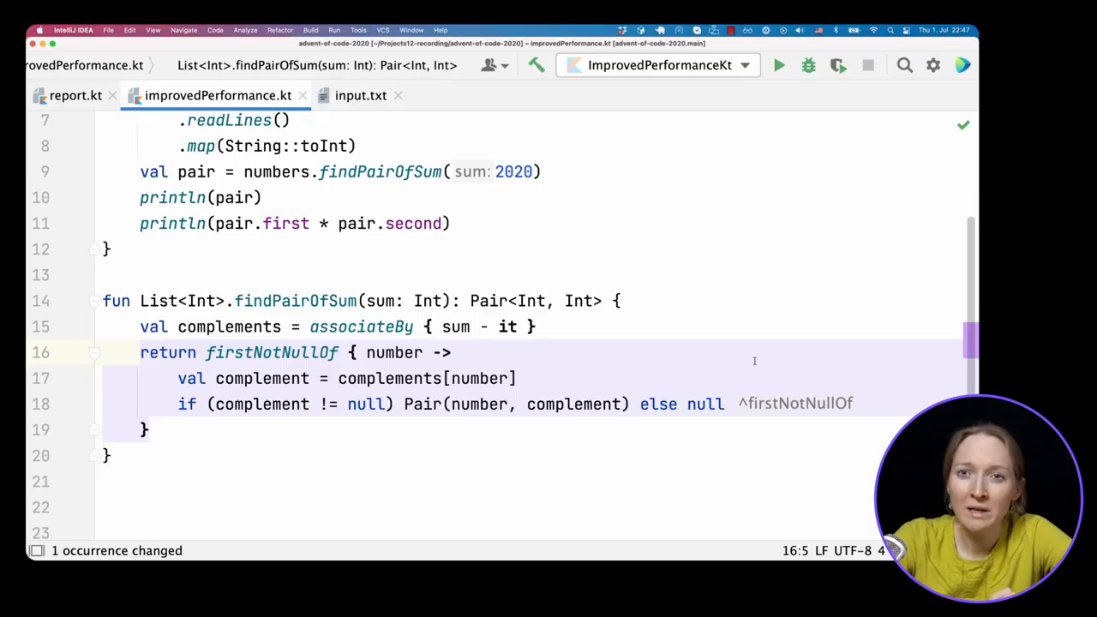
mouse_move(748, 364)
type("//")
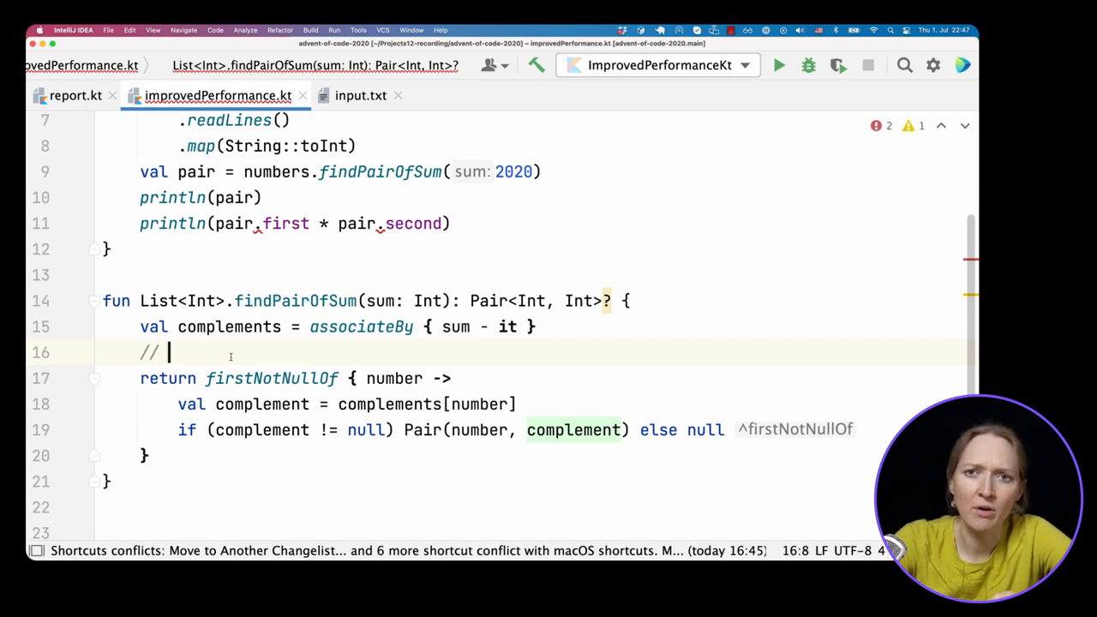
Step: Add the comment mapNotNull + first(OrNull) = firstNotNullOf(OrNull) above the return
type("mapN")
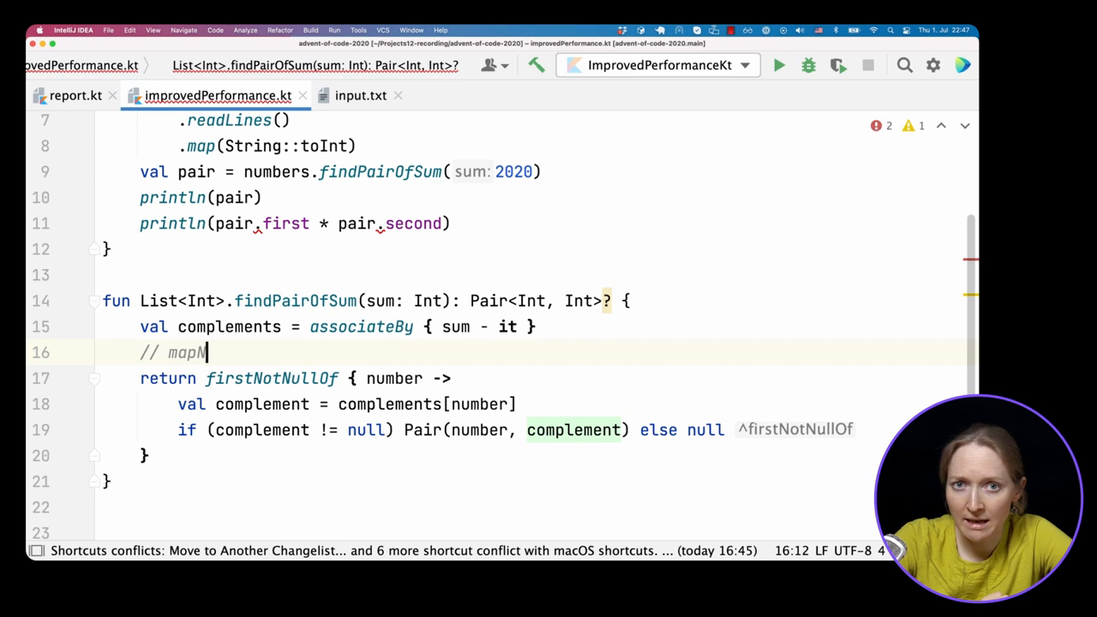
type("otNull + f")
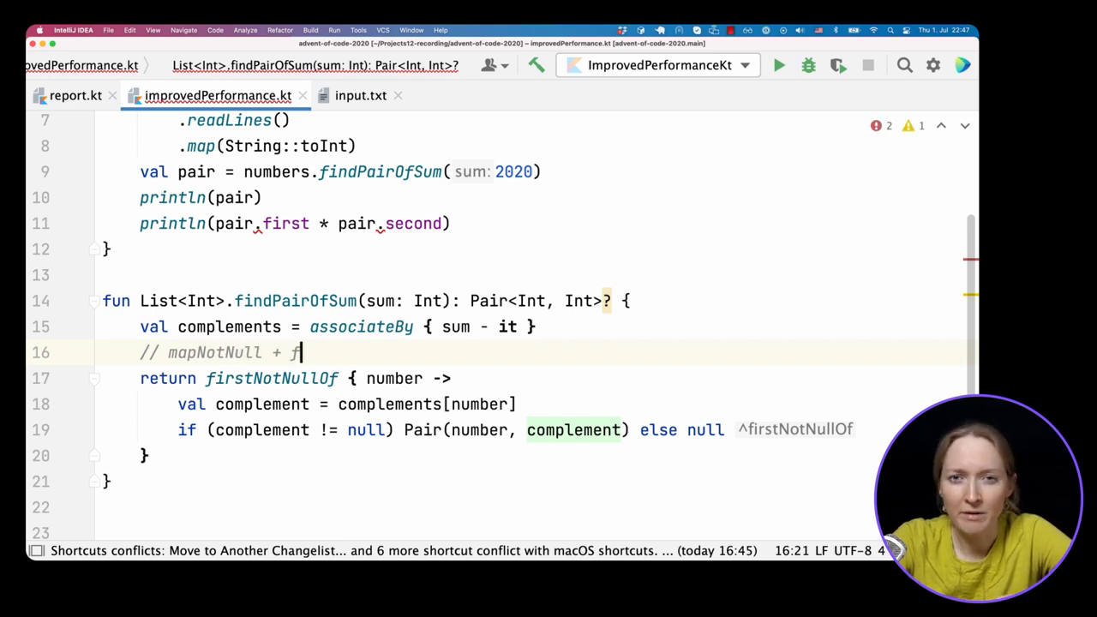
type("irst =")
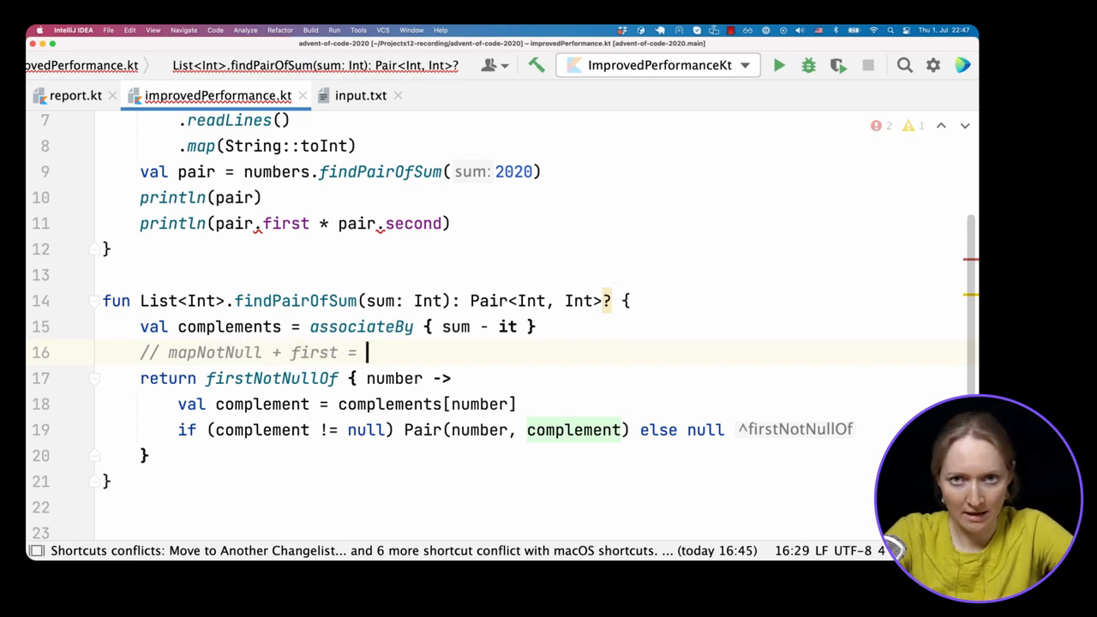
type("firstNotN")
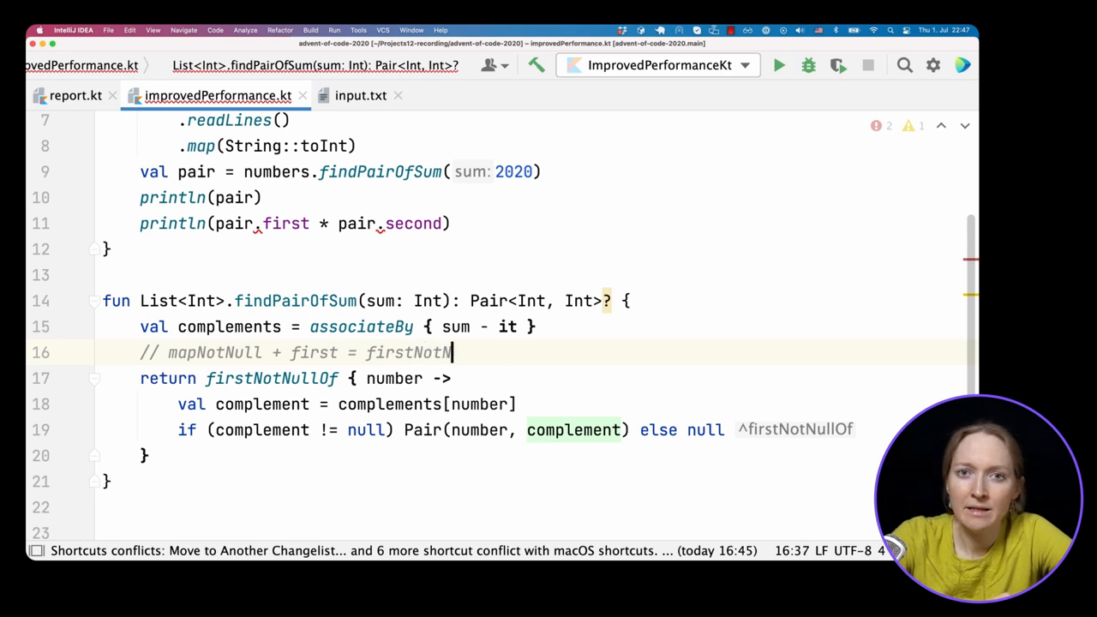
type("ullOf")
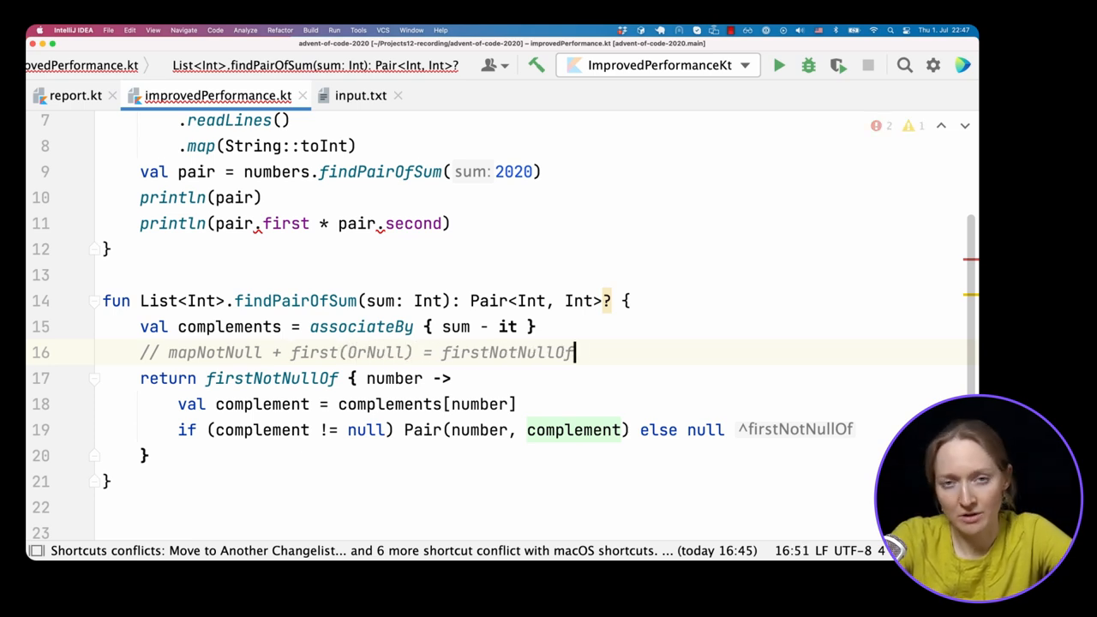
type("(OrNull")
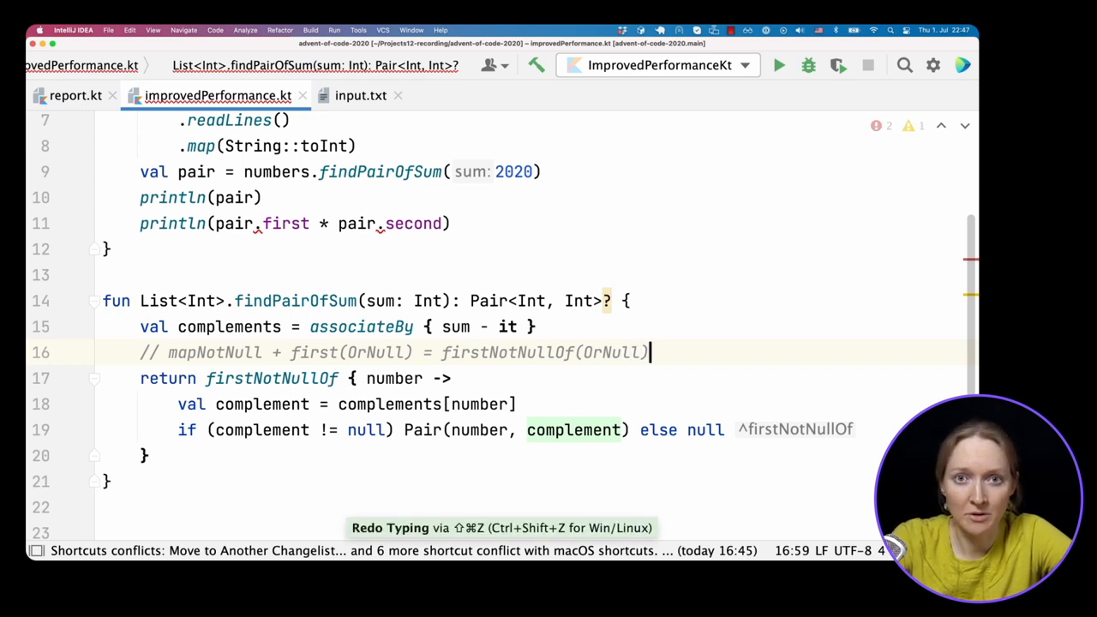
Step: Change the firstNotNullOf call in findPairOfSum to firstNotNullOfOrNull
left_click(351, 378)
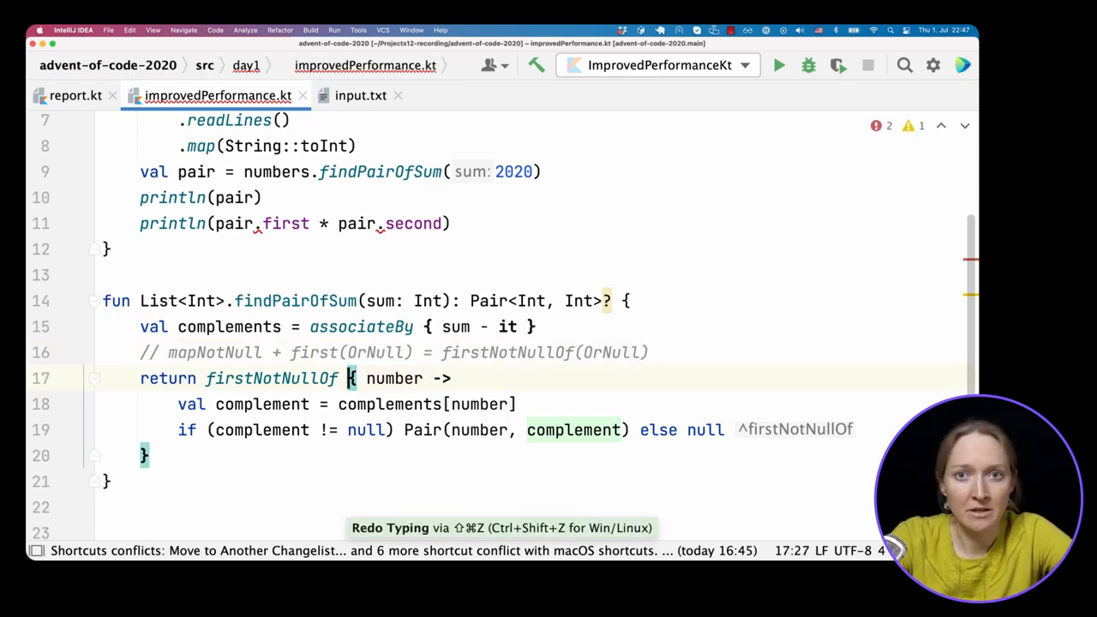
type("OrNull")
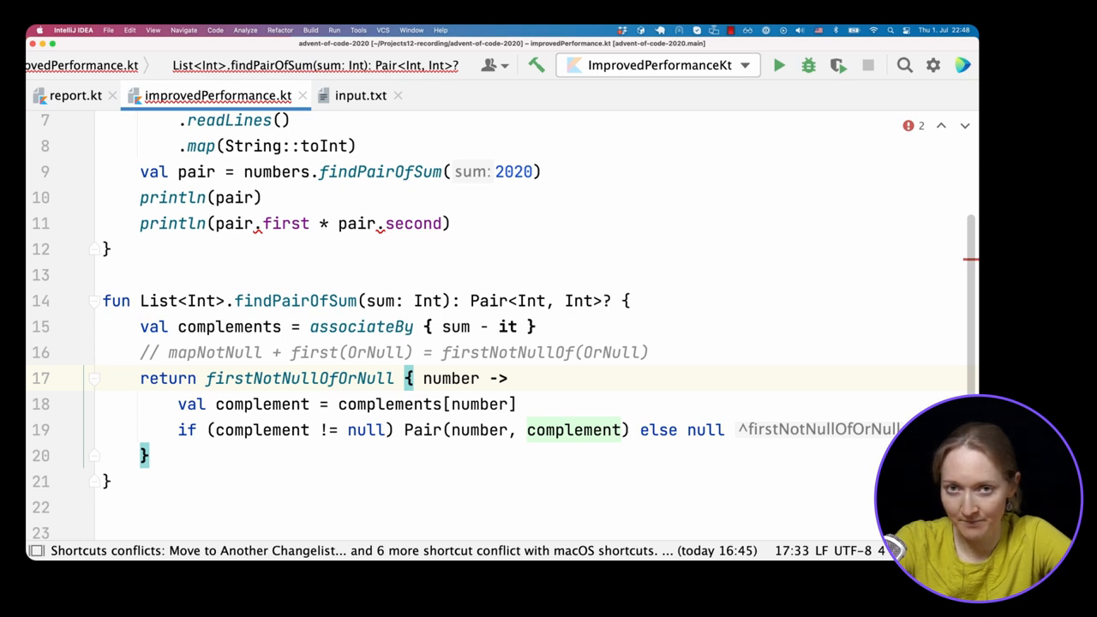
left_click(112, 248)
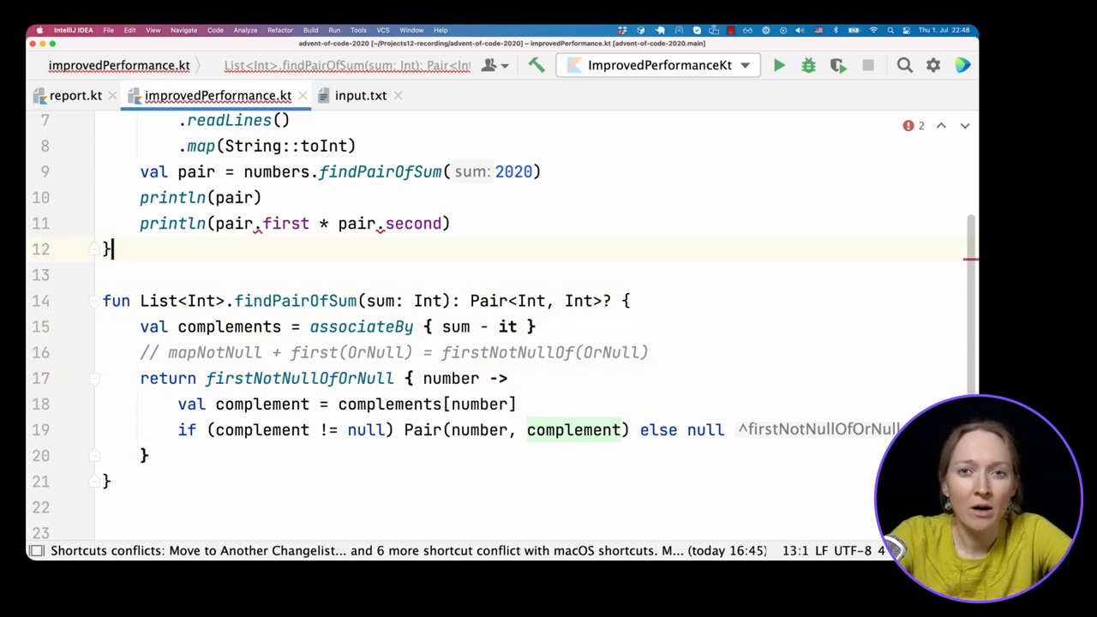
Step: Comment out println(pair.first * pair.second) and make room for new code in main
key("cmd+/")
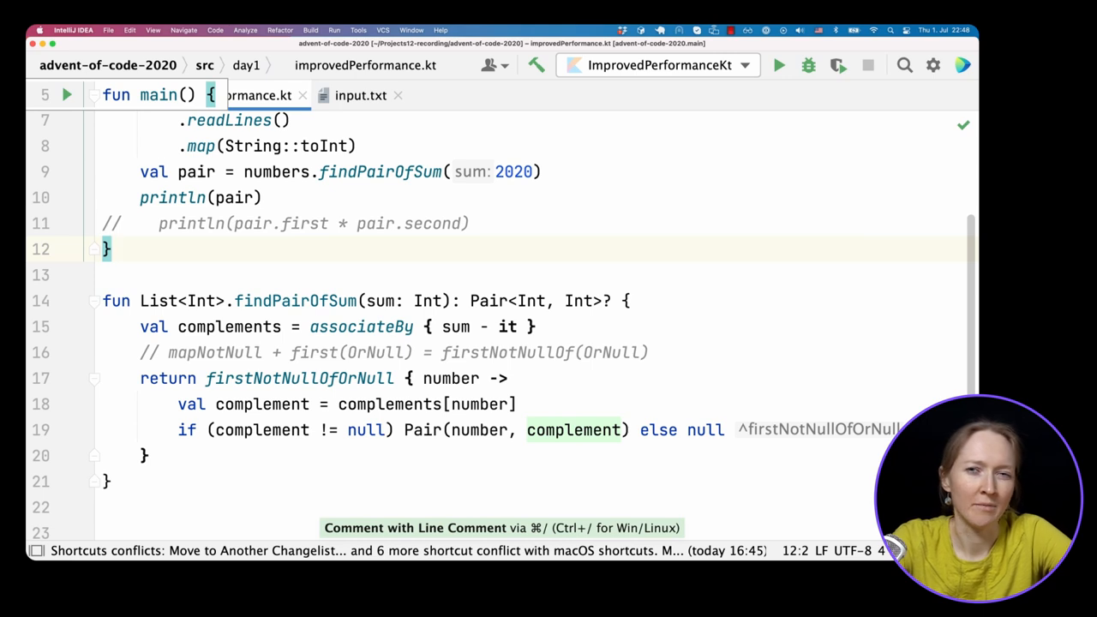
key("enter")
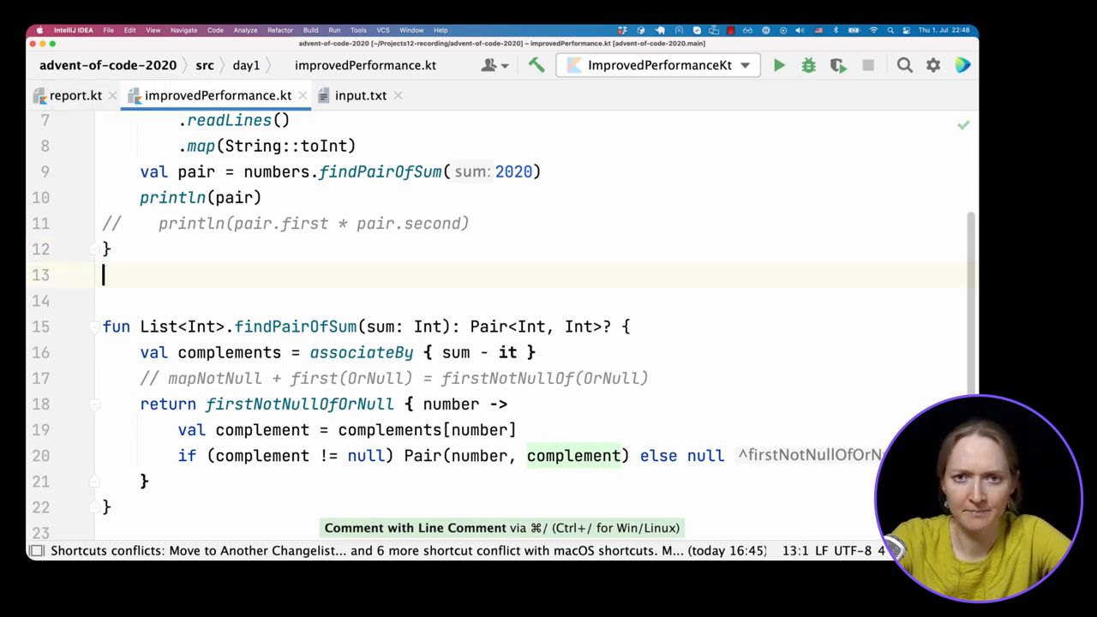
key("enter")
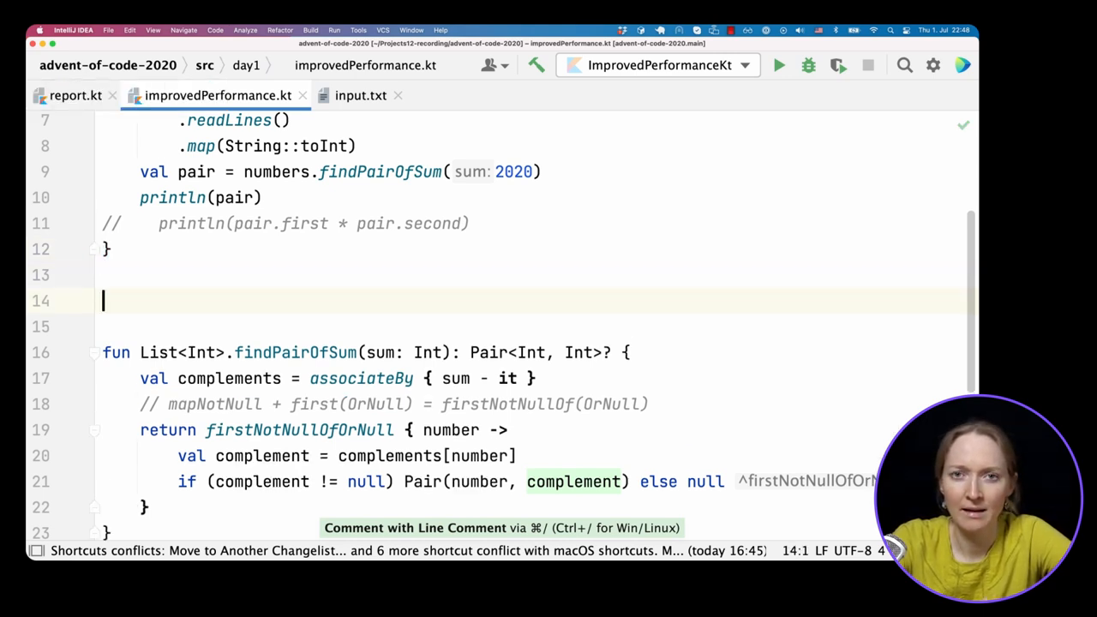
Step: Write numbers.associateWith { x -> numbers.findPairOfSum(2020 - x) }
type("numbers.")
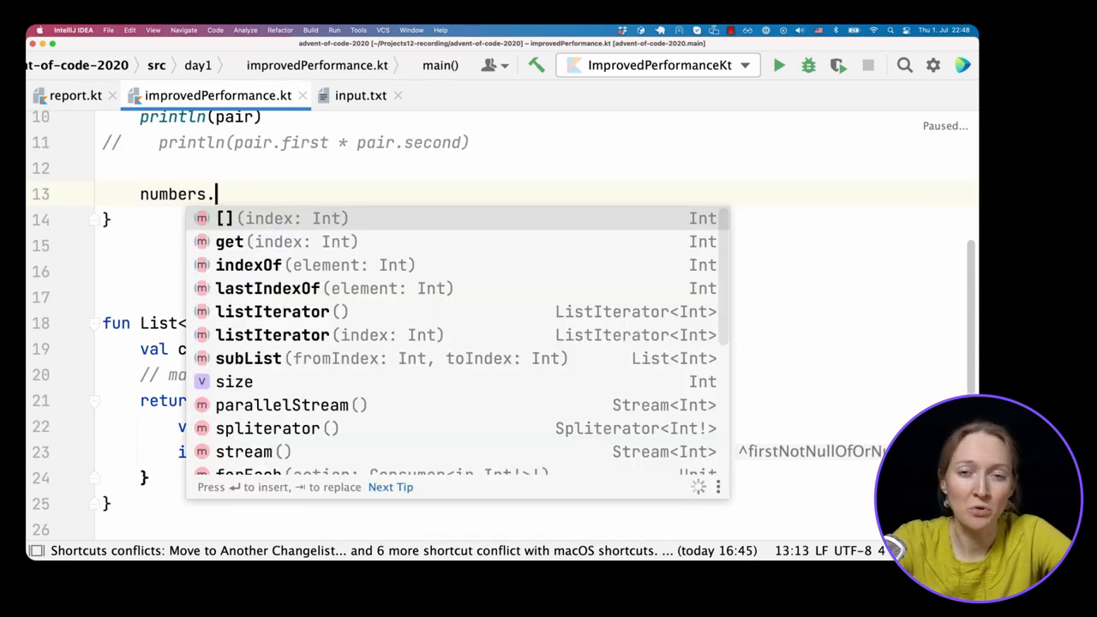
type("m")
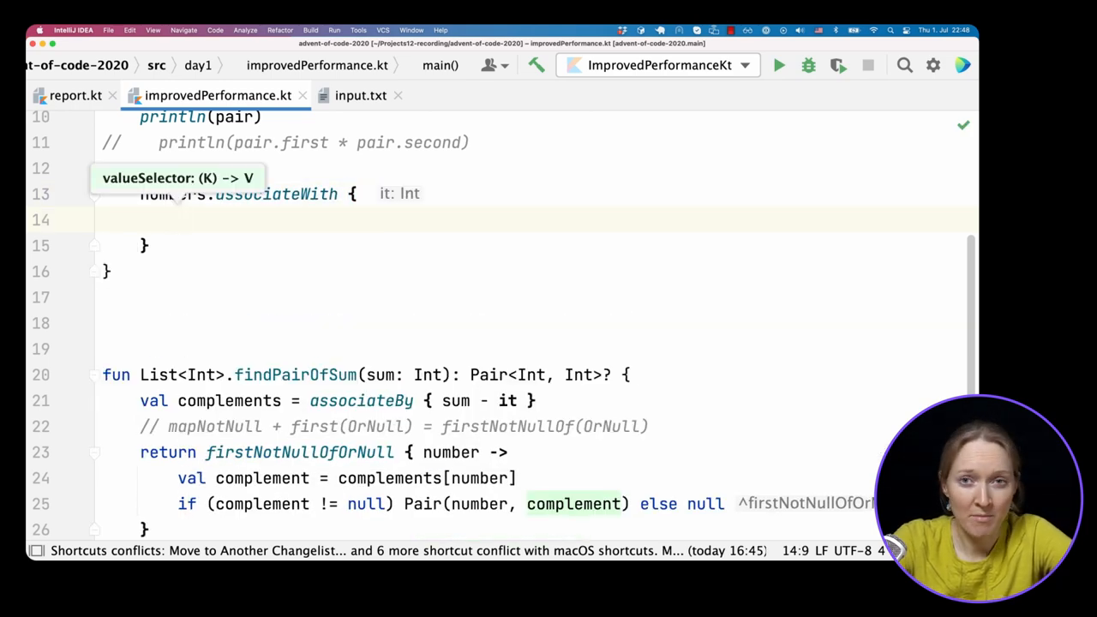
type("numbers.")
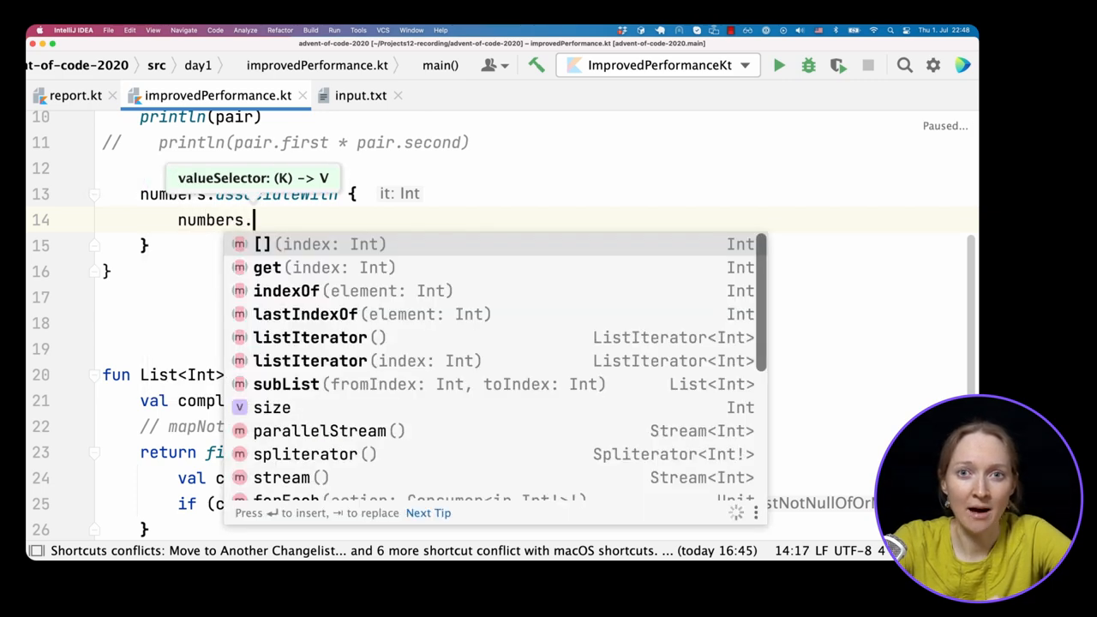
type("find")
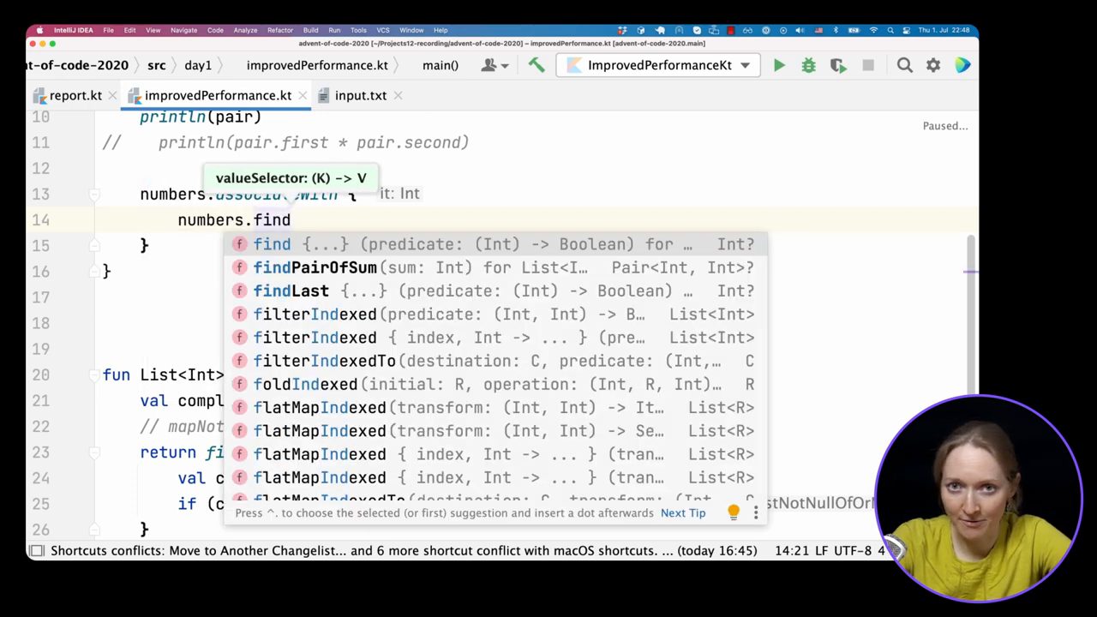
left_click(315, 267)
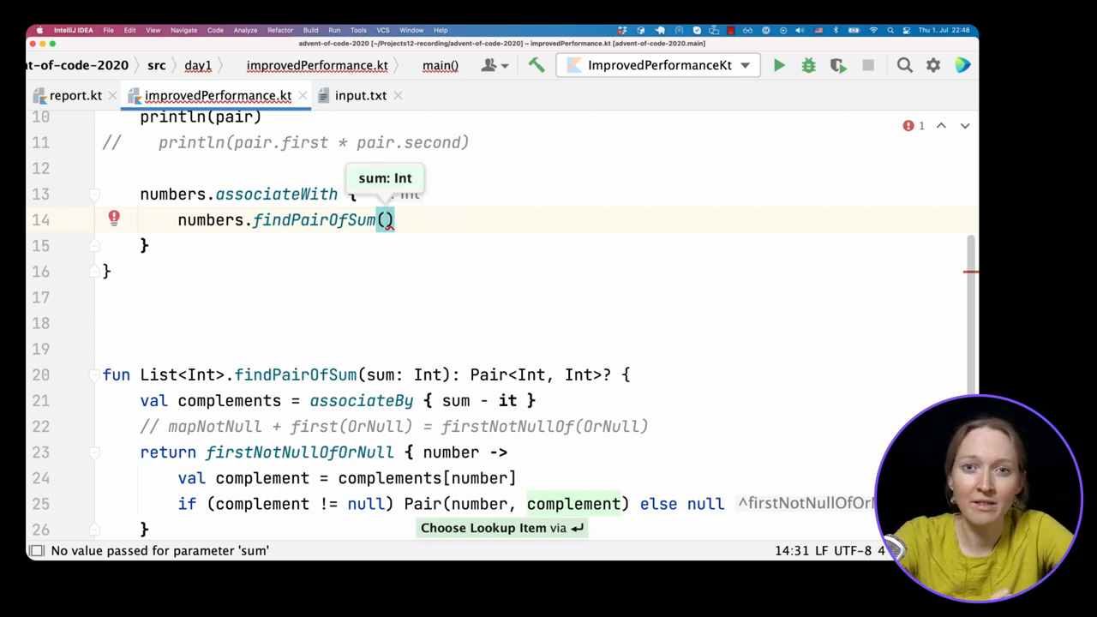
type("2020 - it")
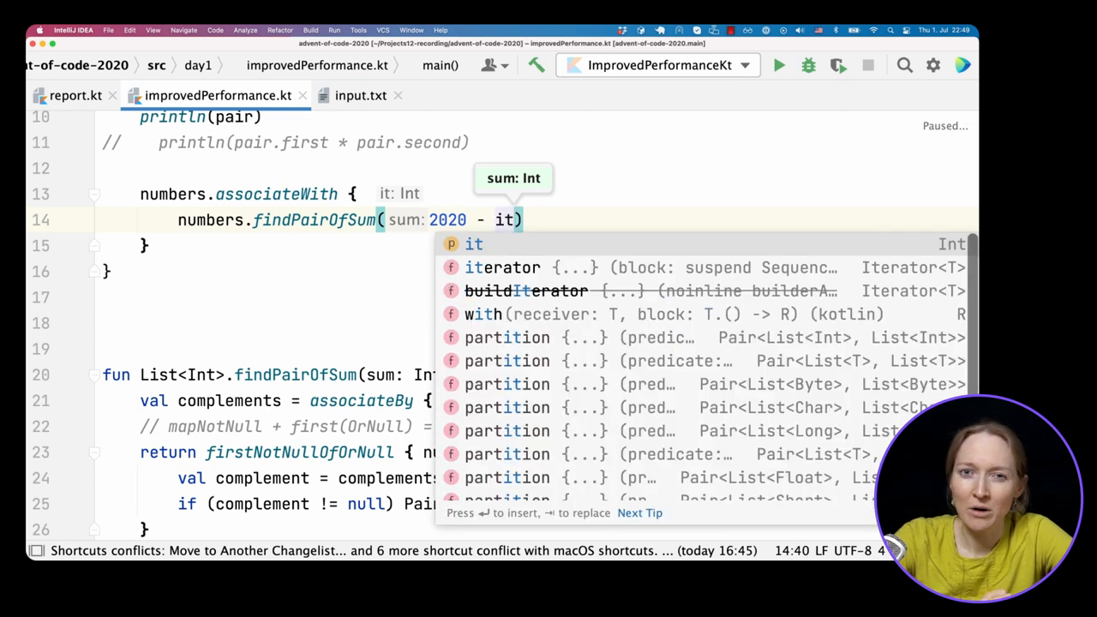
key("Escape")
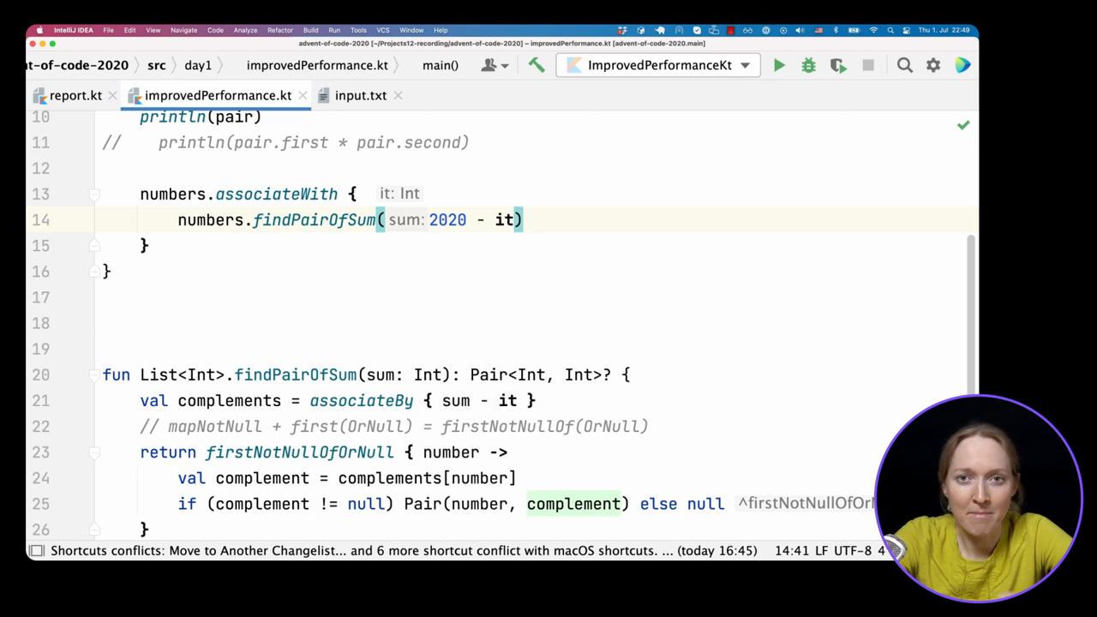
Step: Assign it to val complementPairs with an explicit Map type
left_click(363, 193)
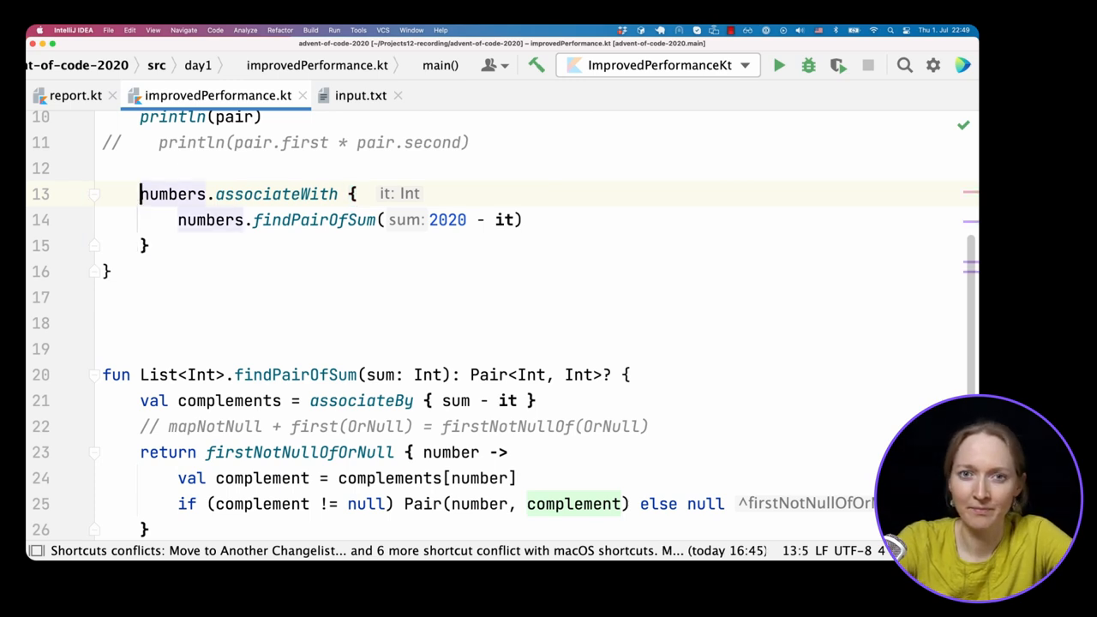
type("val complementPairs =")
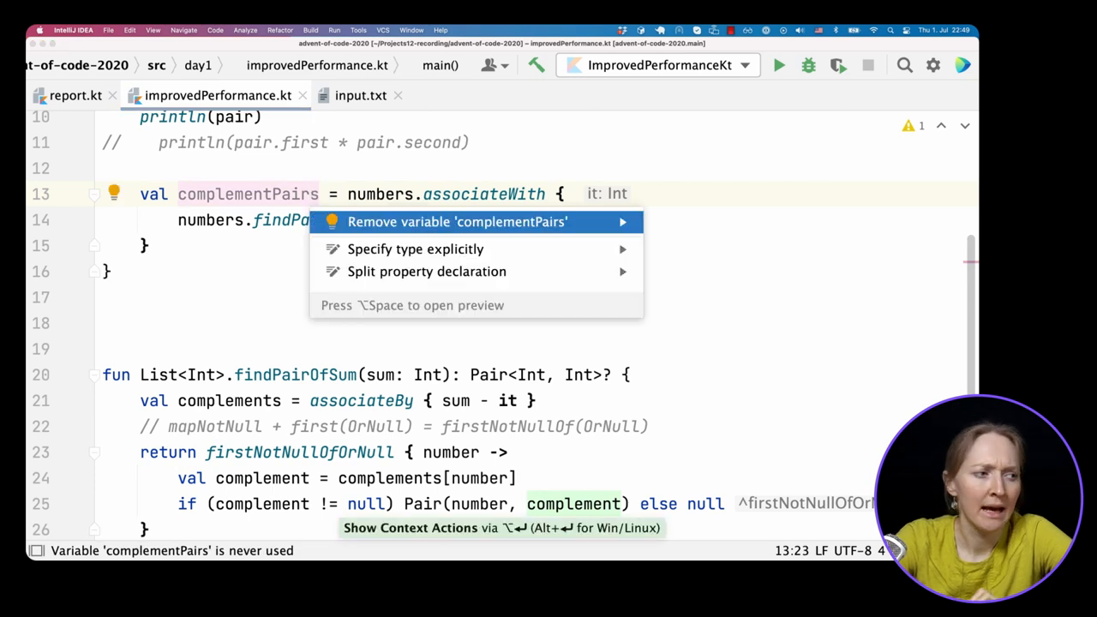
left_click(415, 249)
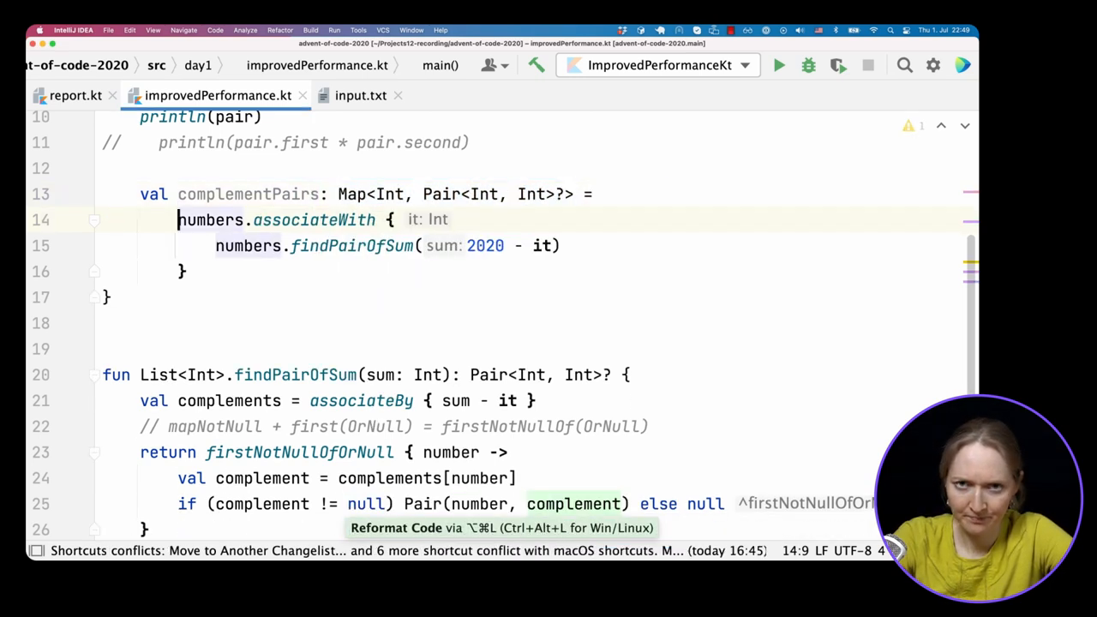
Step: Document it as Map: x -> (y, z) where y + z = 2020 - x, print complementPairs and run
type("// M")
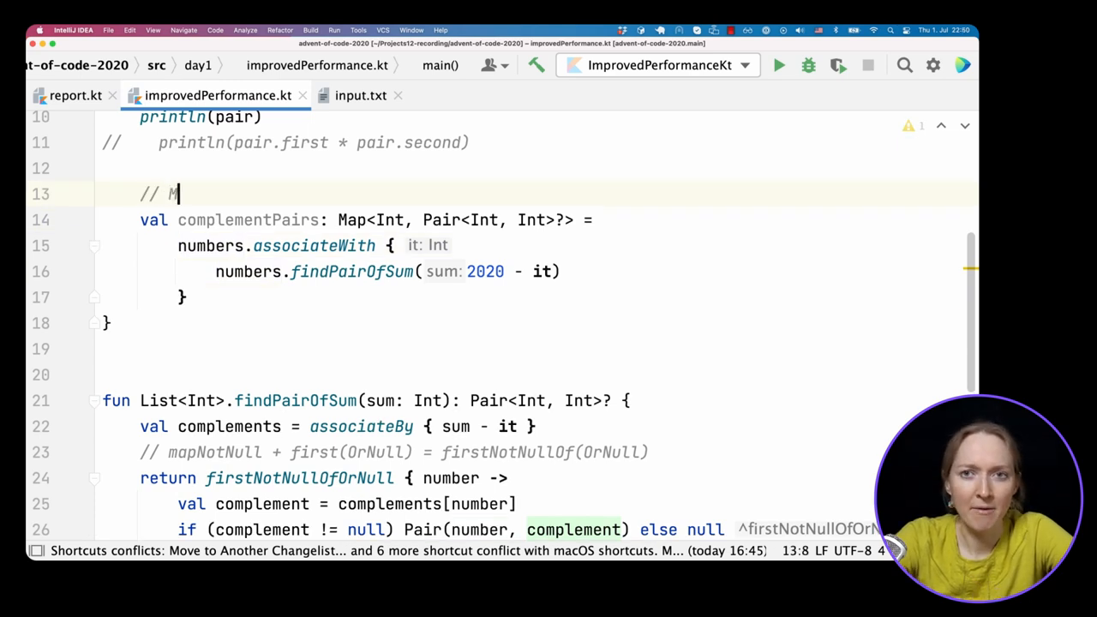
type("ap: x ->")
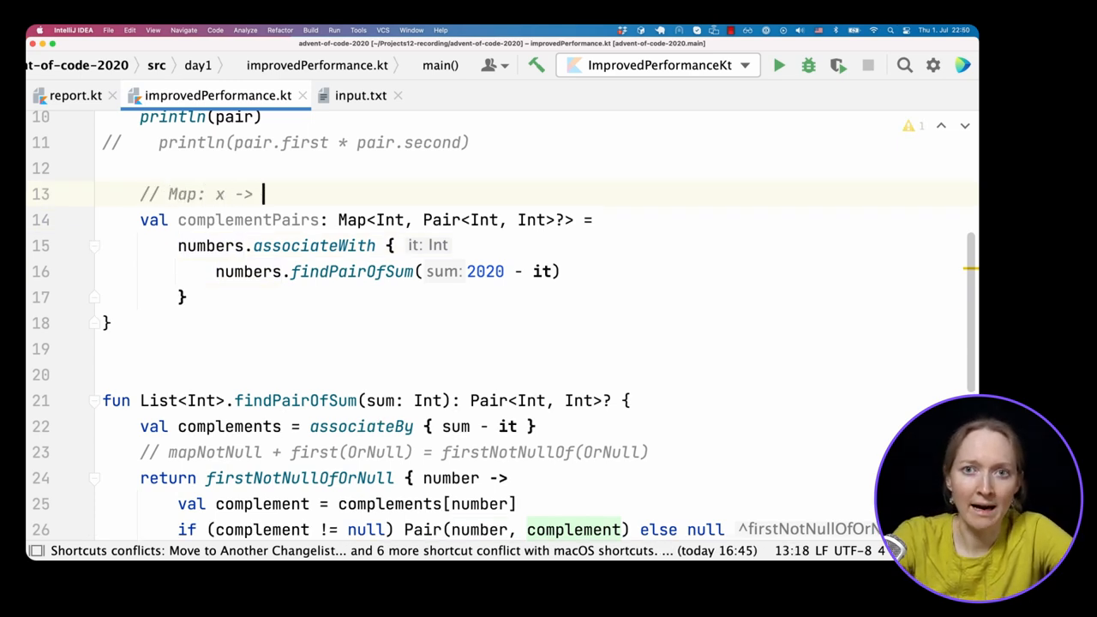
type("(y, z) wh")
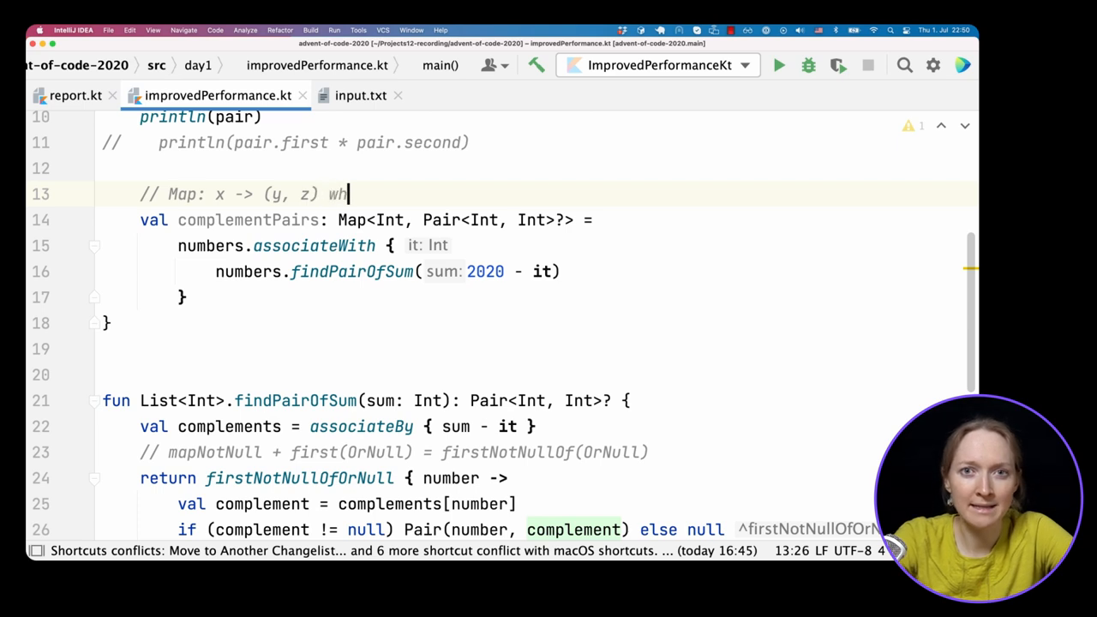
type("here y + z")
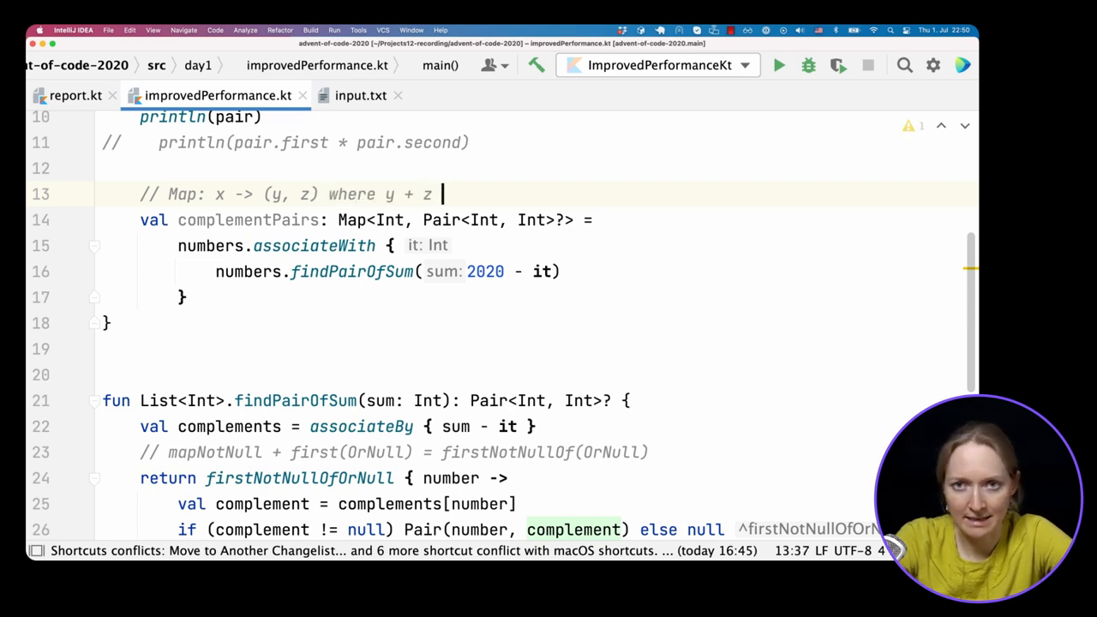
type("= 2020 - x")
left_click(312, 245)
type(" x ->")
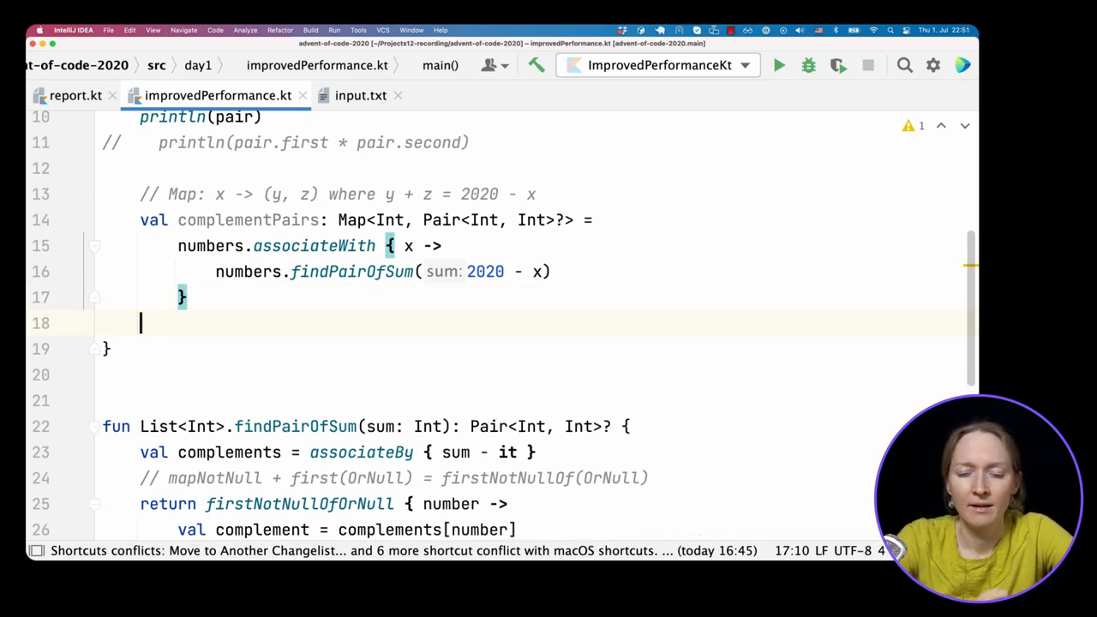
type("println(complementPairs")
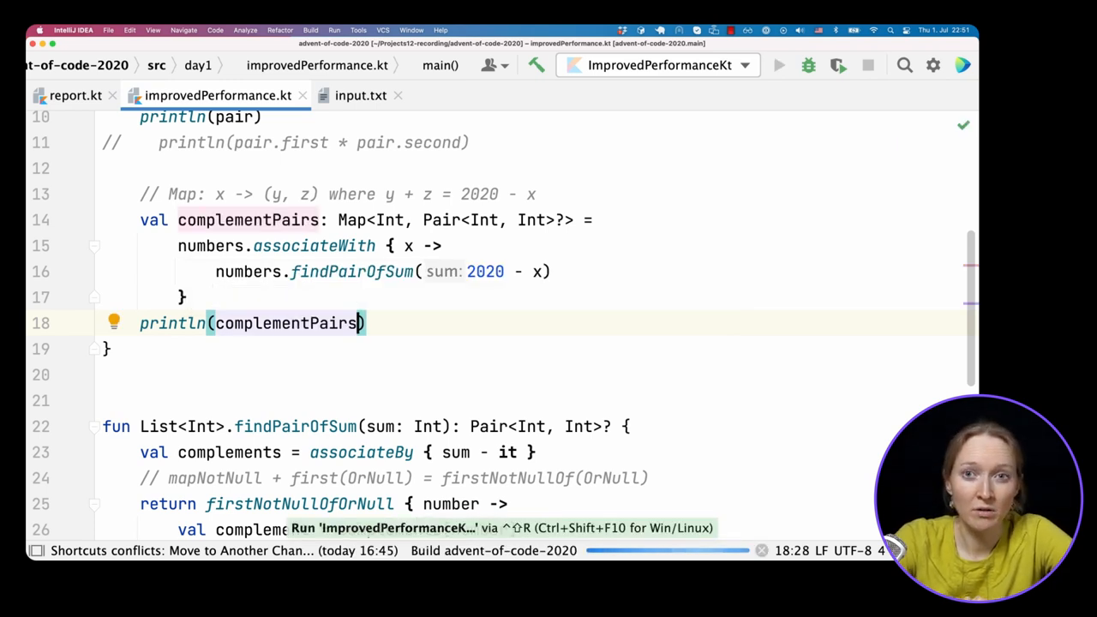
left_click(778, 66)
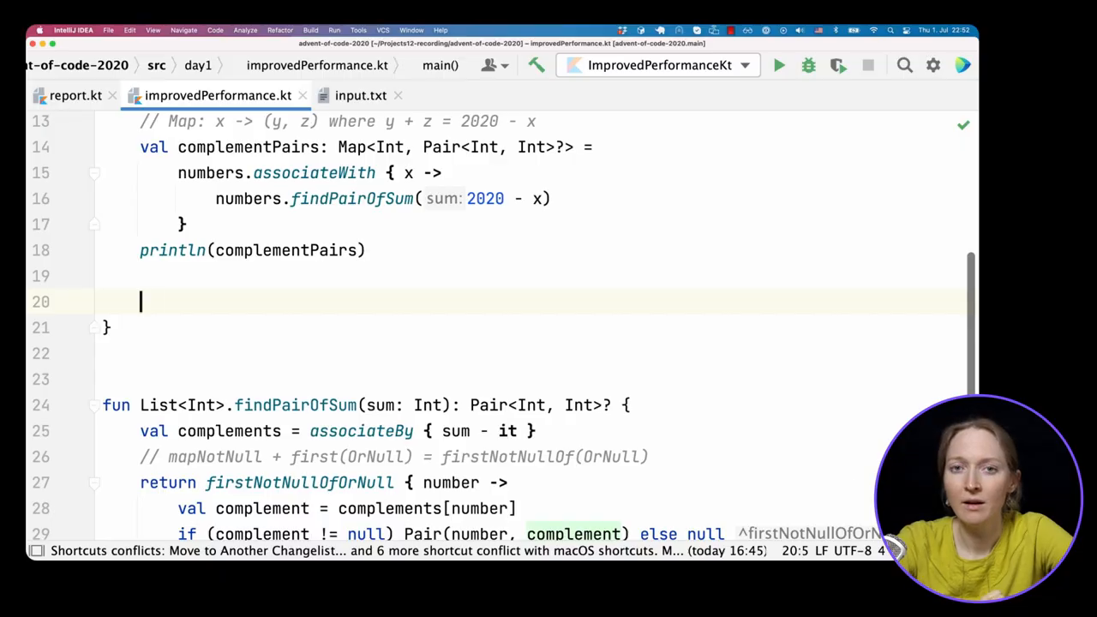
Step: Start numbers.firstNotNullOfOrNull { x -> val pair = numbers.findPairOfSum(2020 - x) }
type("numbers.")
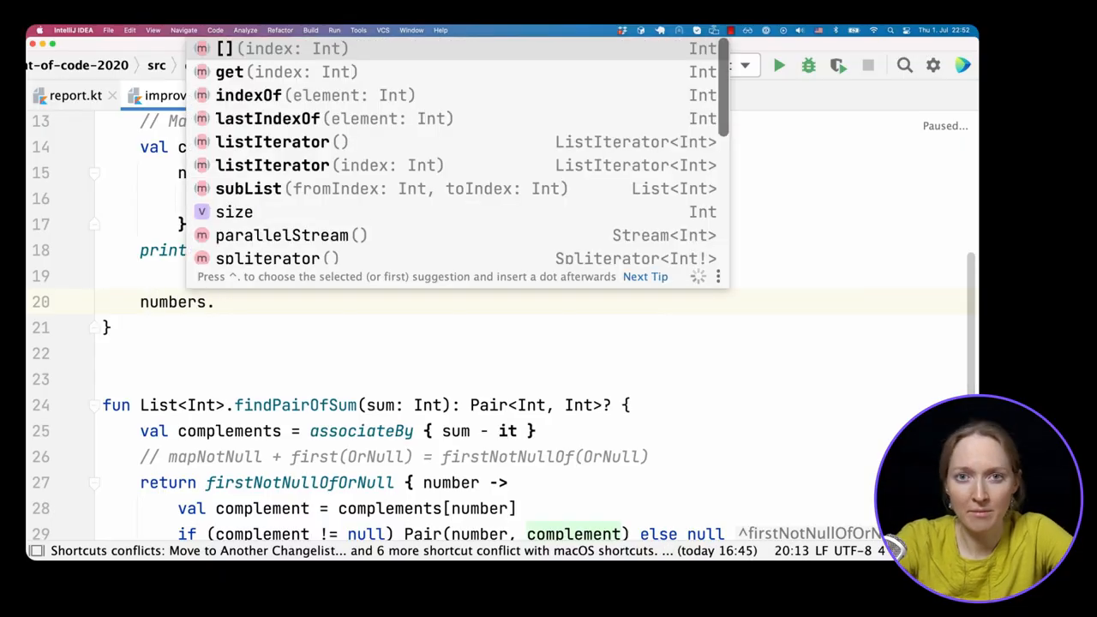
type("firstNotNullOfOrNull {")
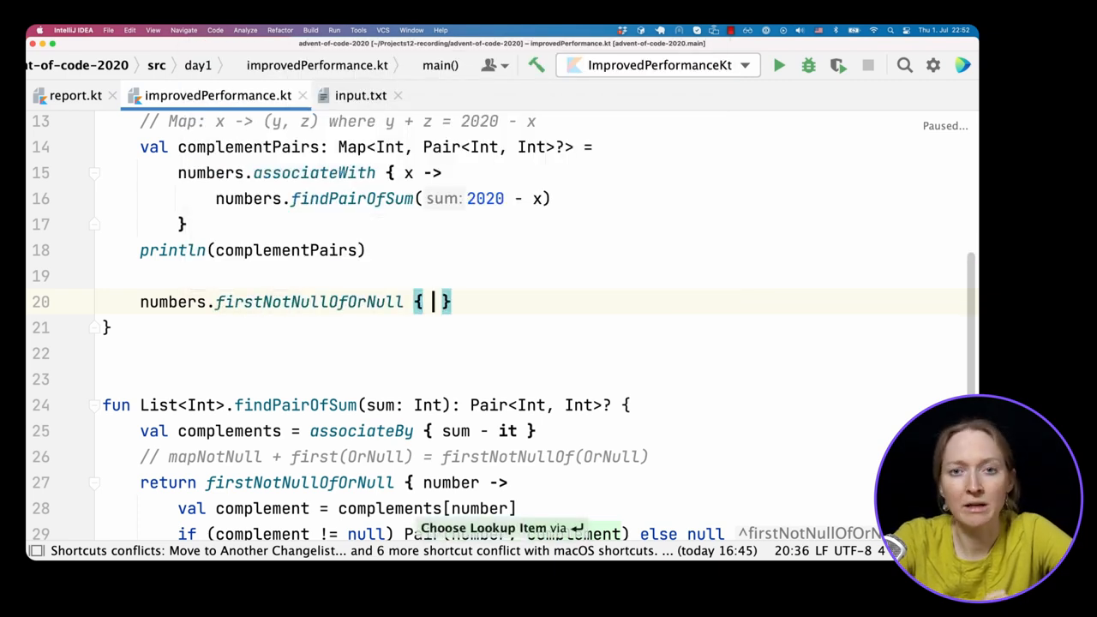
type("x ->")
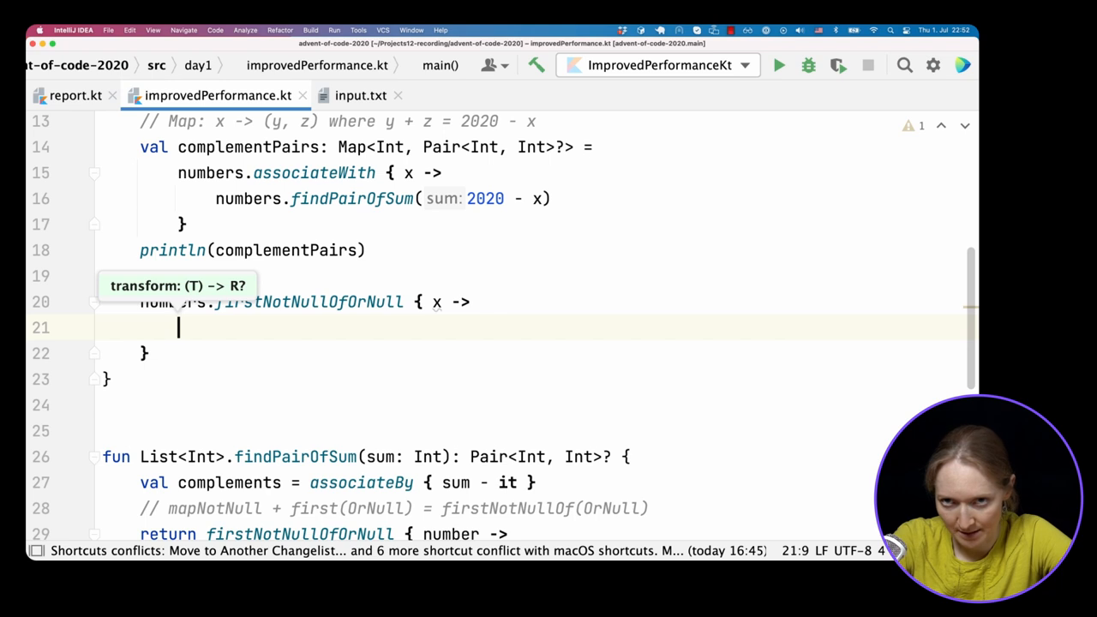
type("val")
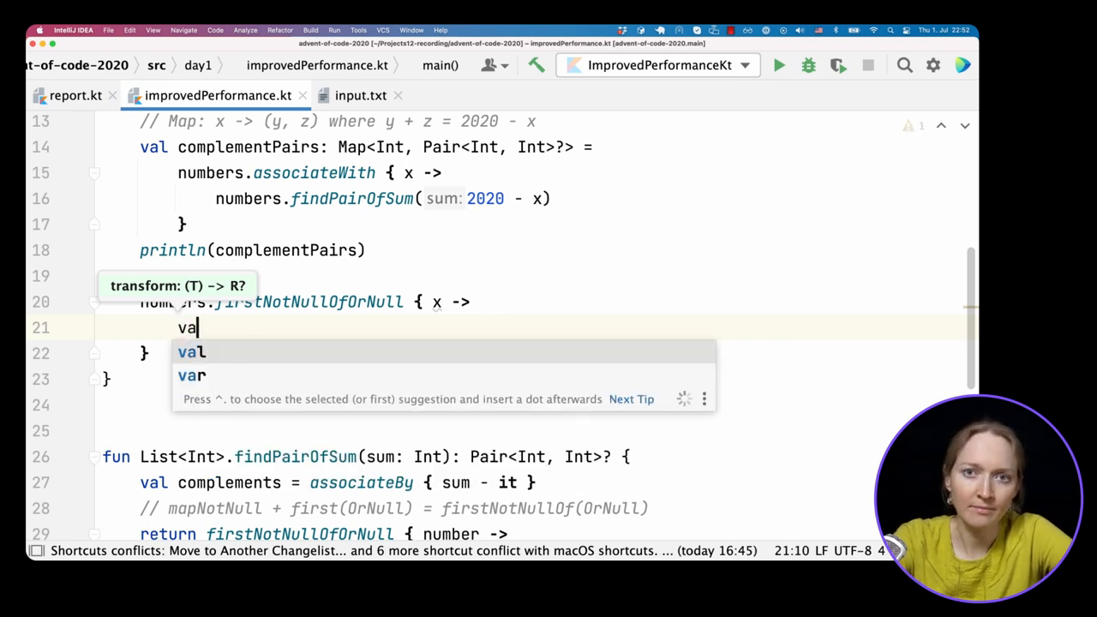
type("pair =")
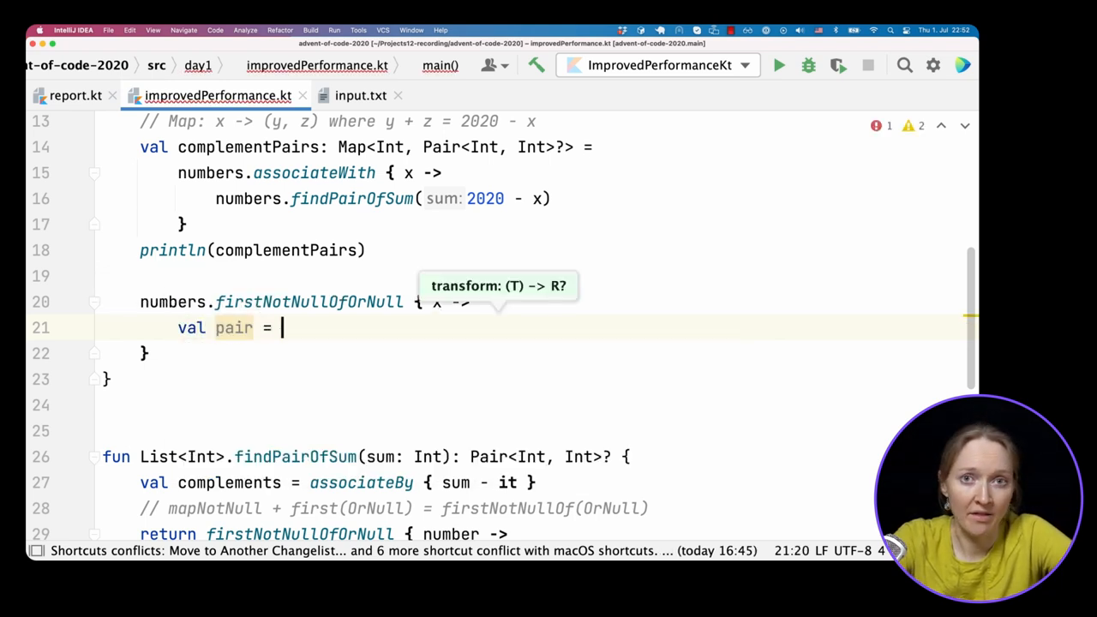
type("numbers.")
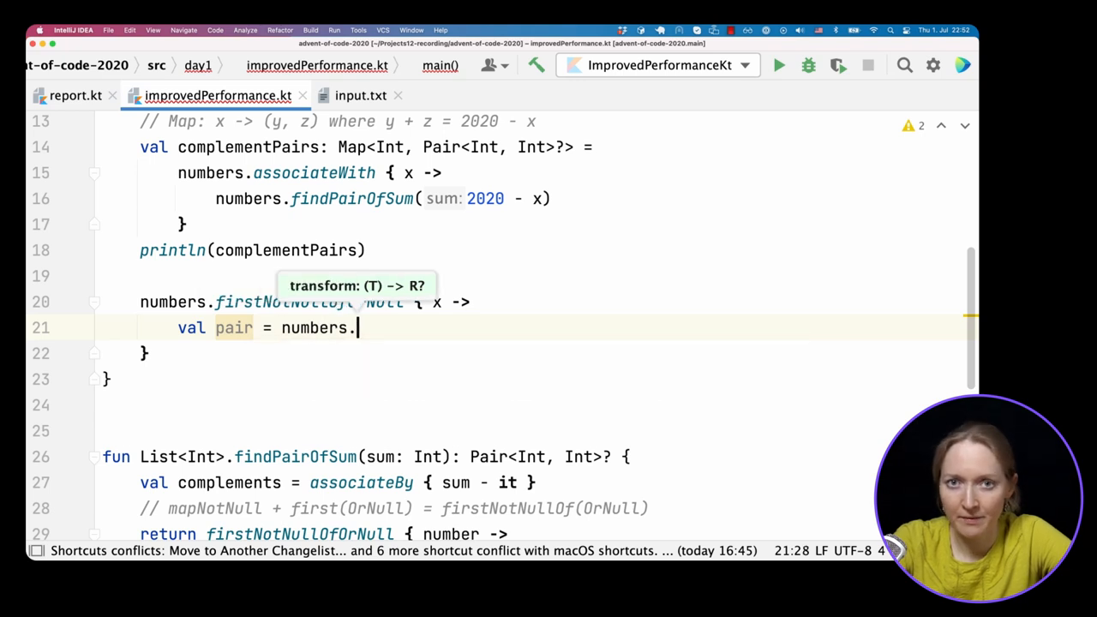
type("findPai")
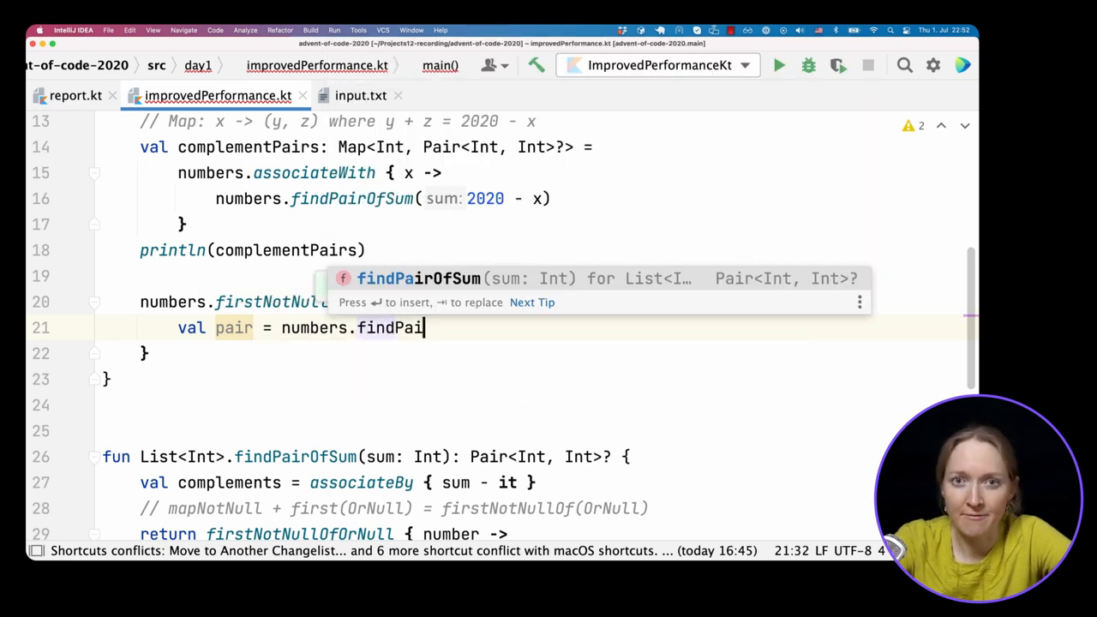
type("rOfSum(2020 - x")
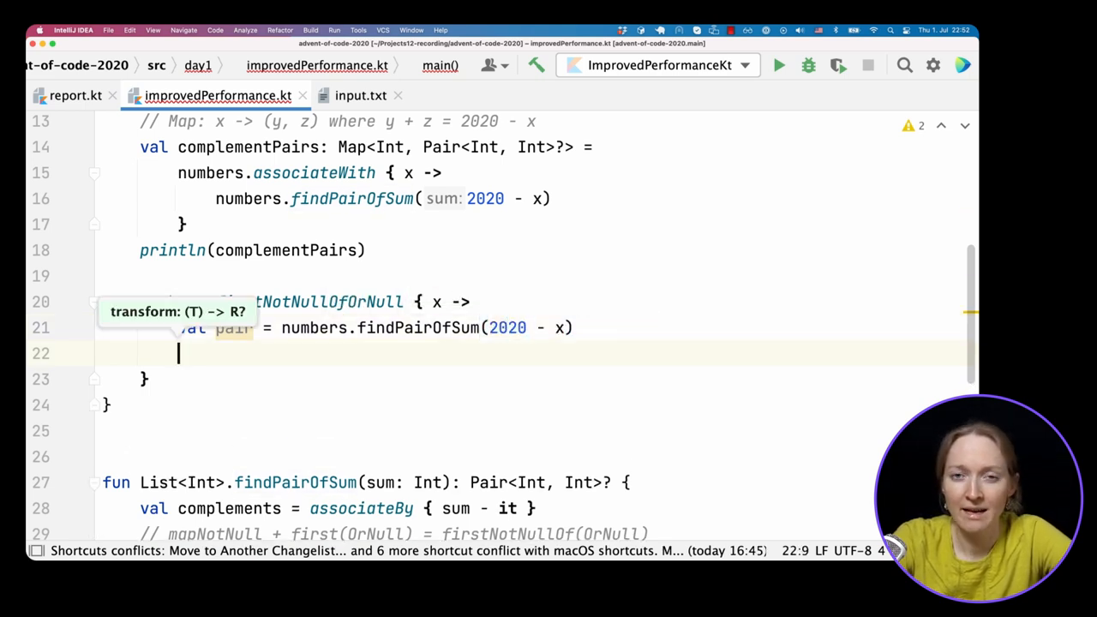
Step: Return Triple(x, pair.first, pair.second) when pair is non-null, otherwise null
type("if ()")
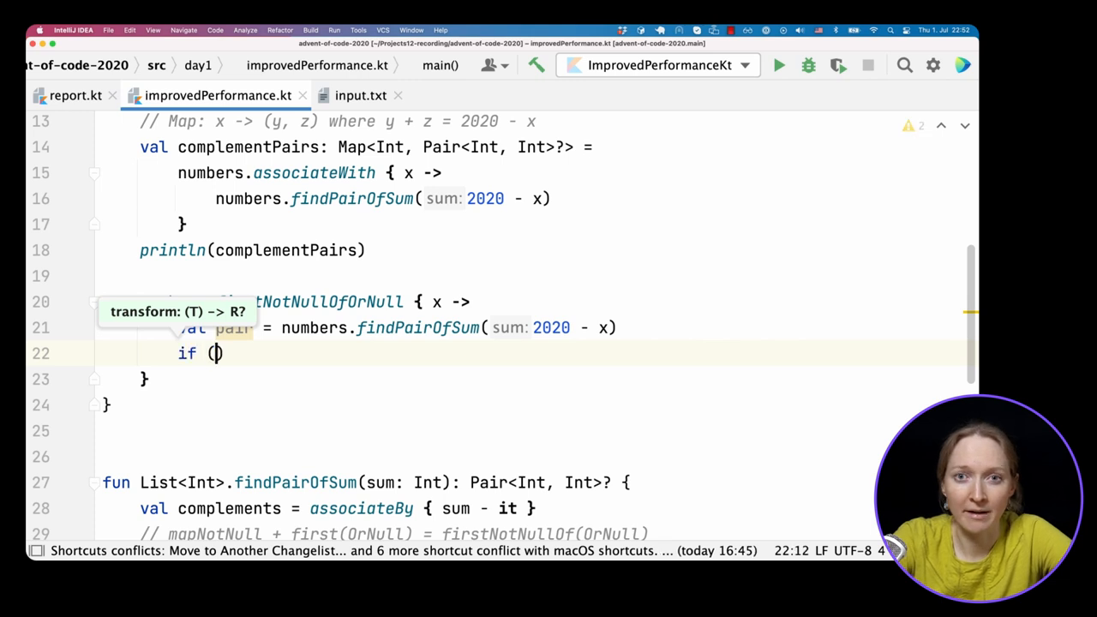
type("pair != null")
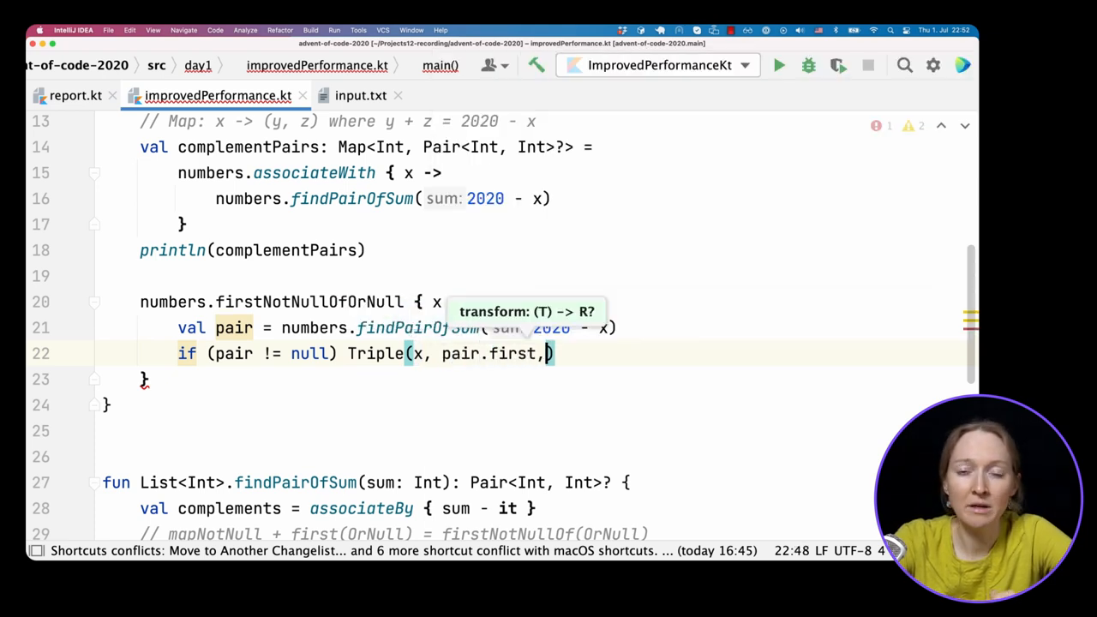
type("pair.second)")
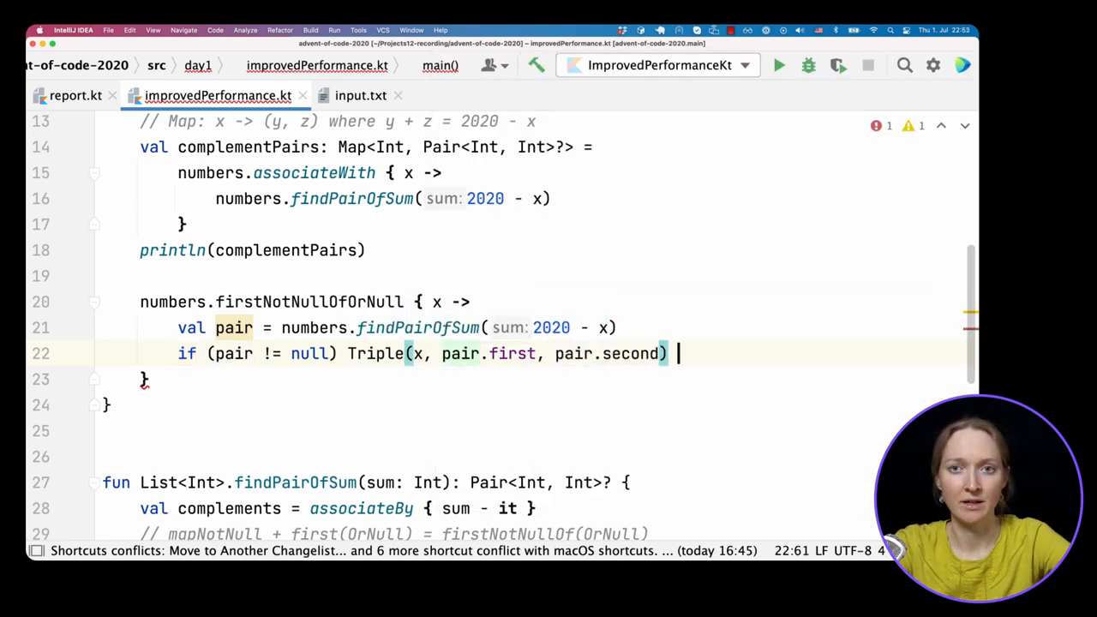
type("else null")
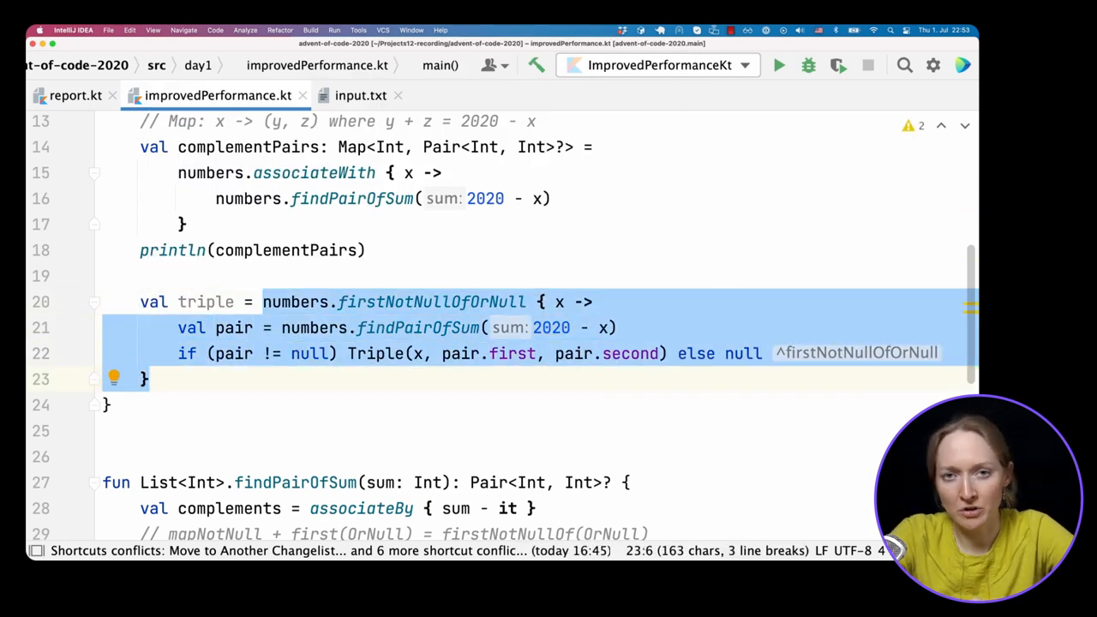
Step: Extract the triple search as findTripleOfSum on List<Int> and add println(triple) via sout
type("findTripleOfSum")
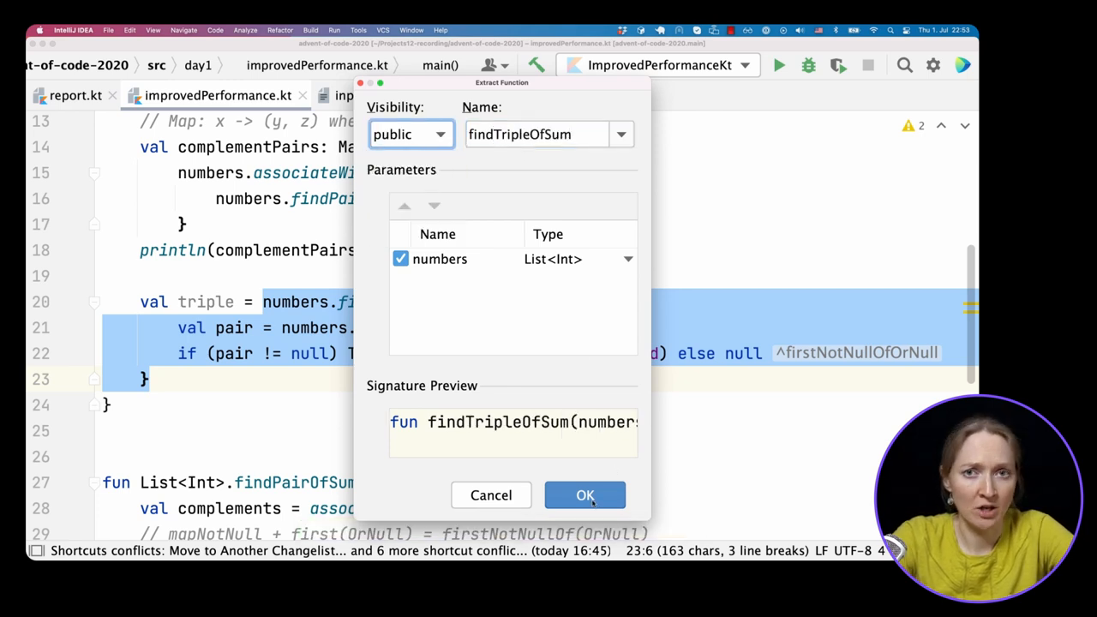
left_click(586, 495)
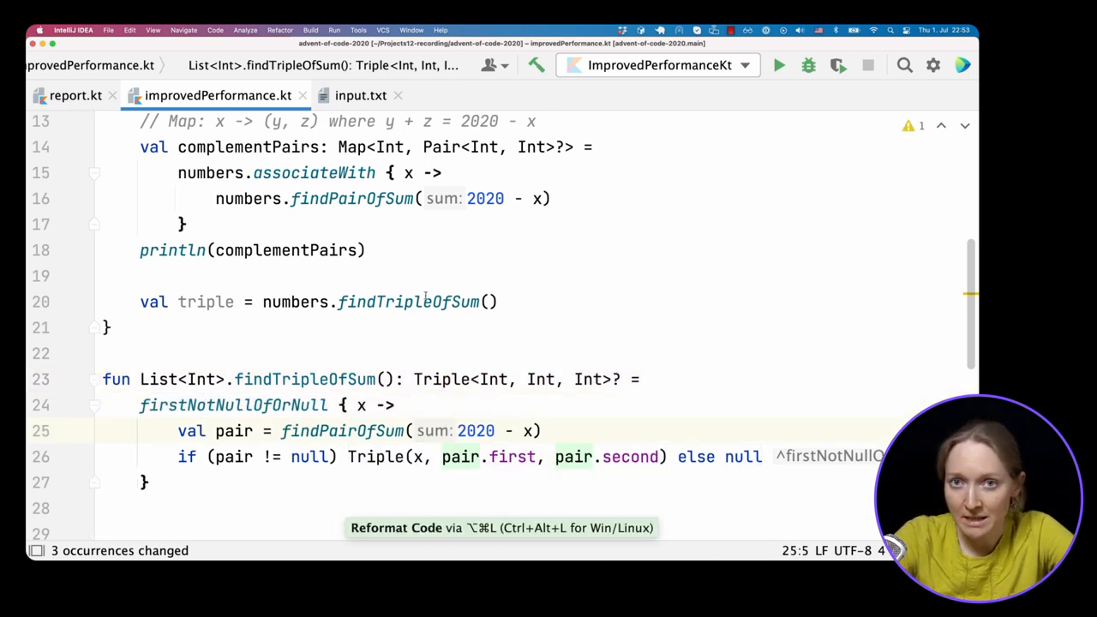
type("sout")
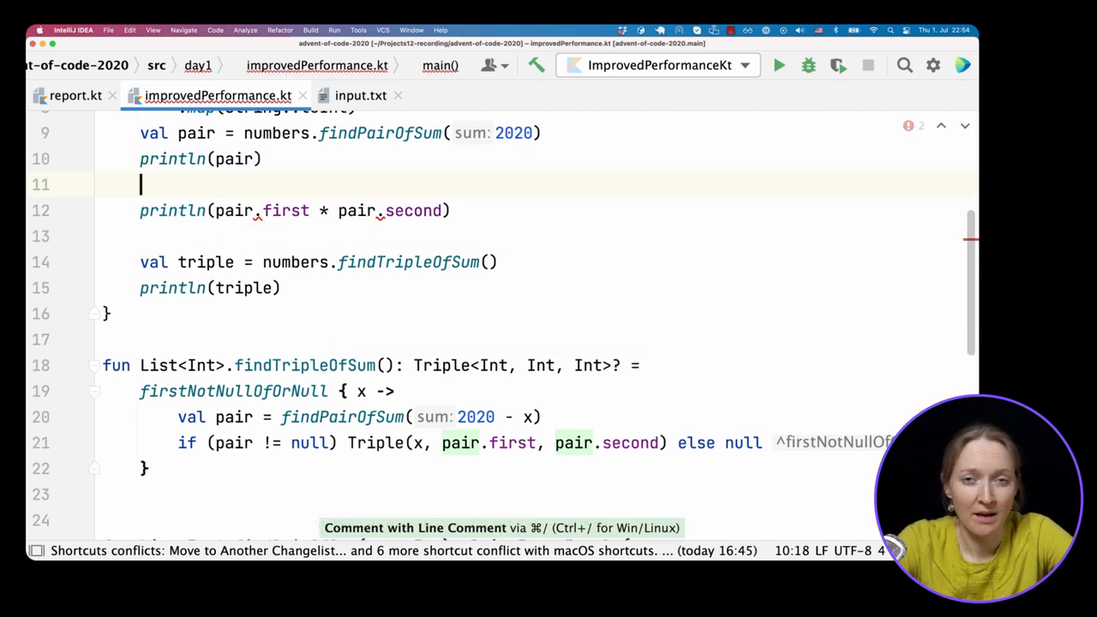
Step: Print the pair product with pair?.let { (x, y) -> x * y }
type("if (pair")
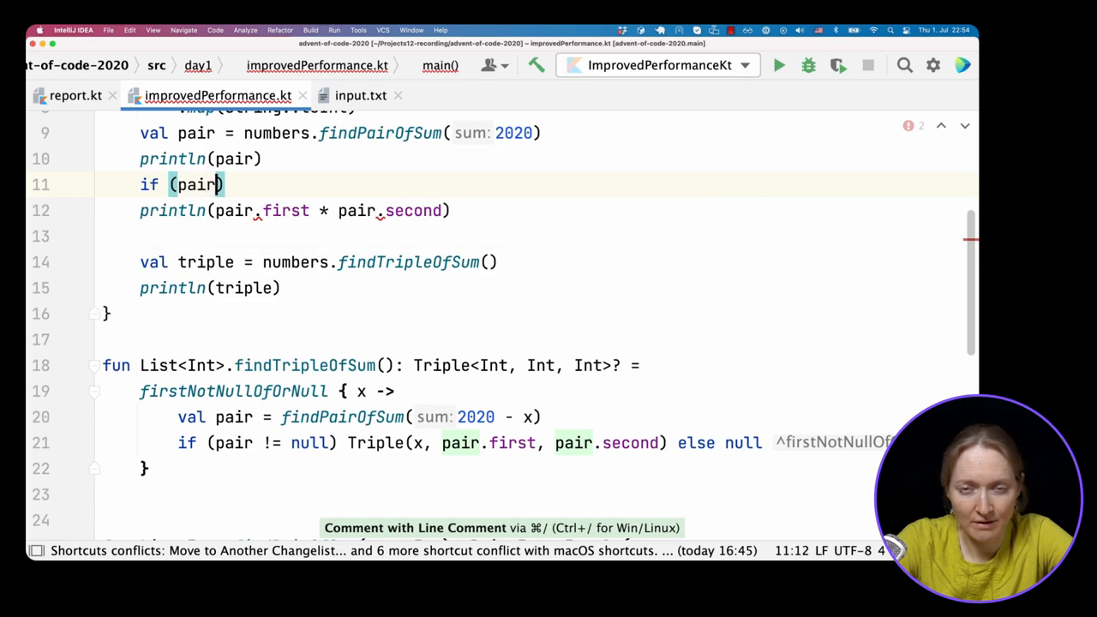
type("!= n")
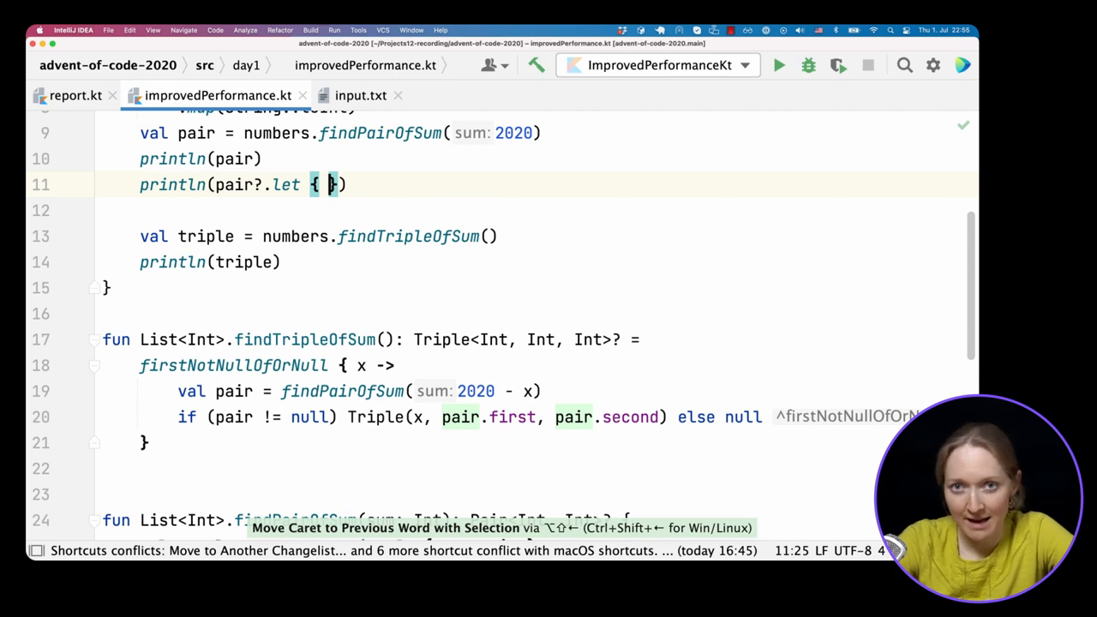
type("(x, y)")
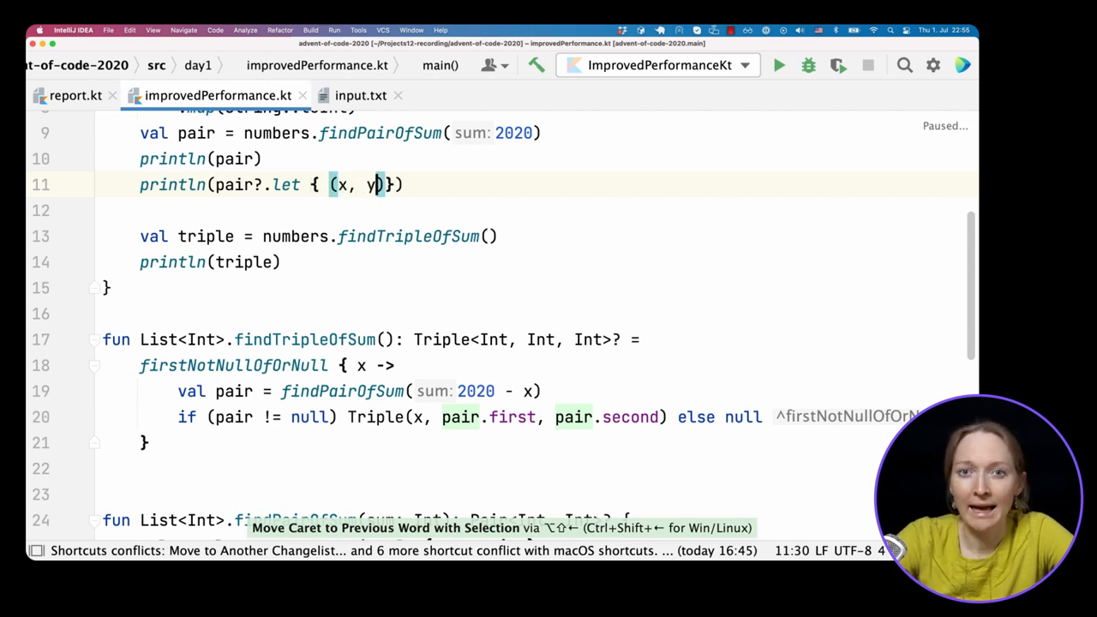
type("-> x *")
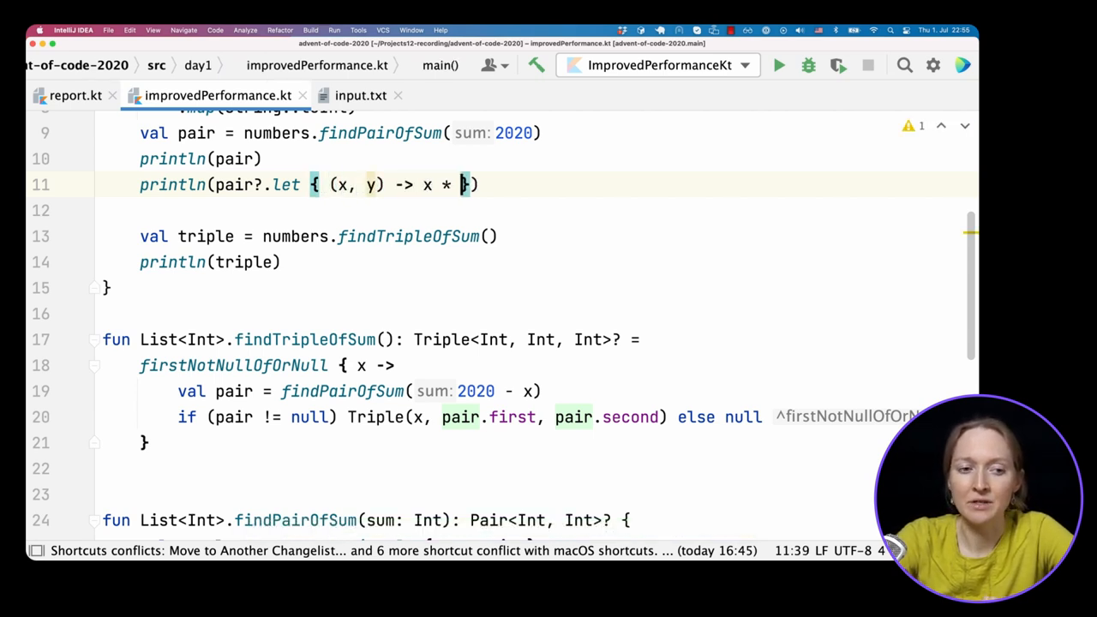
type("y")
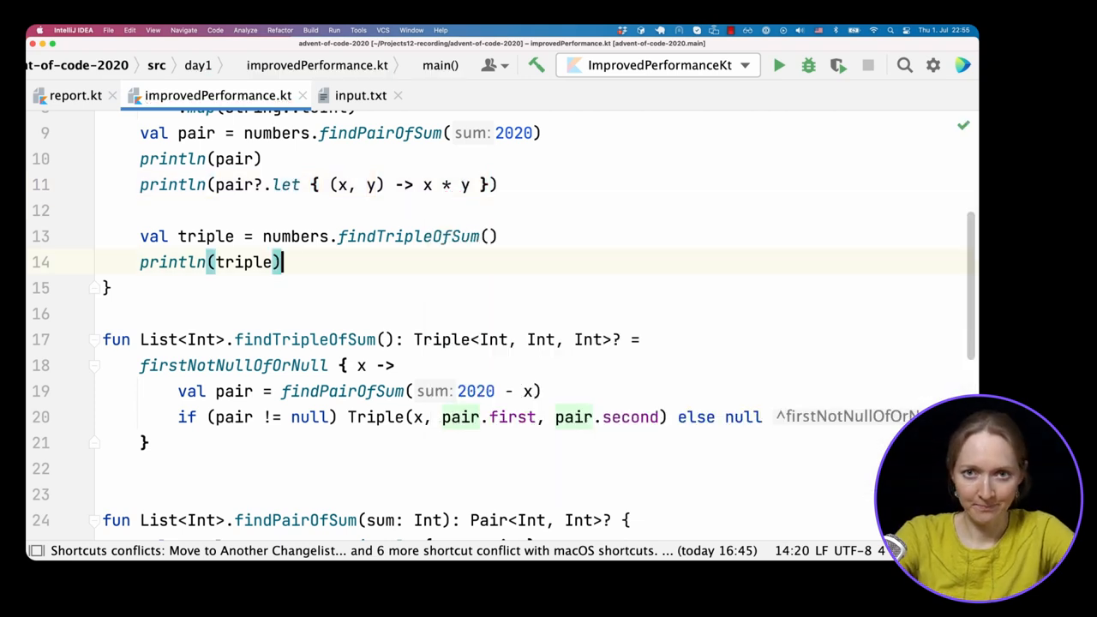
Step: Print the triple product with triple?.let { (x, y, z) -> x * y * z }
key("enter")
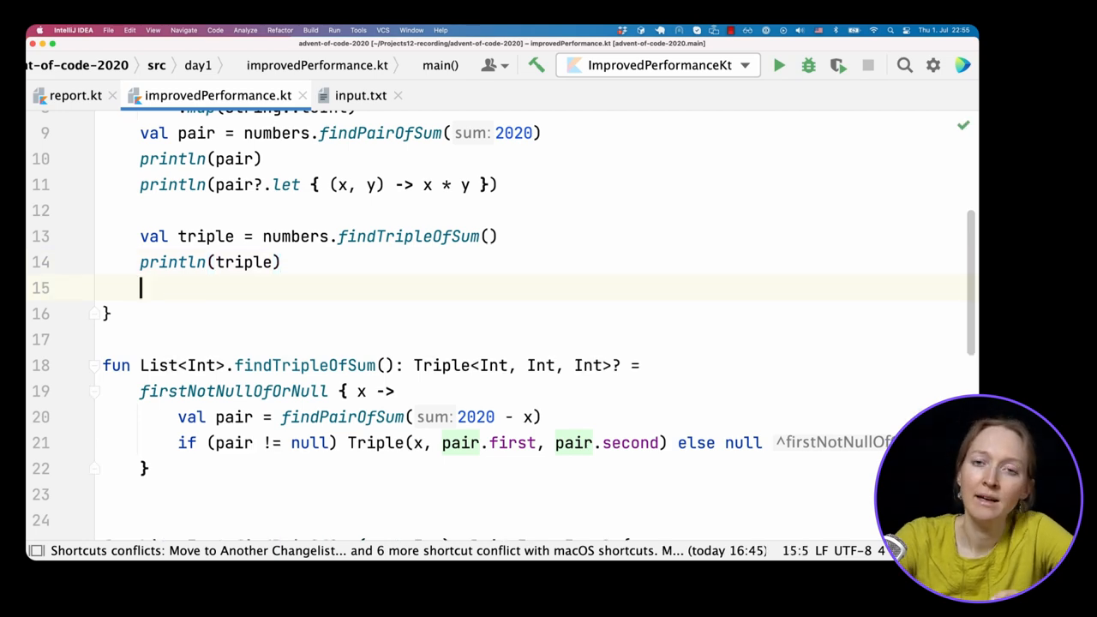
type("println(triple?.let { (x, y, z")
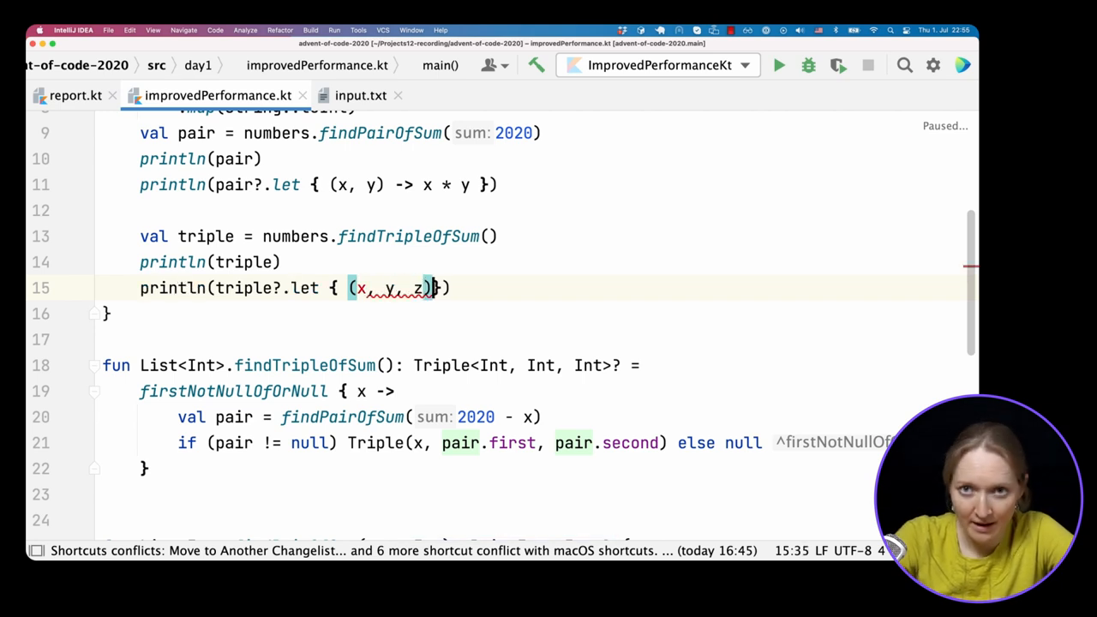
type("-> x * y *")
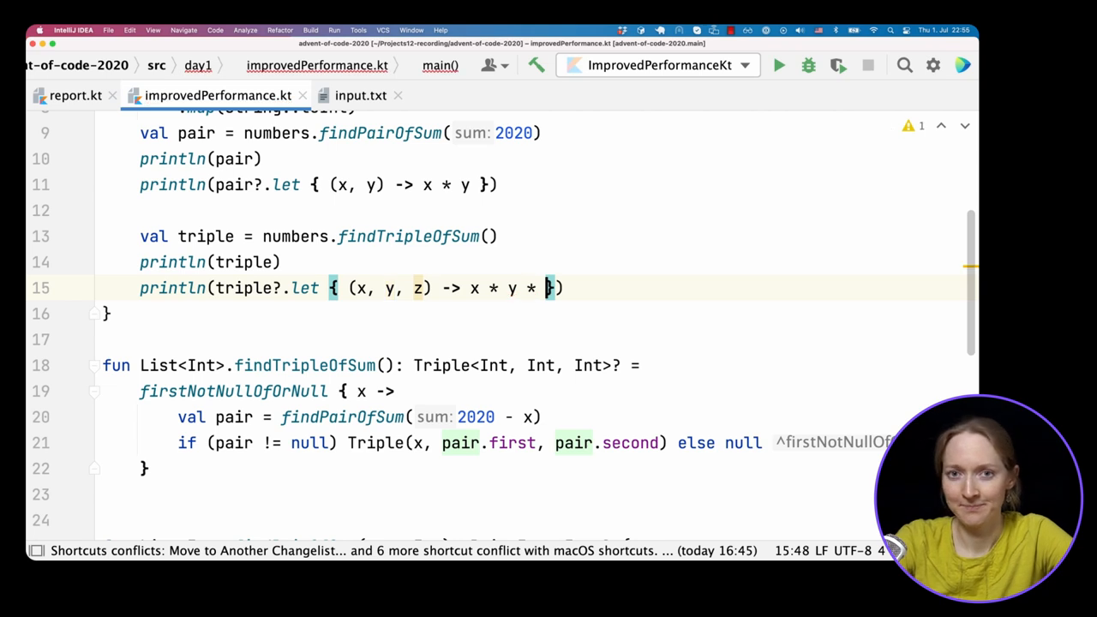
type("z")
left_click(360, 416)
type("?.le")
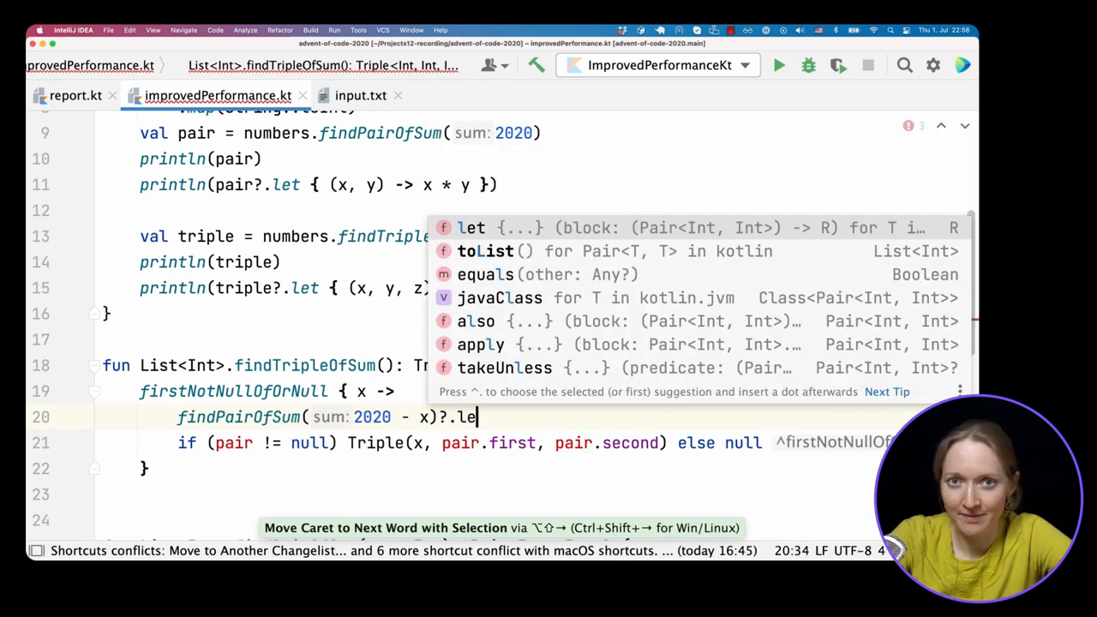
Step: Replace the null checks in findTripleOfSum and findPairOfSum with ?.let blocks
left_click(470, 227)
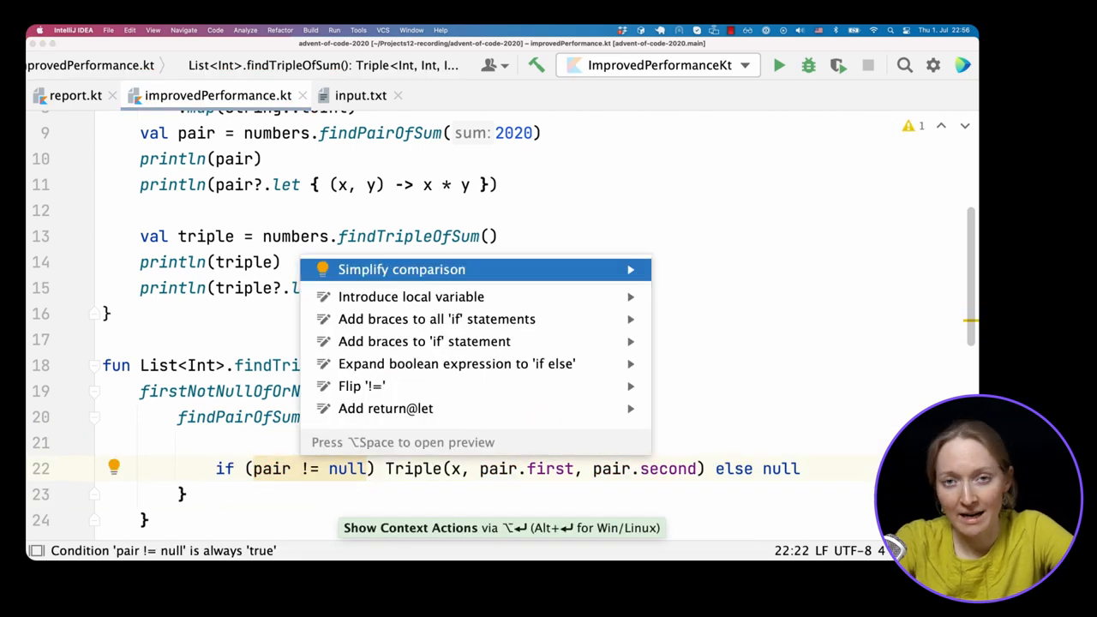
left_click(402, 269)
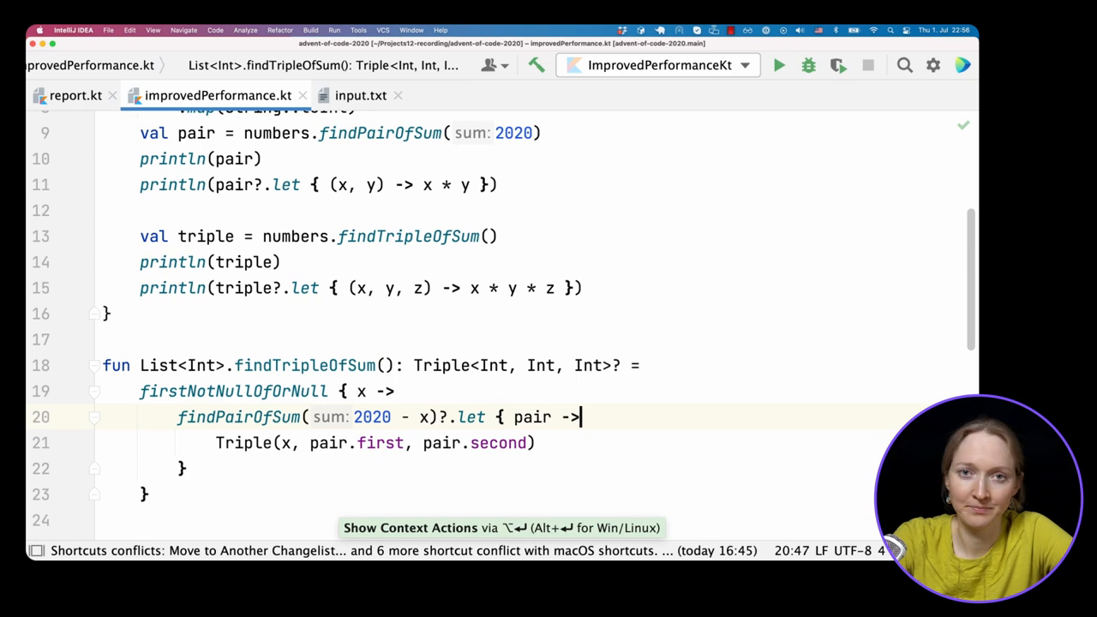
scroll("down", 3)
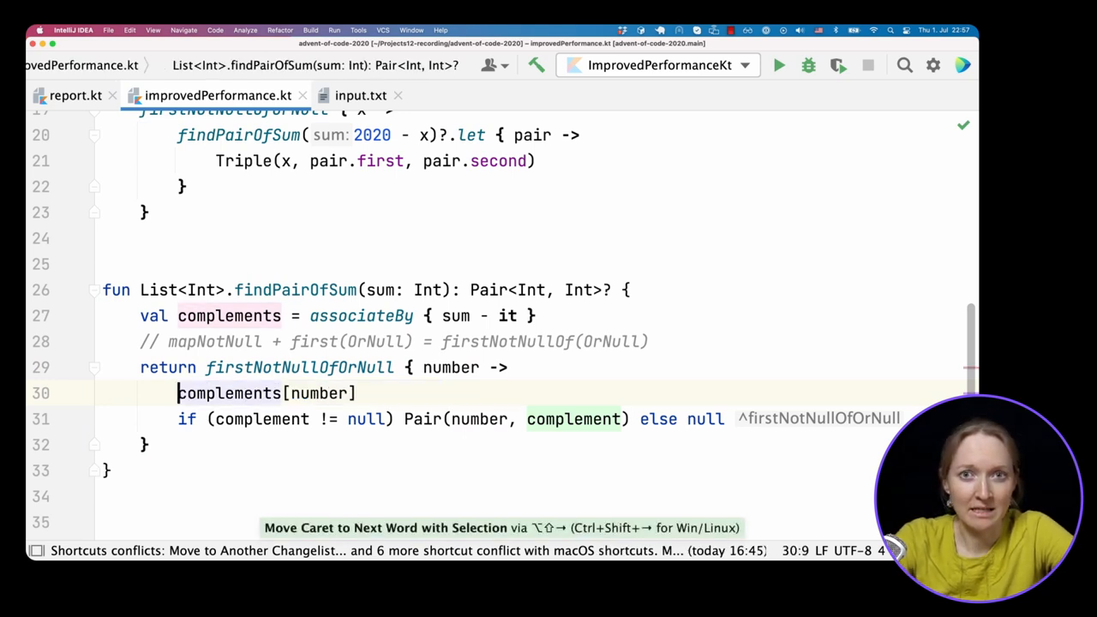
type("?.let { complement ->")
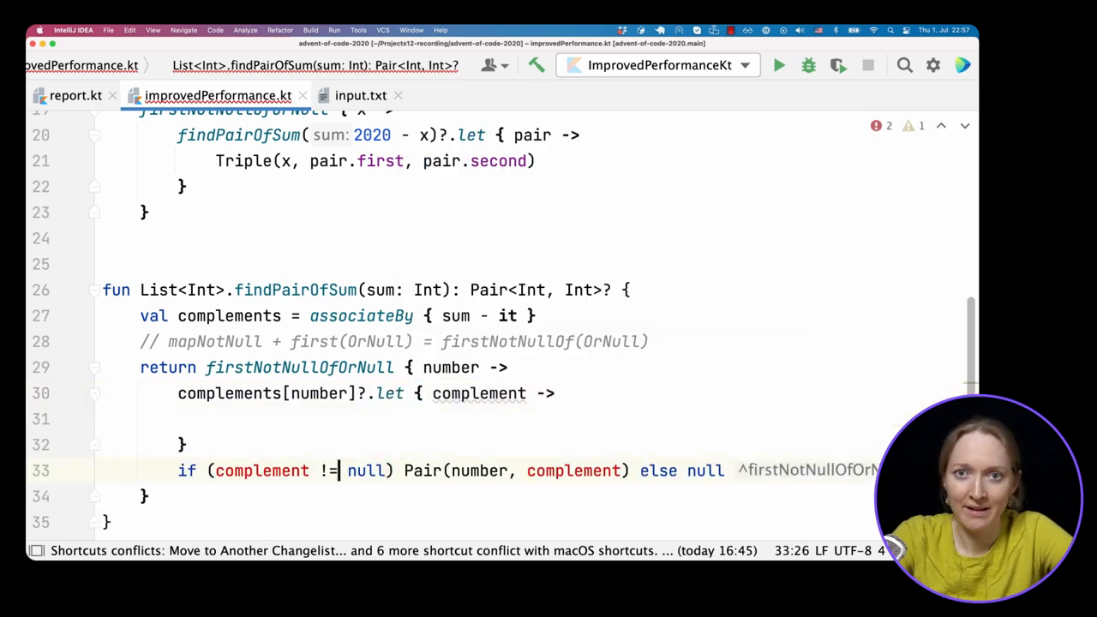
key("cmd+backspace")
type("Pair(number, complement)")
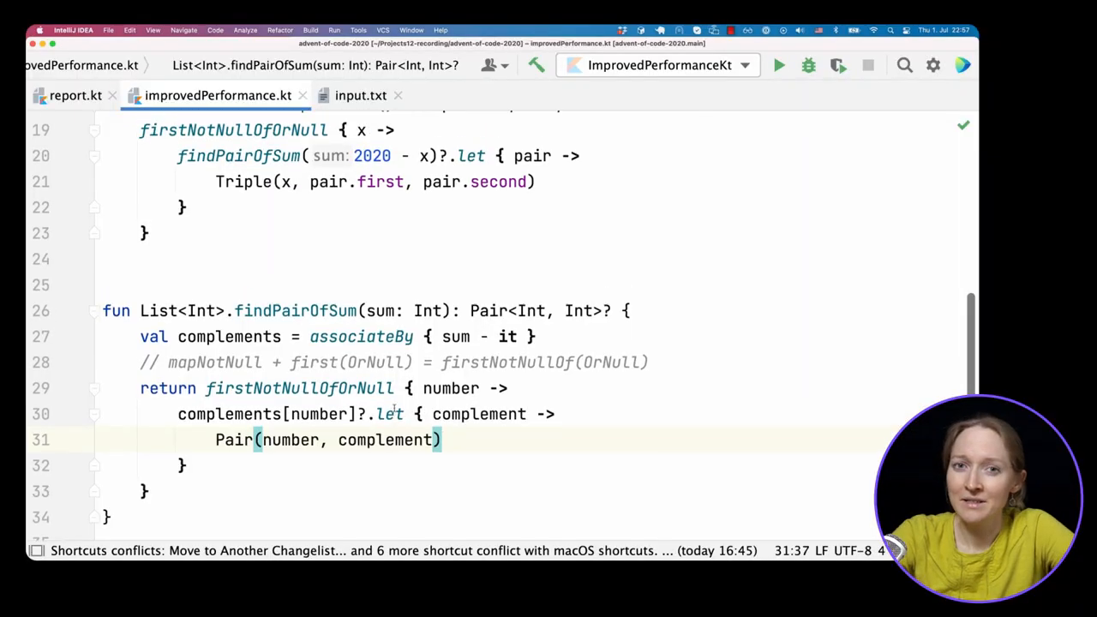
Step: Run main to print both pairs and their products
scroll("up", 3)
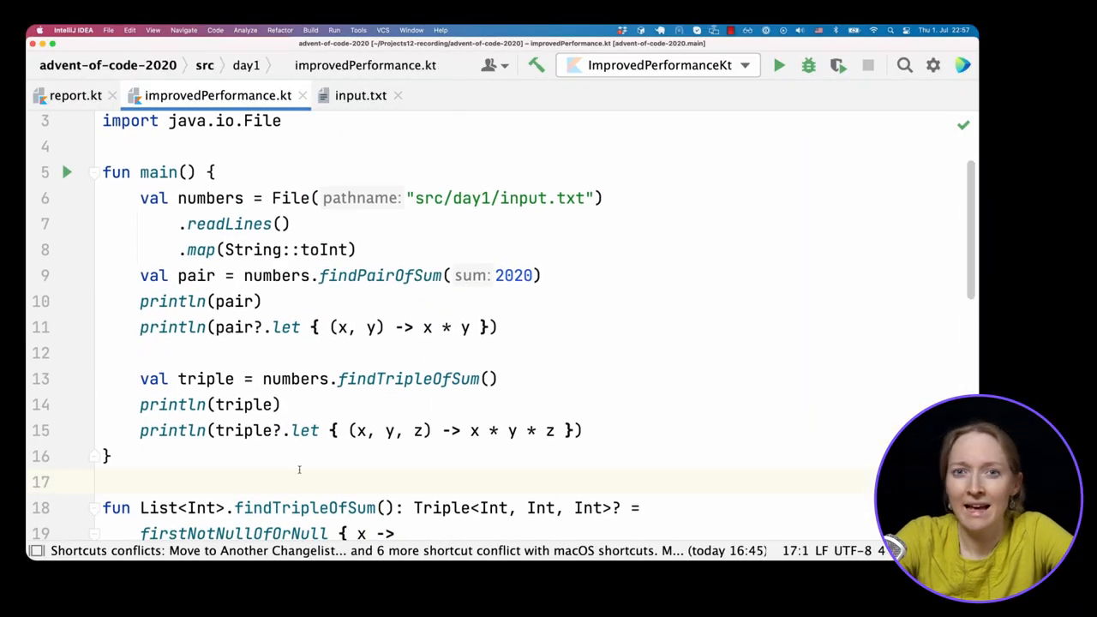
left_click(778, 65)
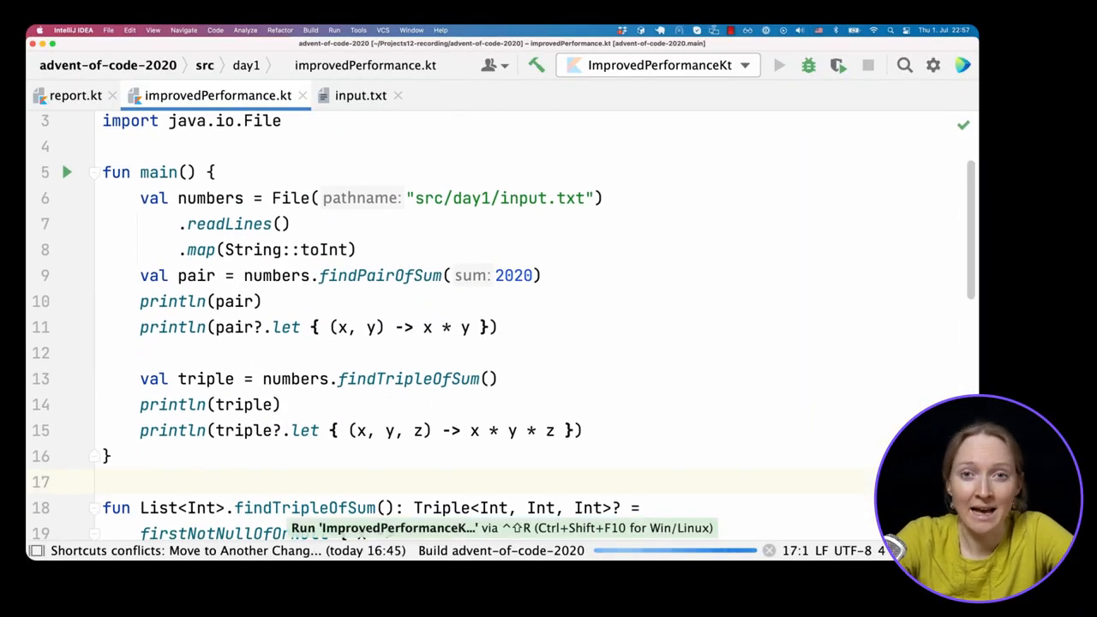
left_click(779, 65)
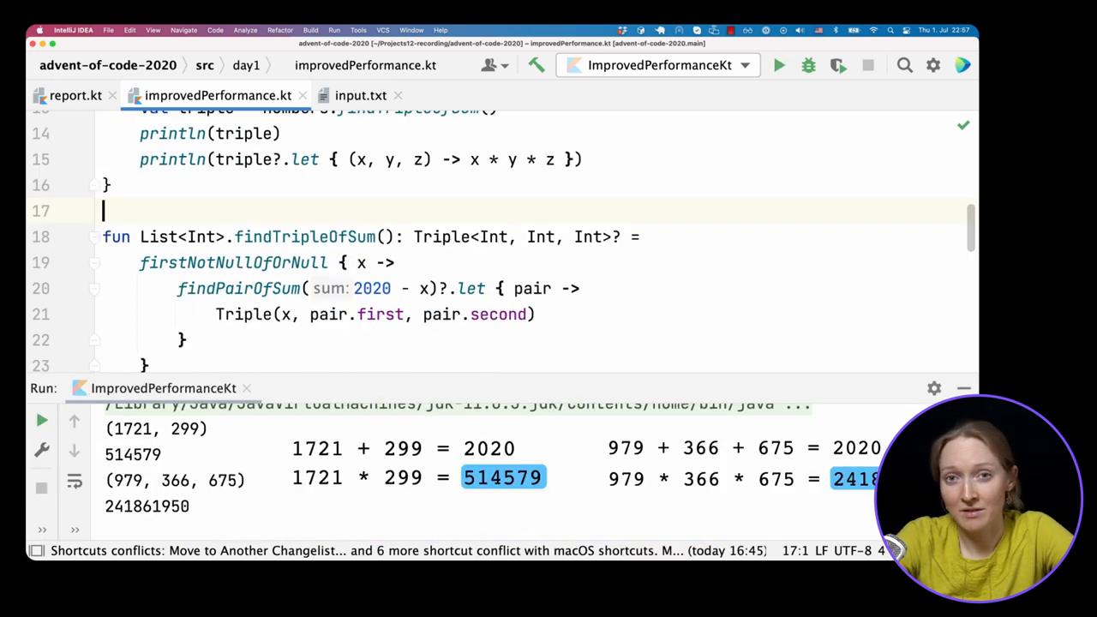